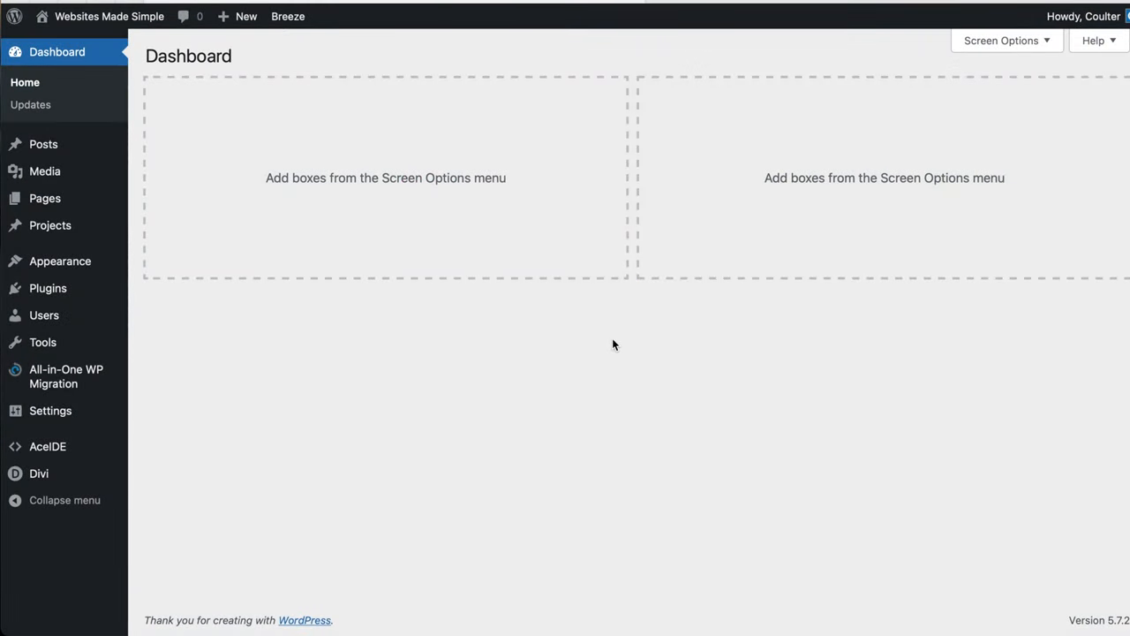
mouse_move(663, 322)
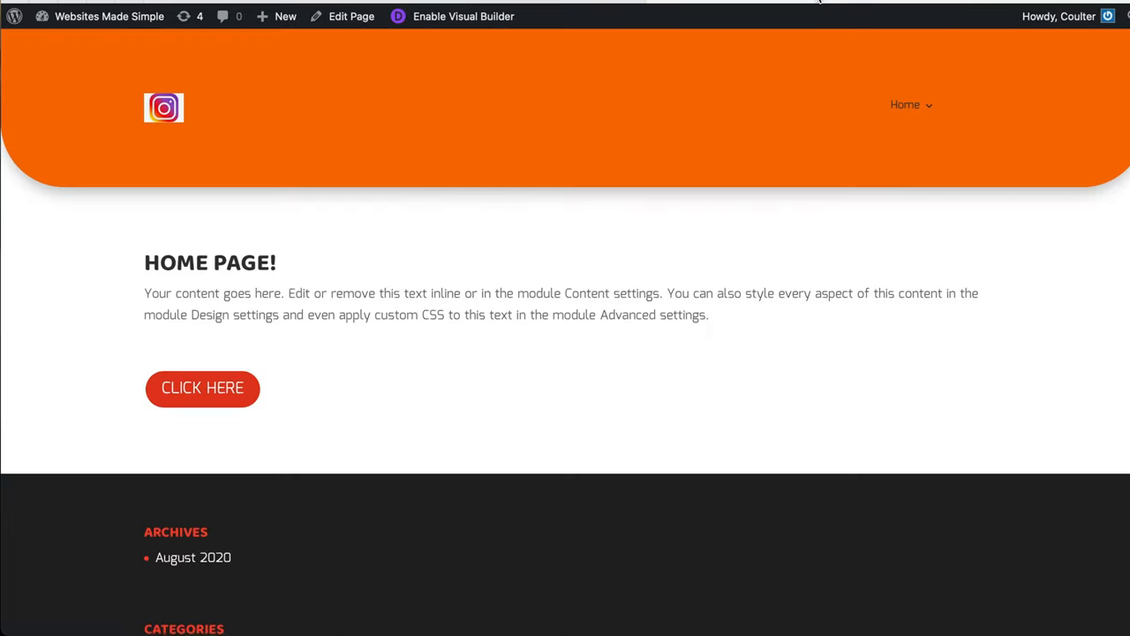
mouse_move(550, 148)
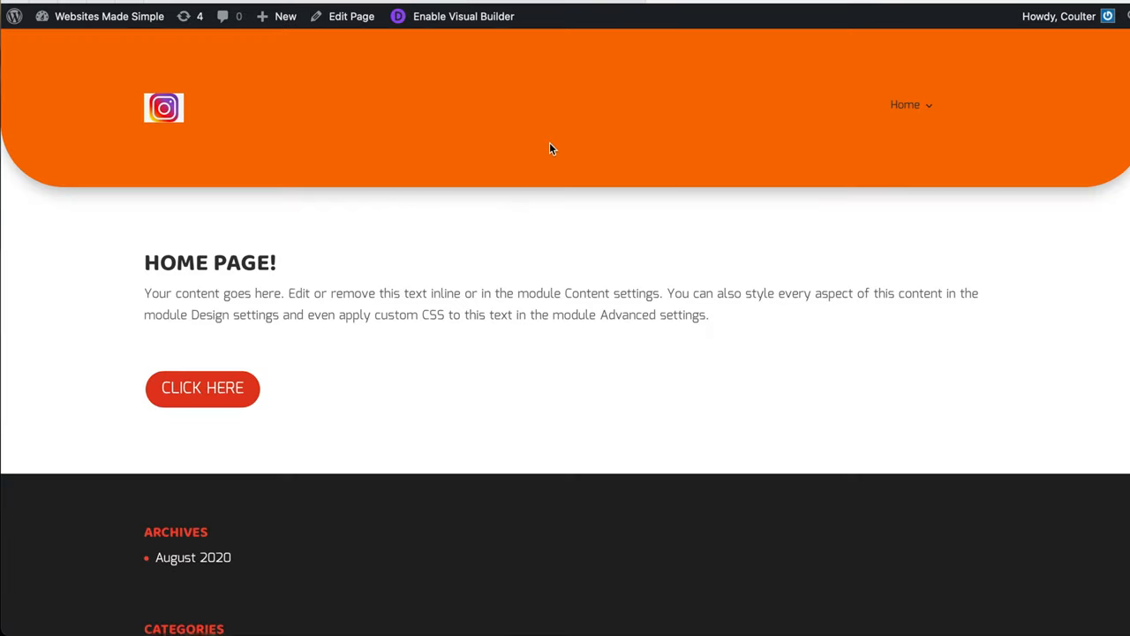
Scroll the homepage to inspect the default Archives, Categories and Meta footer widgets
scroll("down", 3)
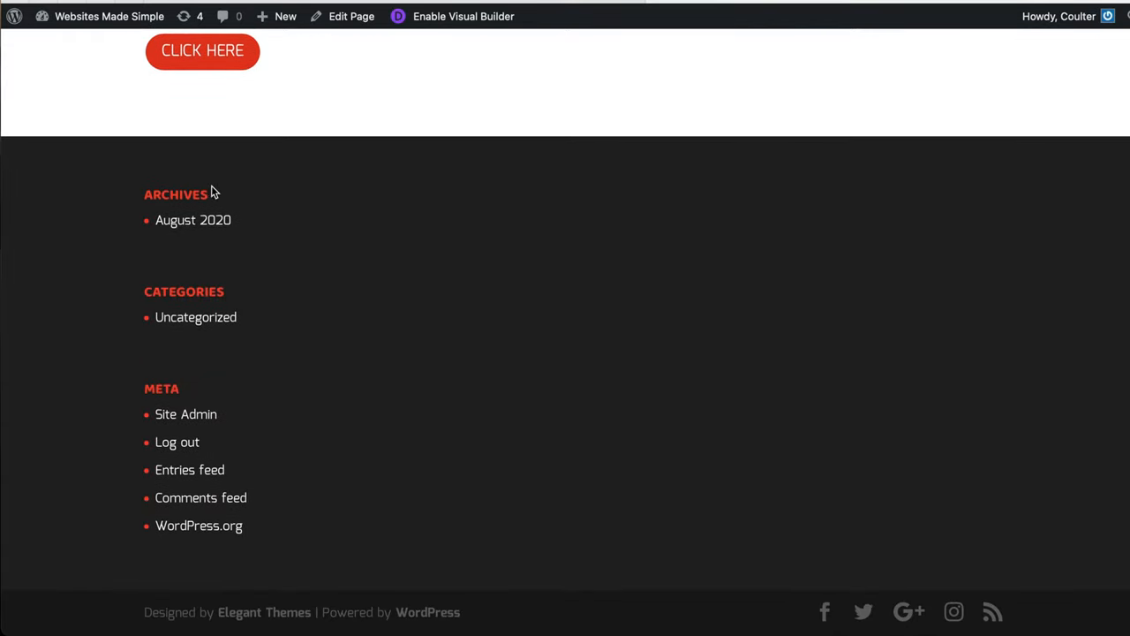
mouse_move(339, 434)
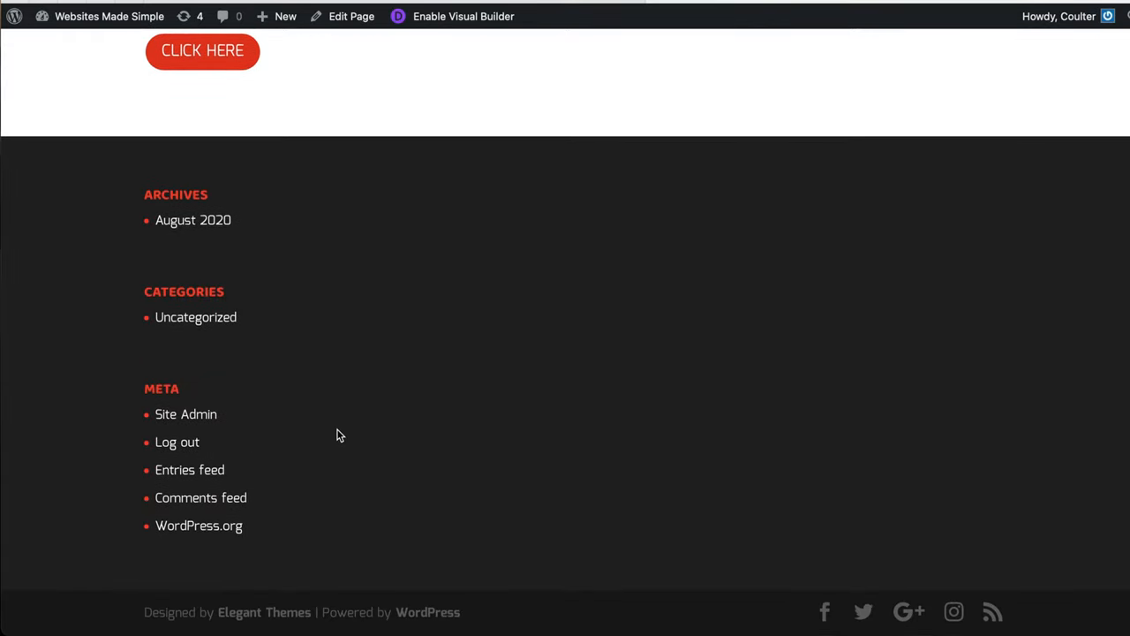
mouse_move(415, 432)
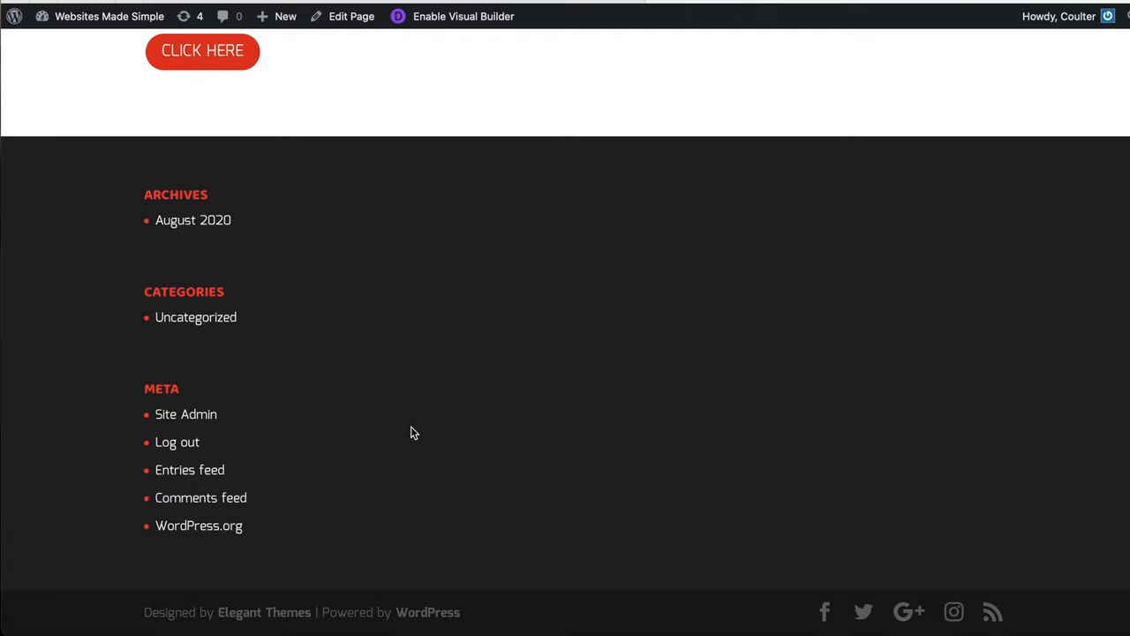
mouse_move(309, 271)
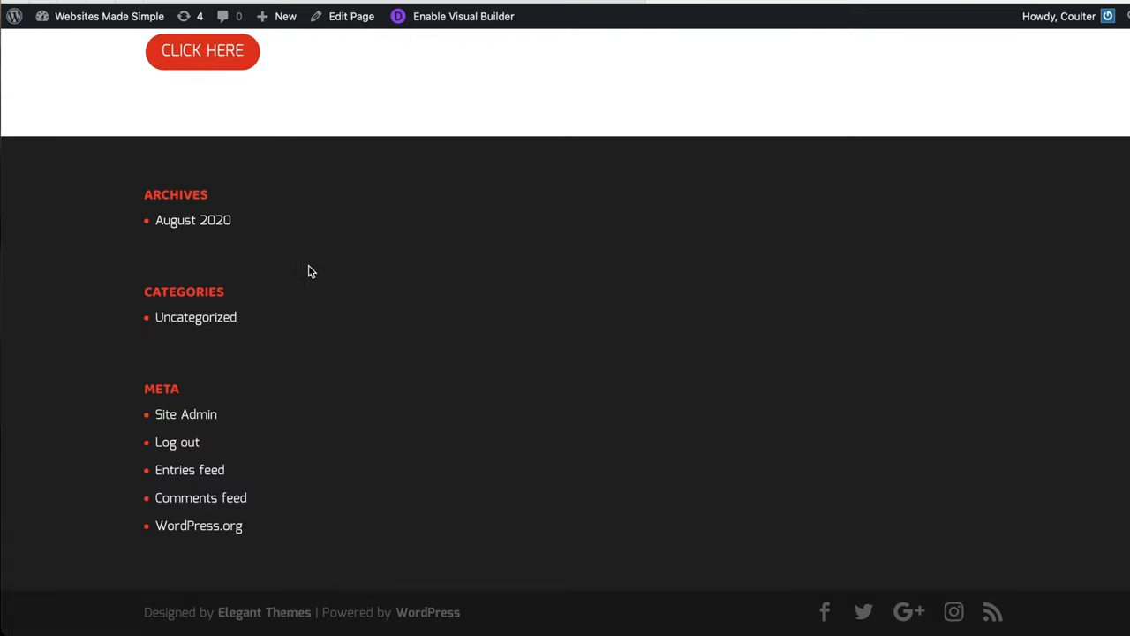
mouse_move(165, 413)
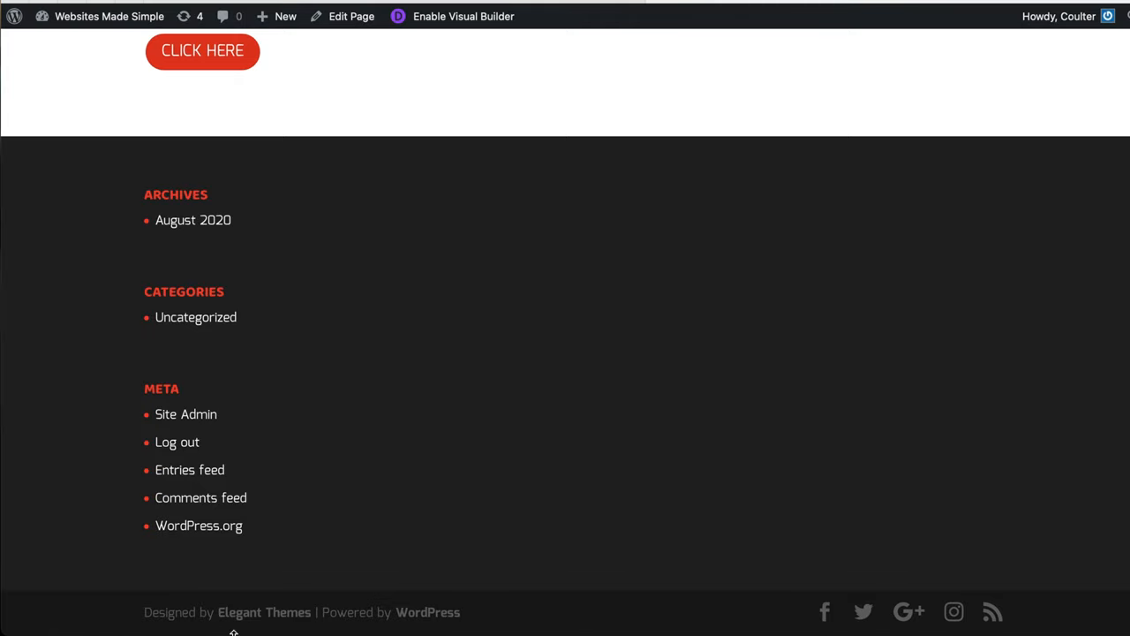
mouse_move(430, 423)
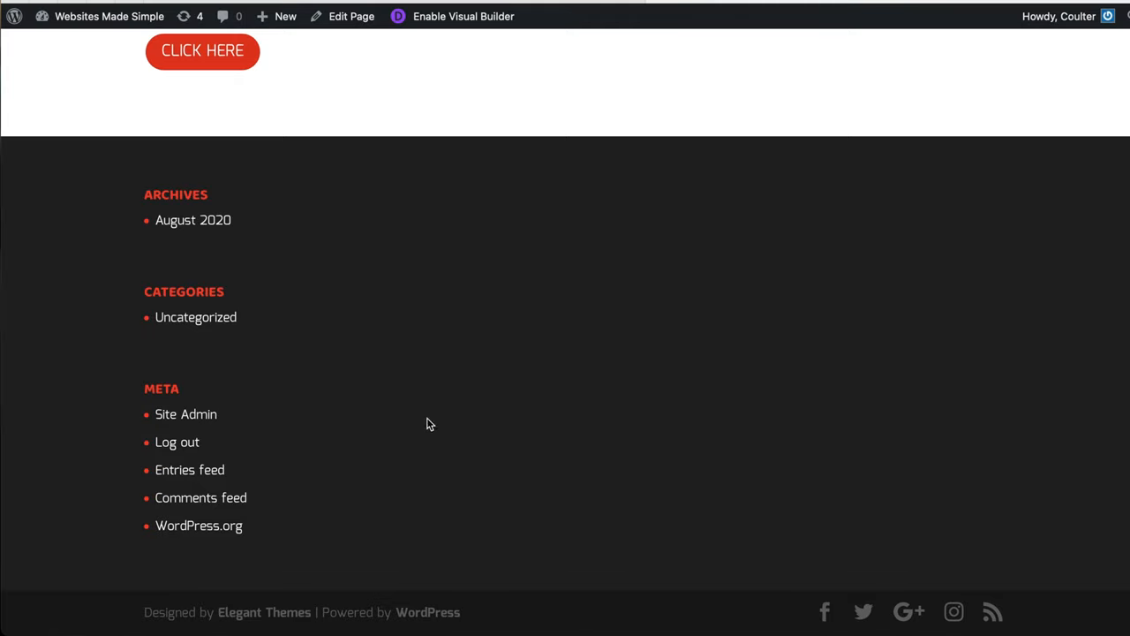
mouse_move(1074, 546)
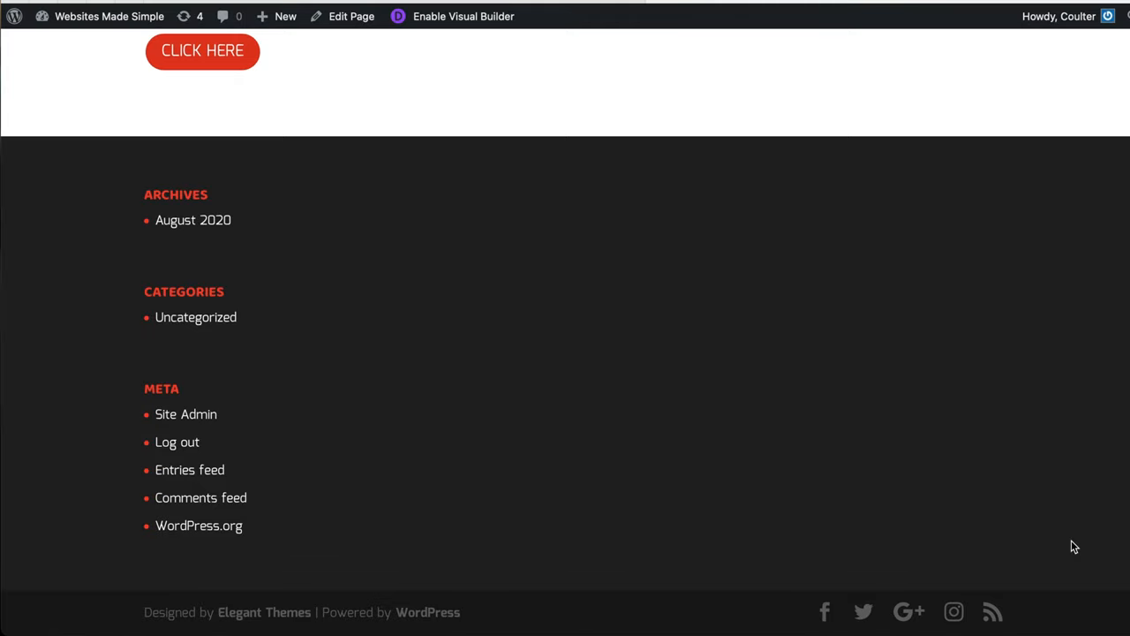
mouse_move(471, 360)
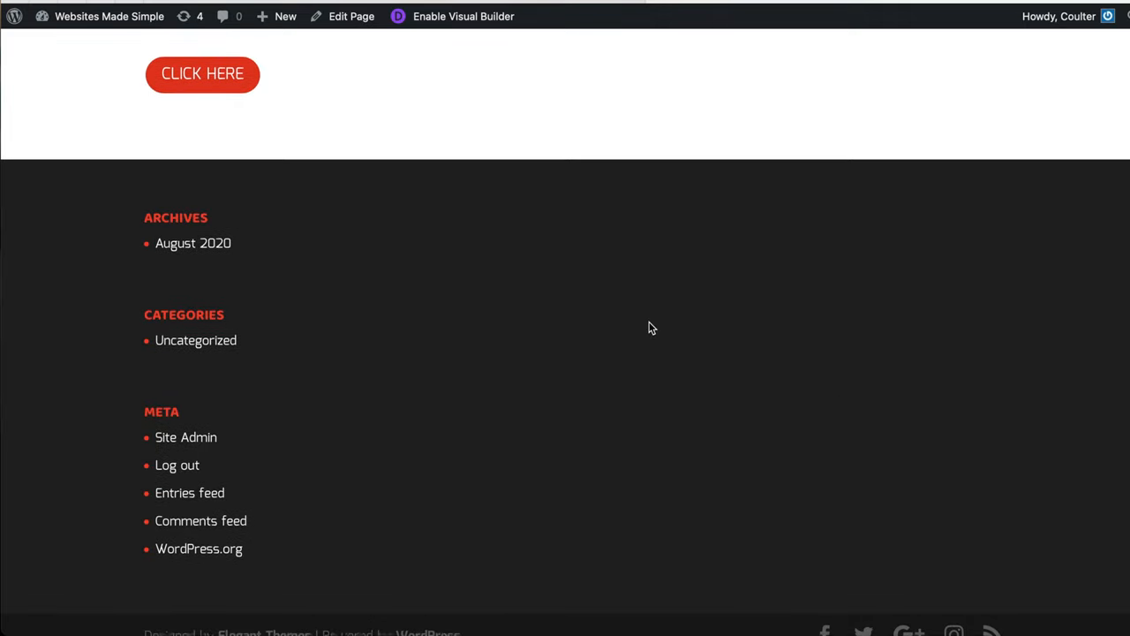
scroll("up", 3)
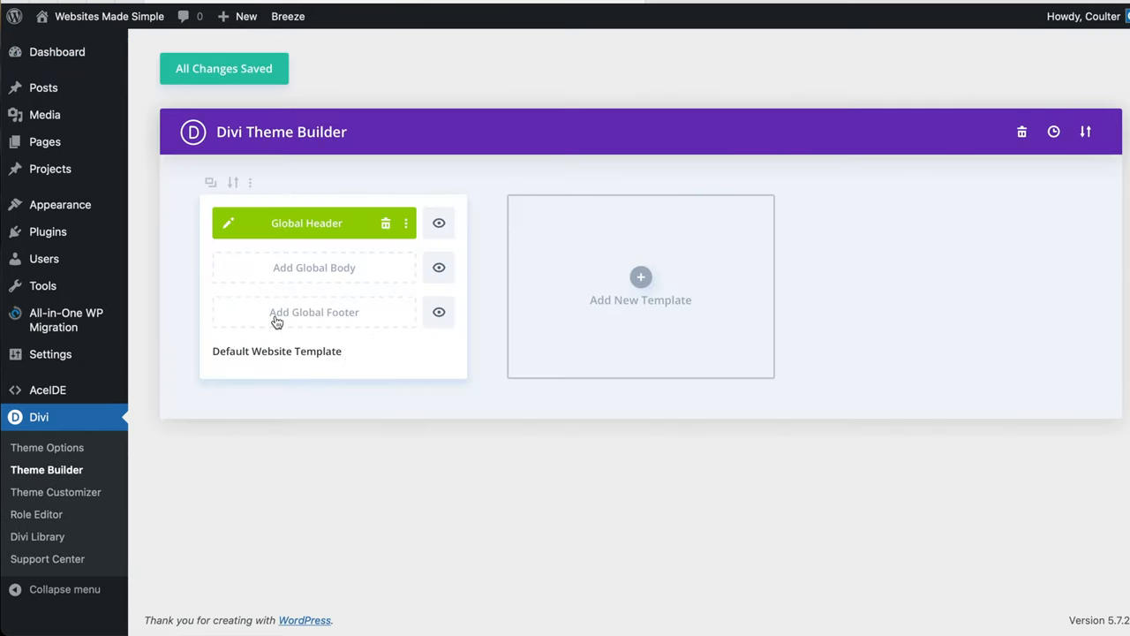
Add a global footer to the Default Website Template, building it from scratch
left_click(314, 312)
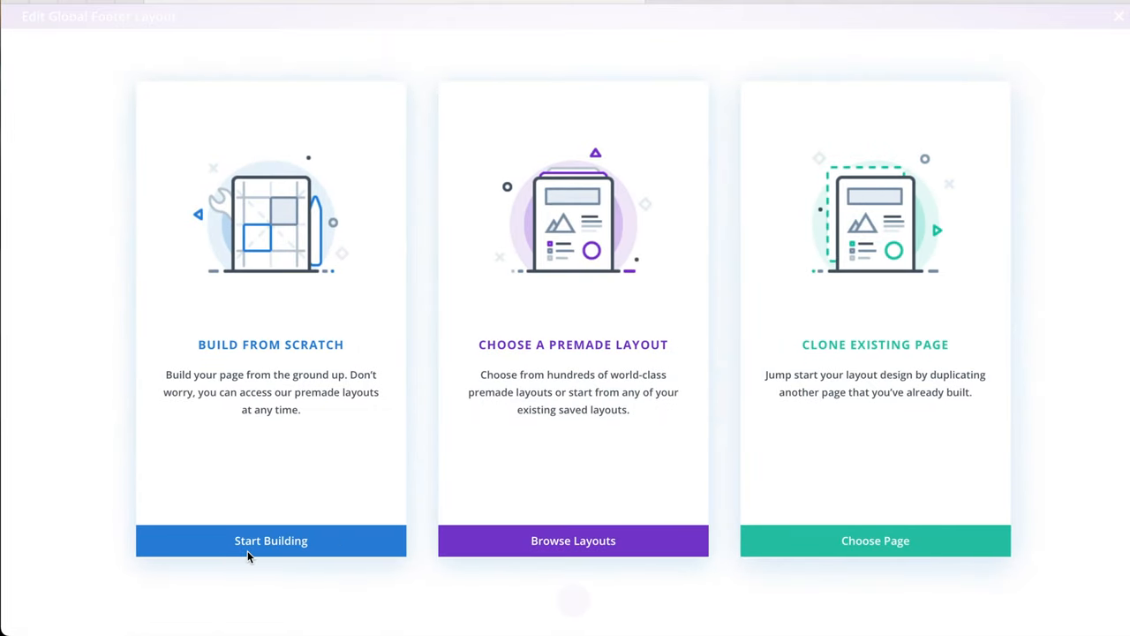
left_click(271, 540)
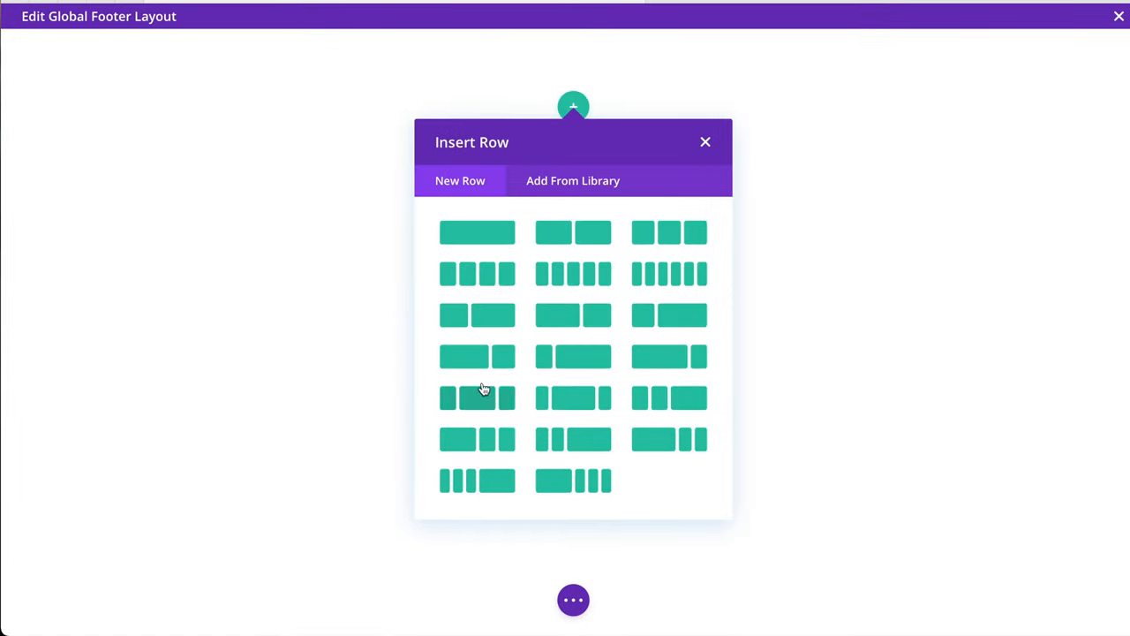
mouse_move(477, 232)
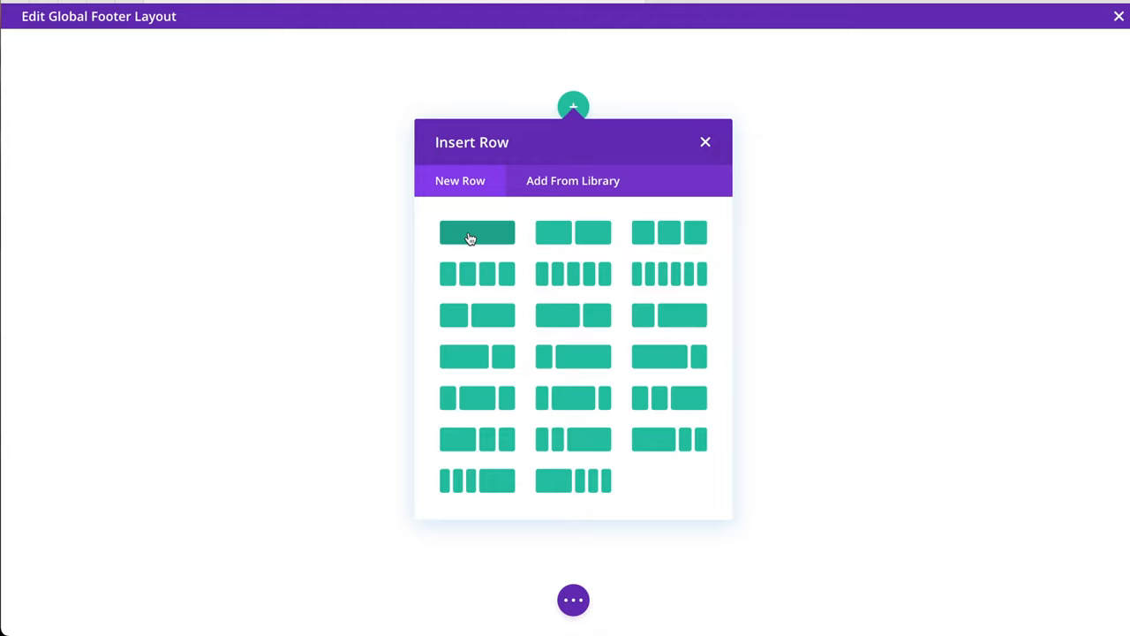
Add a single-column row to the footer layout, without inserting a module
left_click(476, 231)
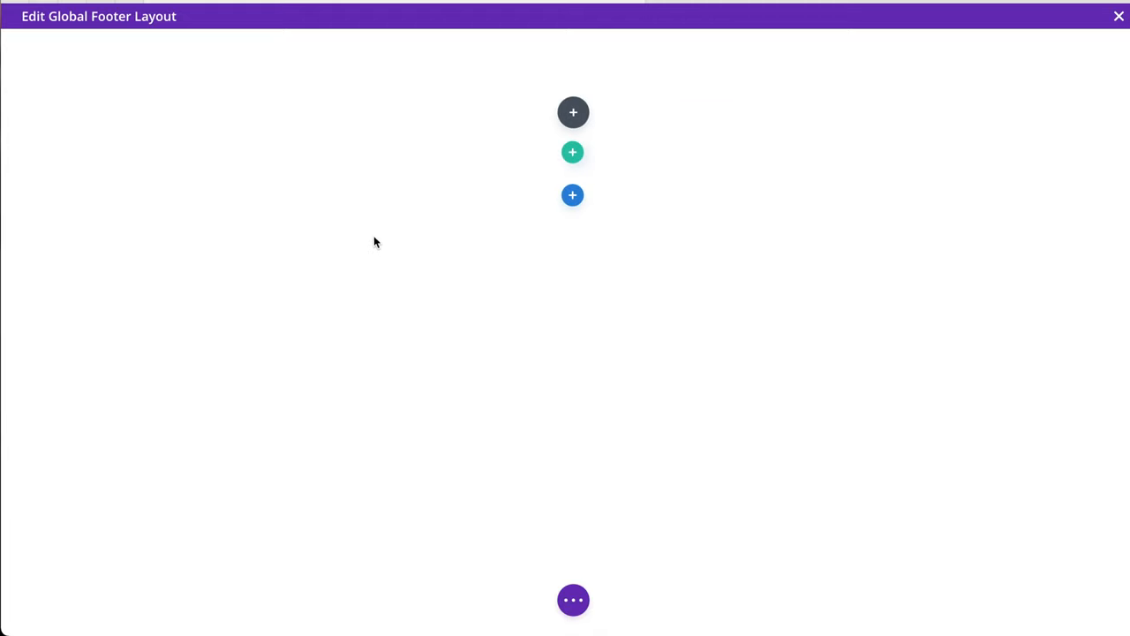
left_click(572, 112)
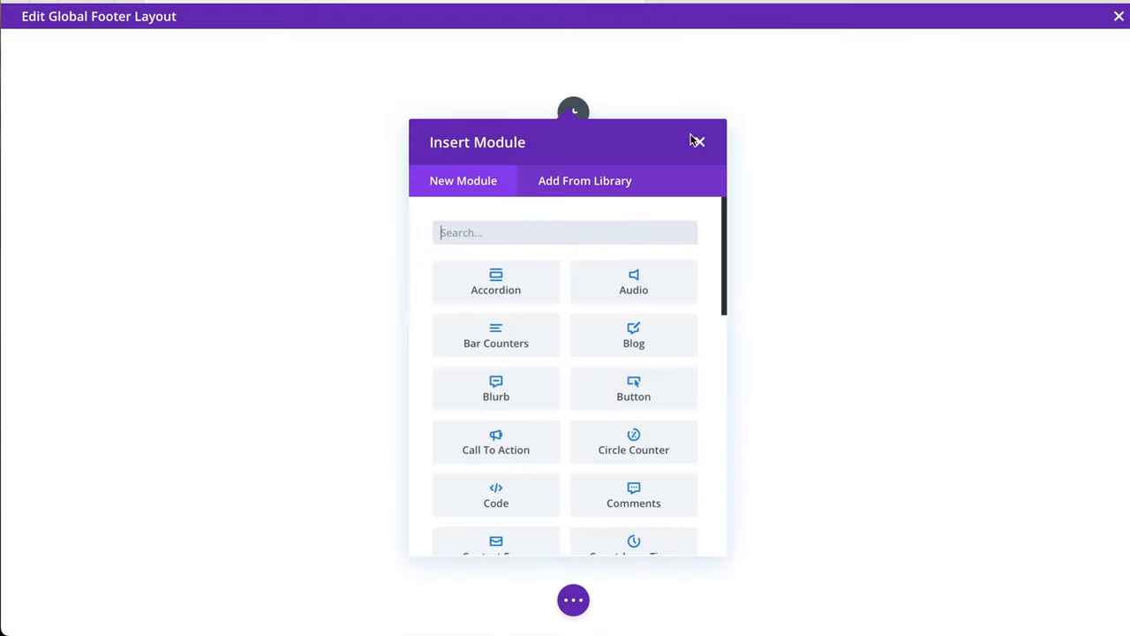
left_click(698, 141)
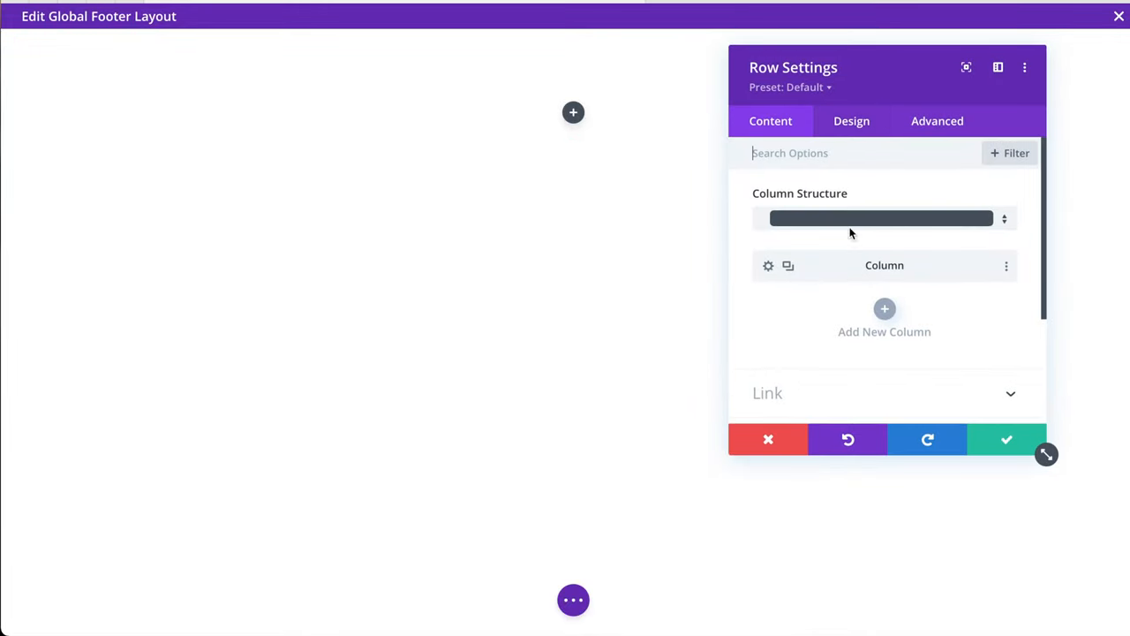
Set the row's Max Height to 0px under Design > Sizing and apply
left_click(851, 121)
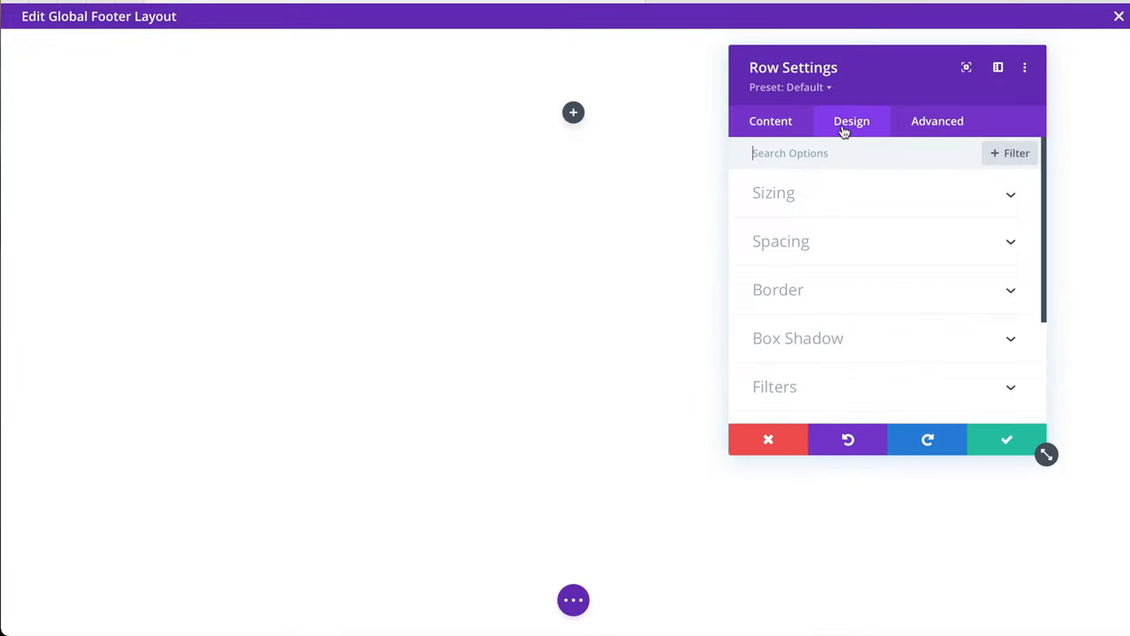
left_click(773, 193)
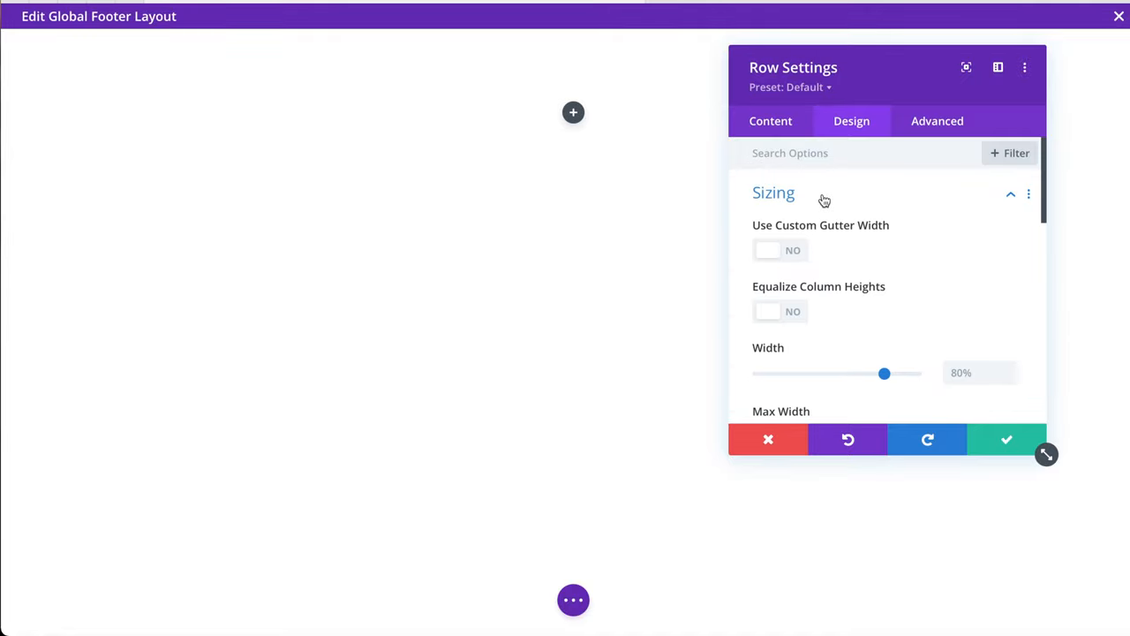
scroll("down", 3)
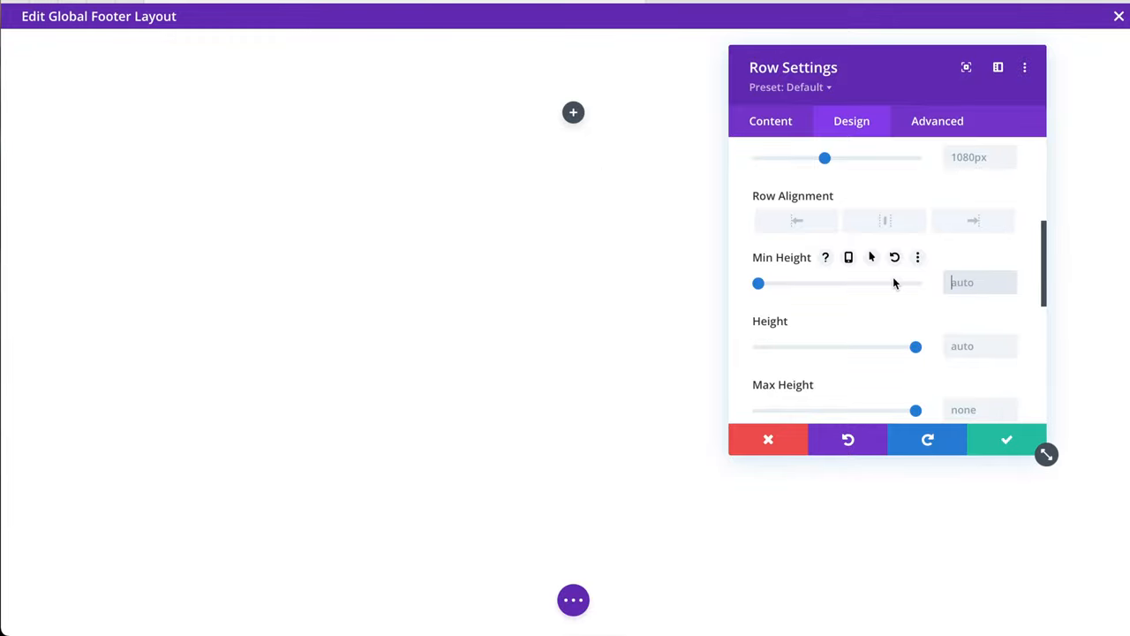
scroll("down", 3)
type("0")
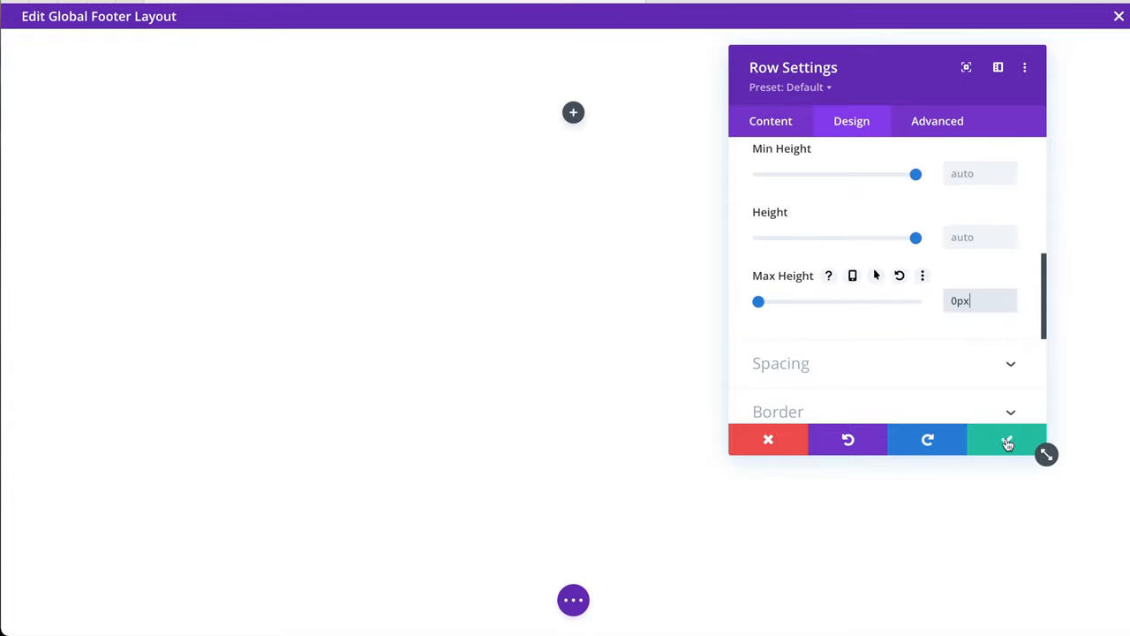
left_click(1006, 439)
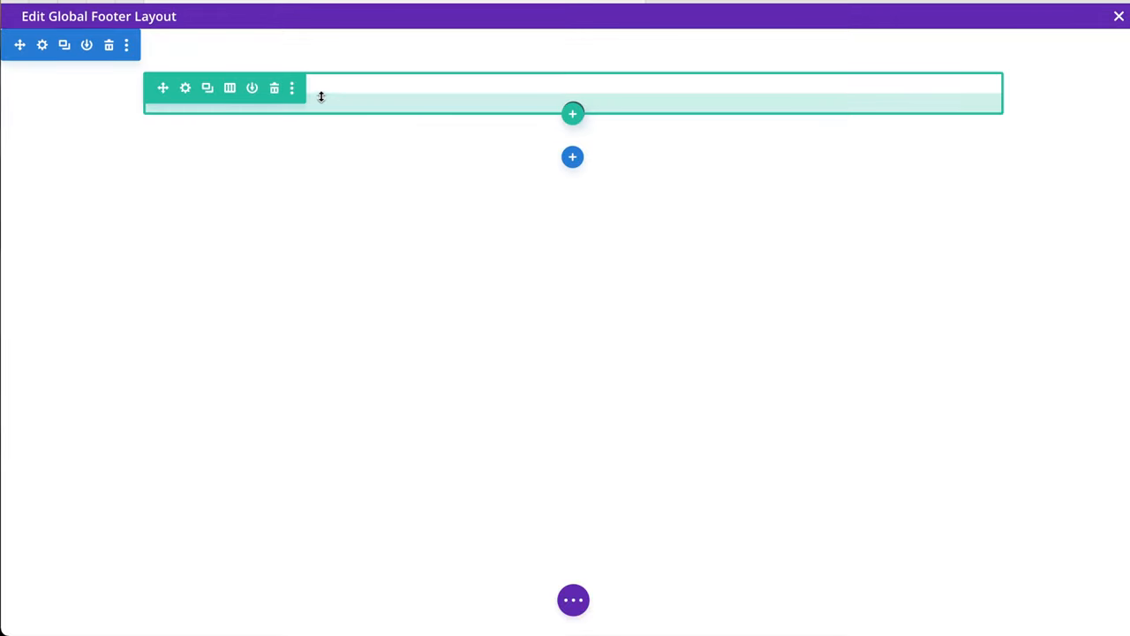
Set the footer section's Max Height to 0px and save the footer layout
left_click(184, 88)
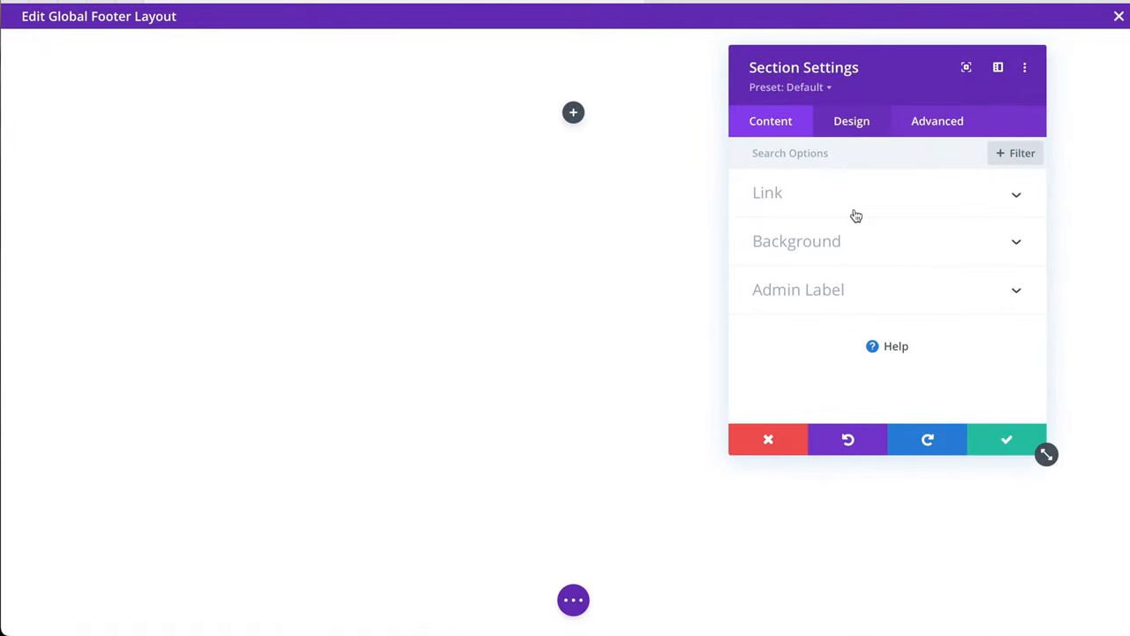
left_click(851, 121)
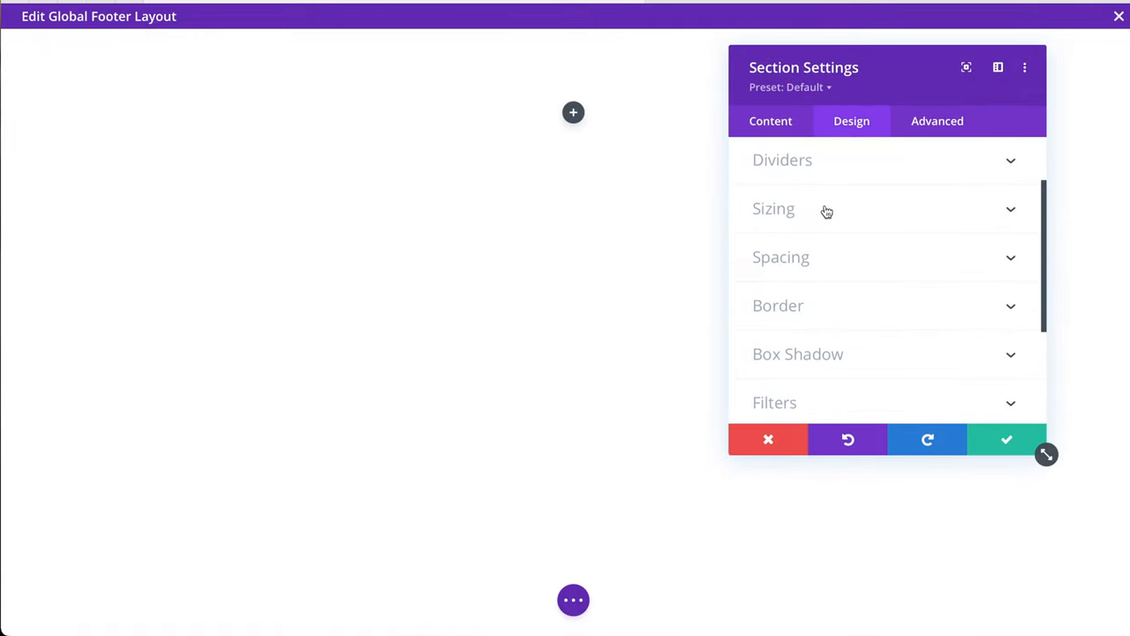
left_click(773, 207)
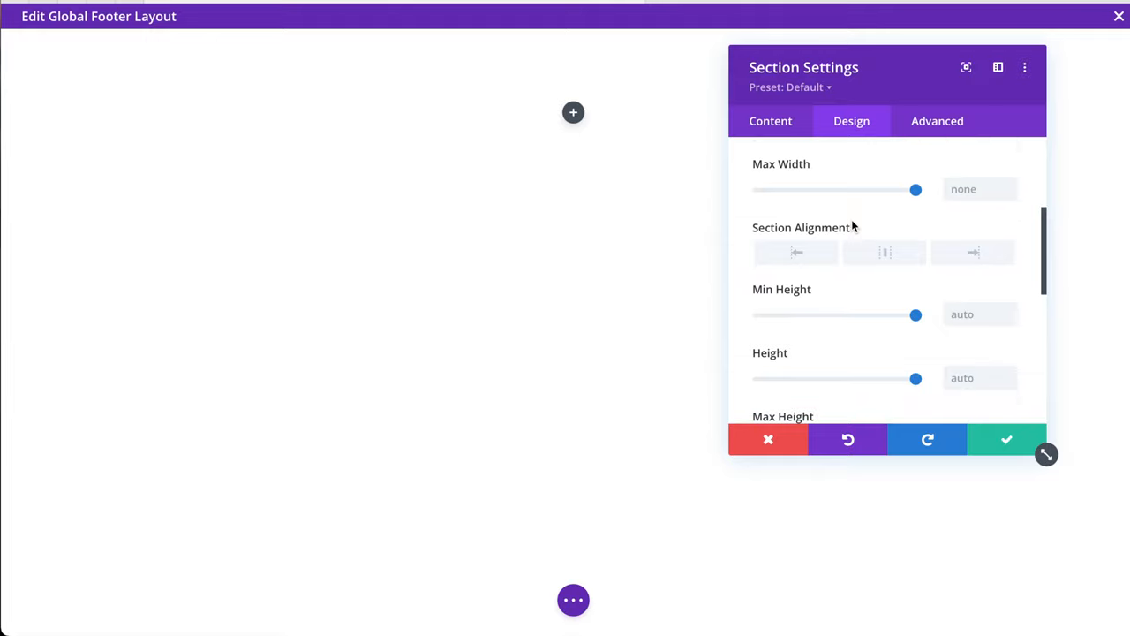
scroll("down", 3)
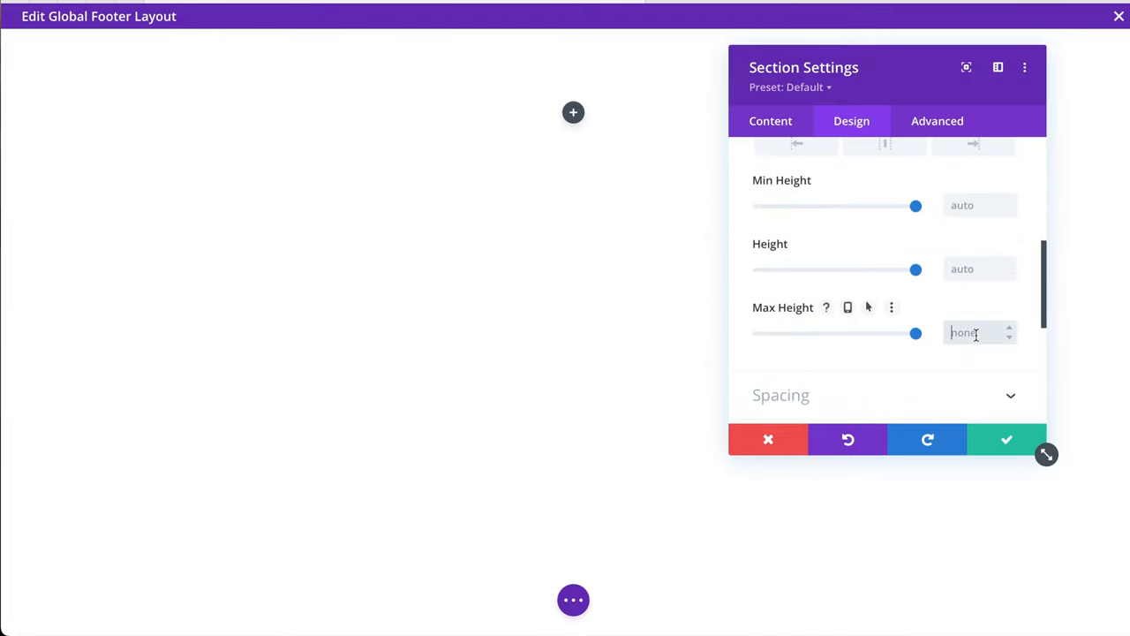
type("0px")
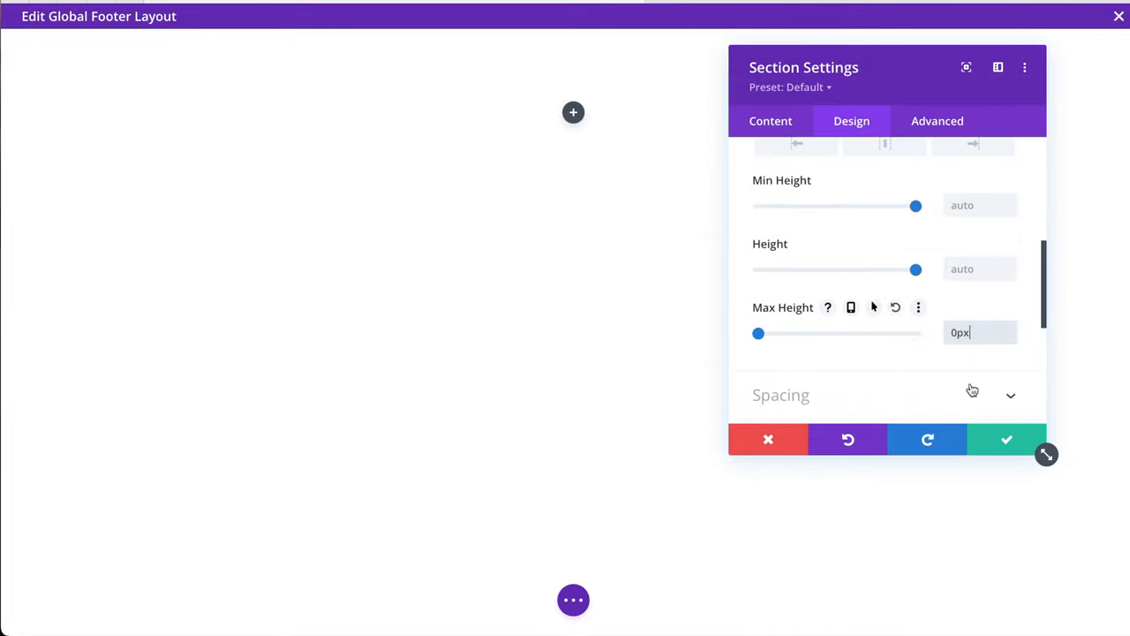
left_click(1006, 439)
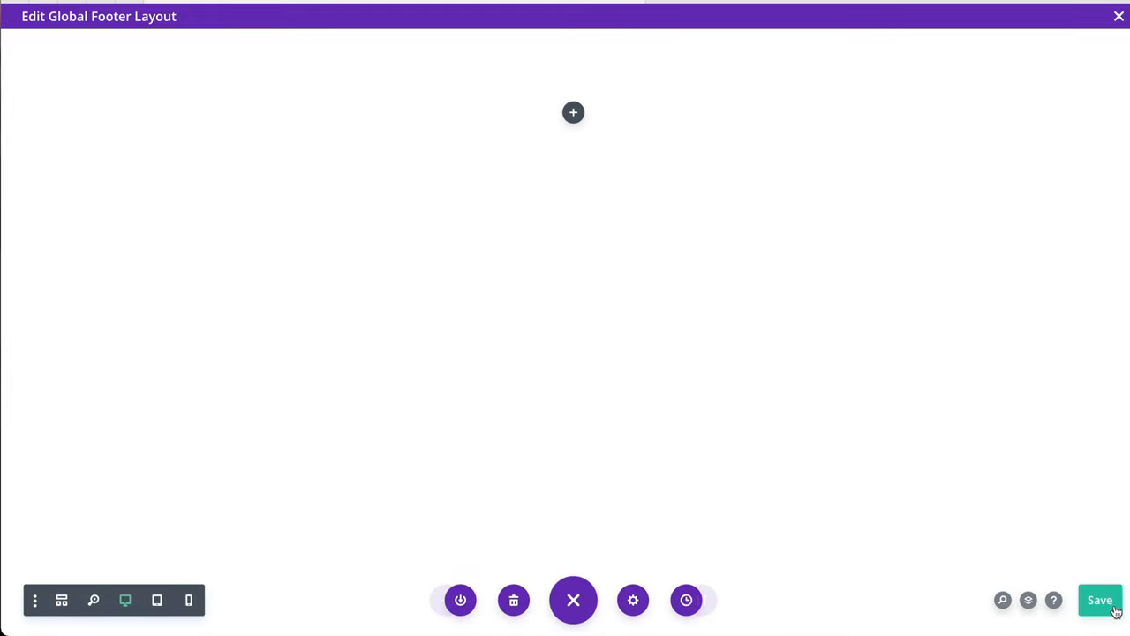
left_click(1100, 599)
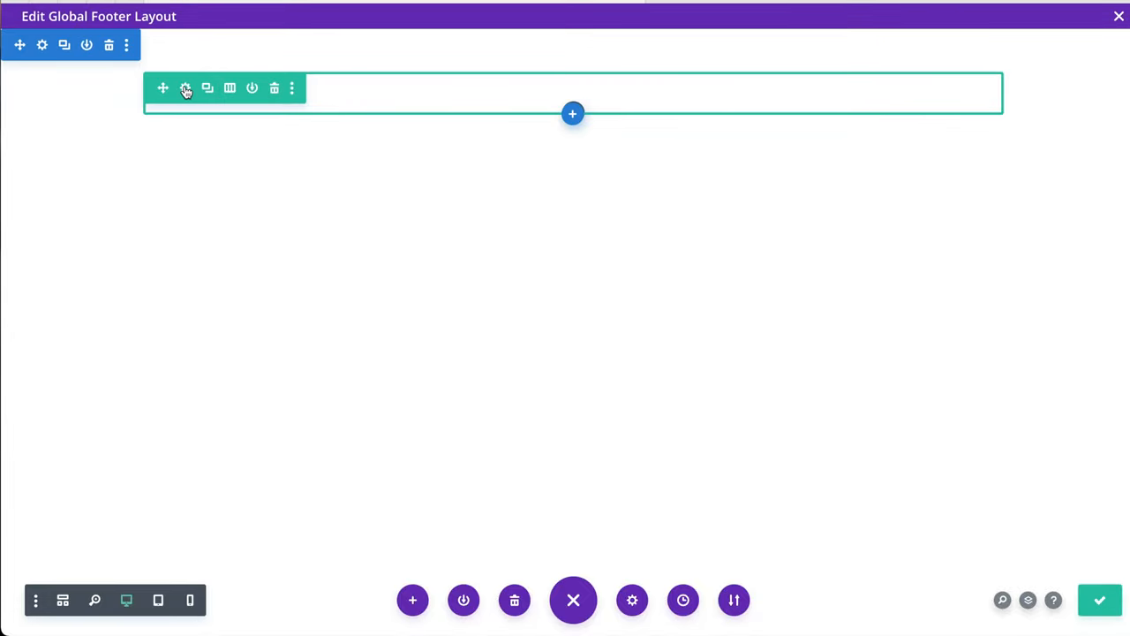
Link the footer row's top and bottom margins at 0px under Design > Spacing
left_click(186, 87)
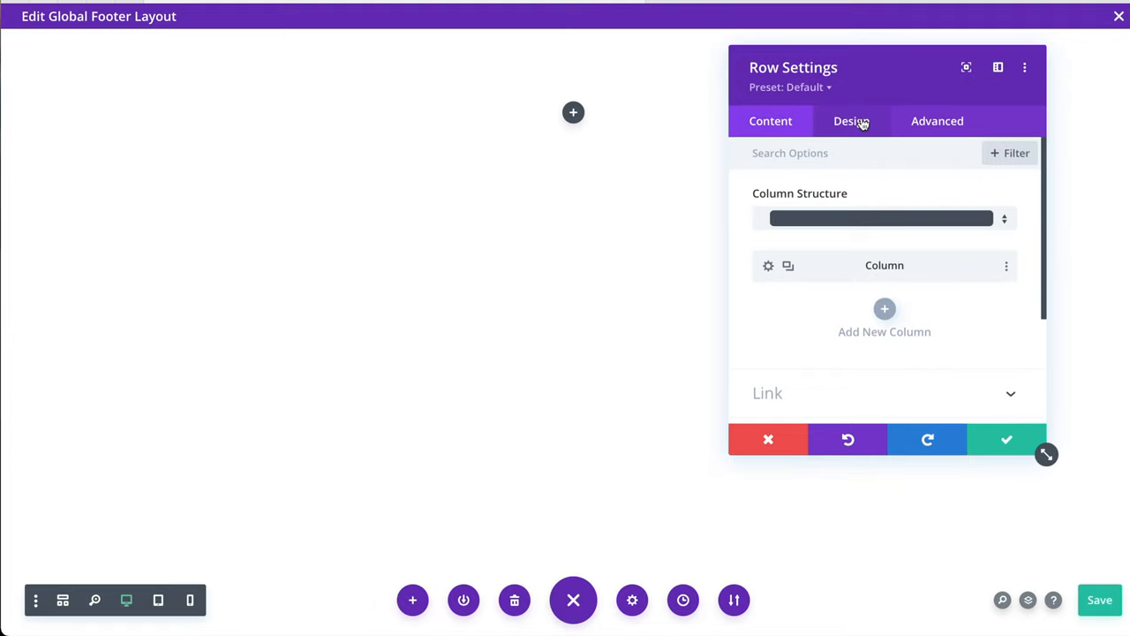
left_click(851, 121)
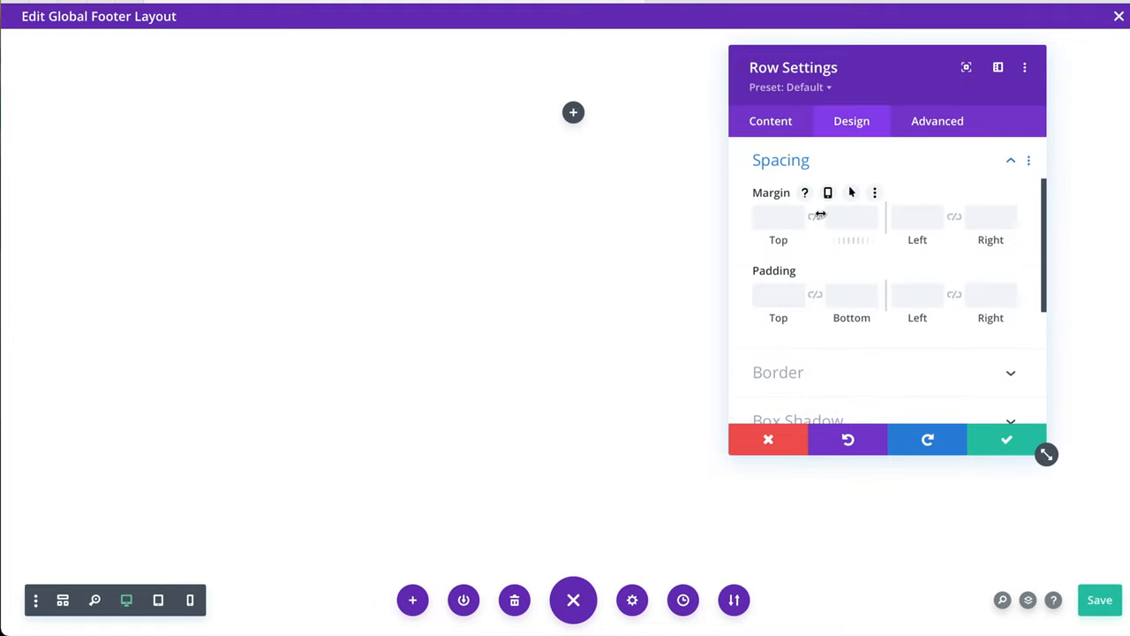
left_click(777, 217)
type("0")
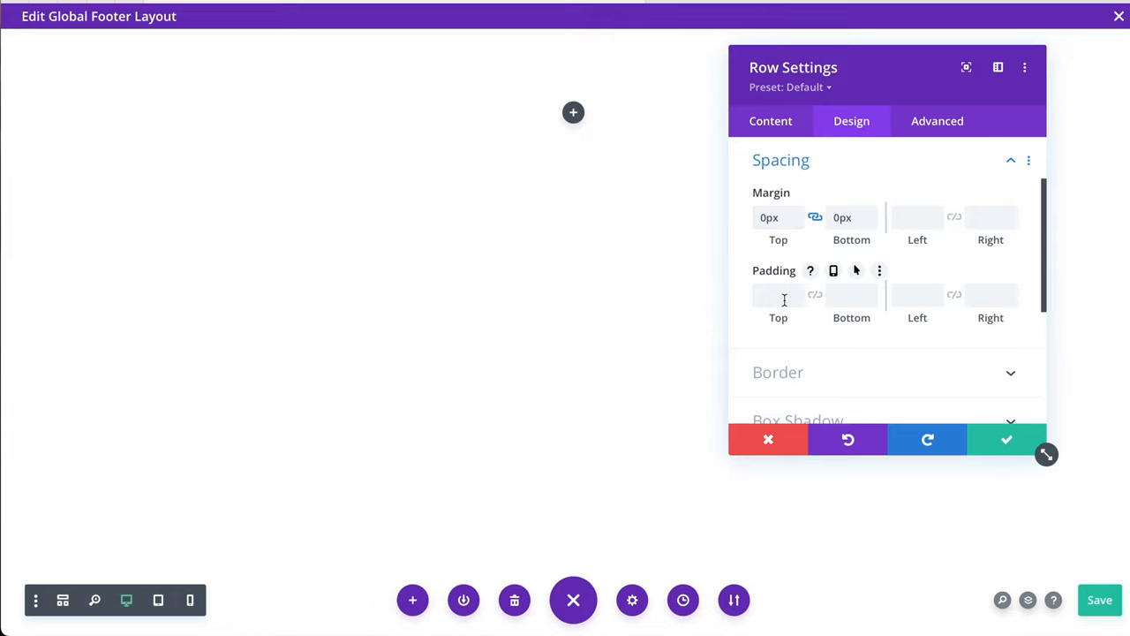
left_click(778, 295)
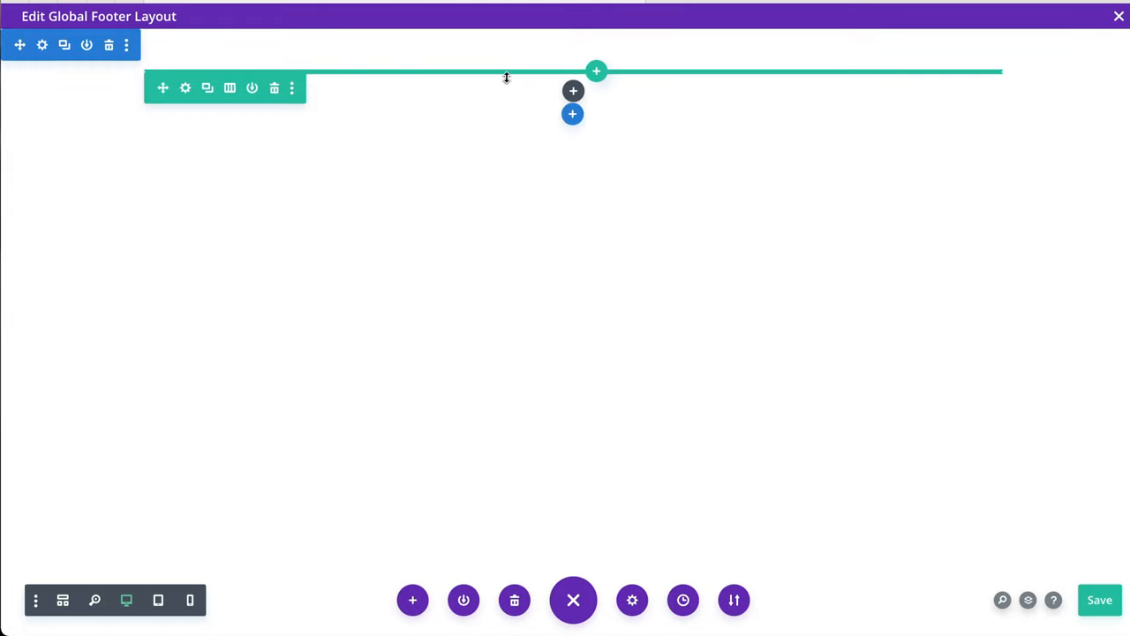
Give the footer section linked 0px top/bottom margins and padding, then apply
left_click(185, 88)
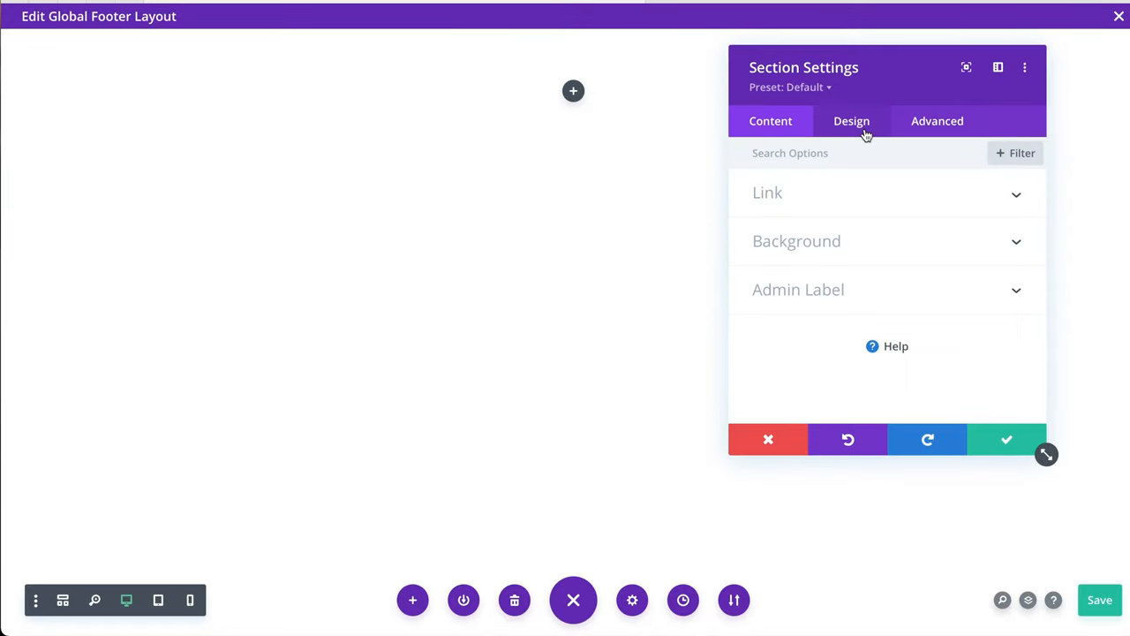
left_click(851, 121)
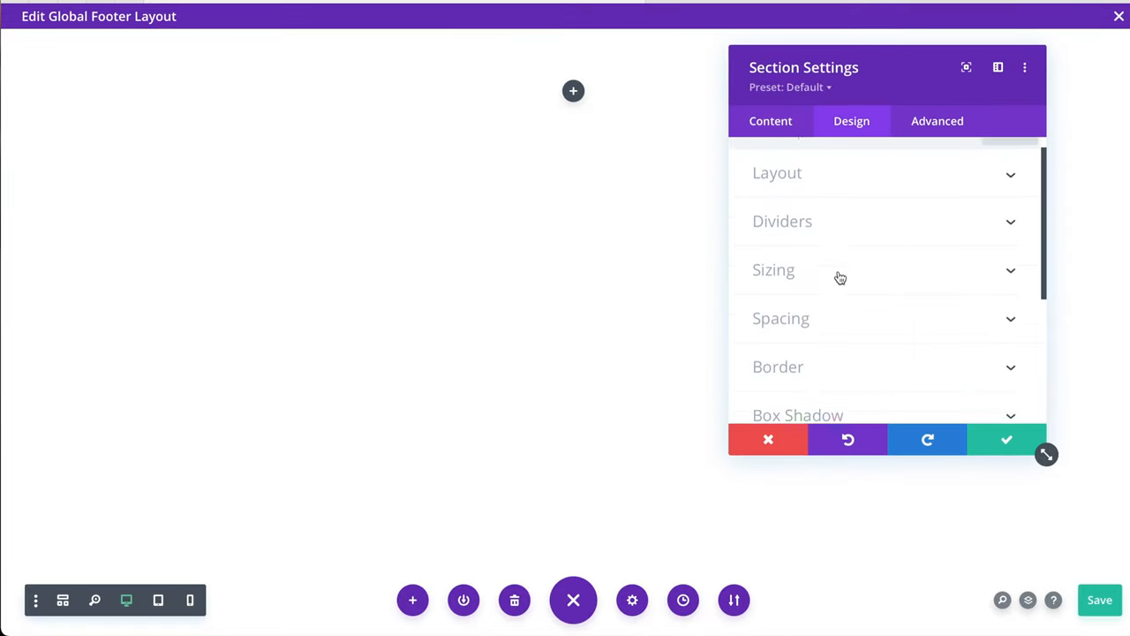
left_click(781, 318)
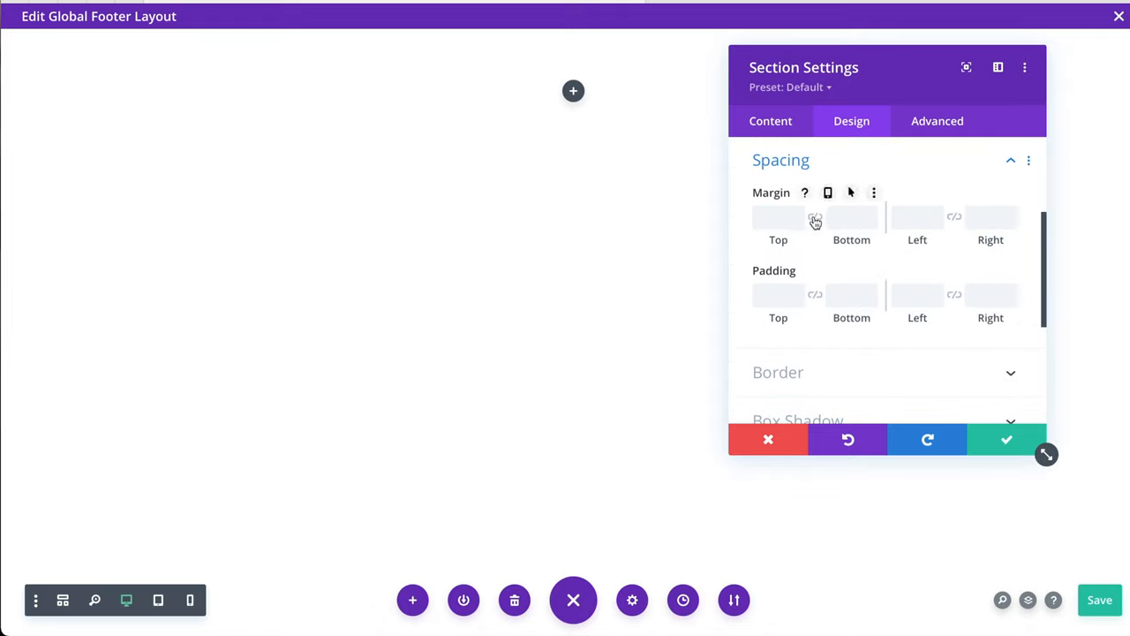
left_click(778, 216)
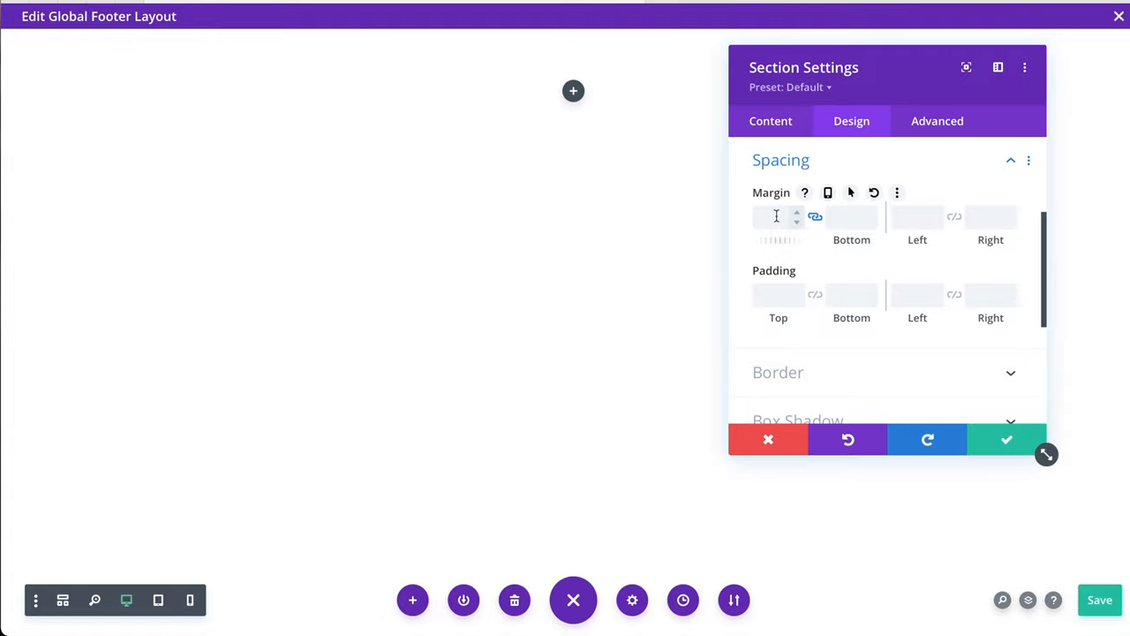
left_click(772, 217)
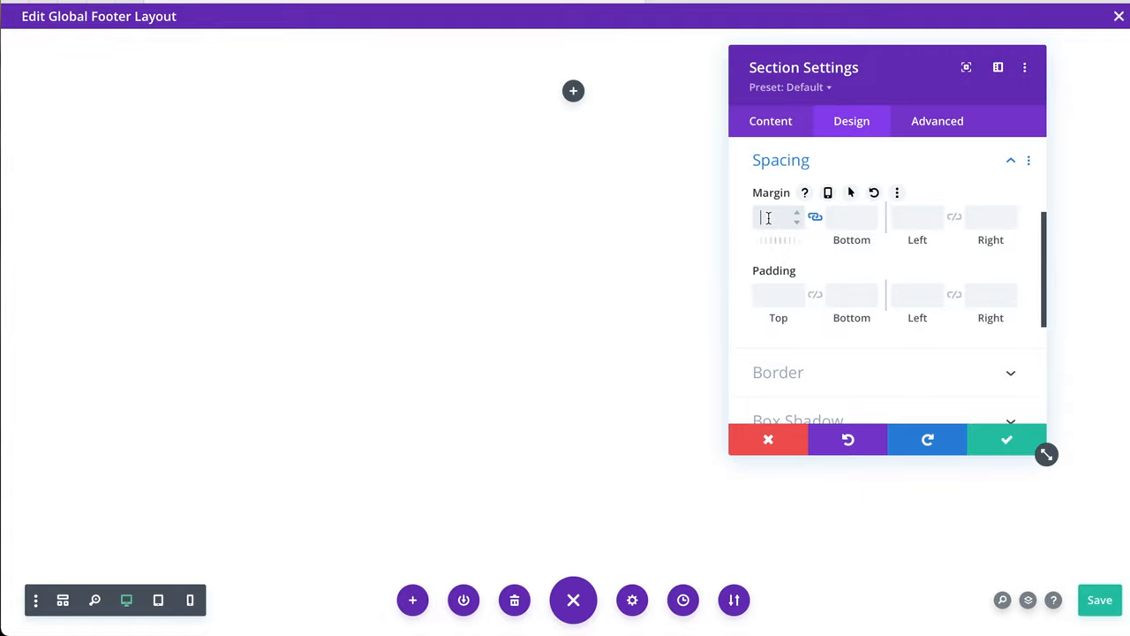
type("0px")
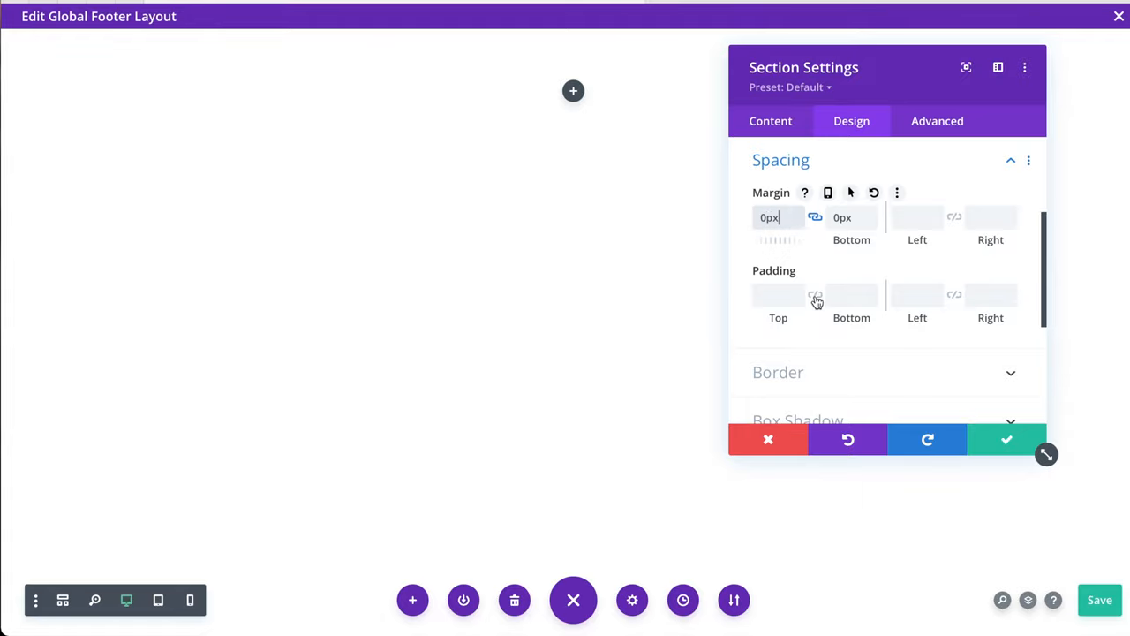
mouse_move(815, 300)
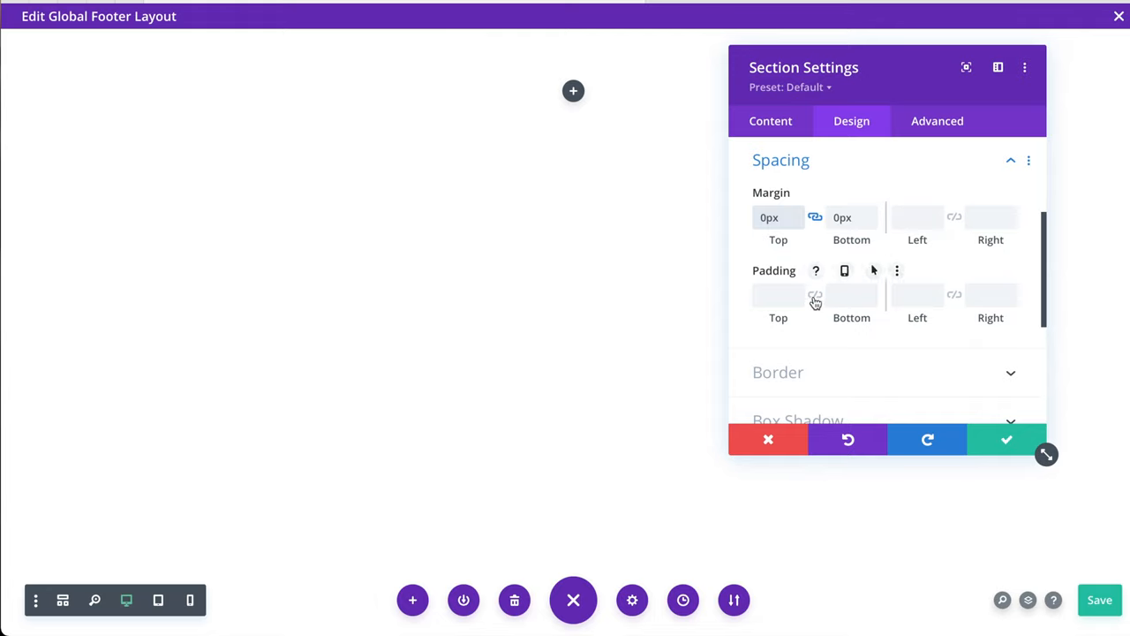
left_click(777, 295)
type("0")
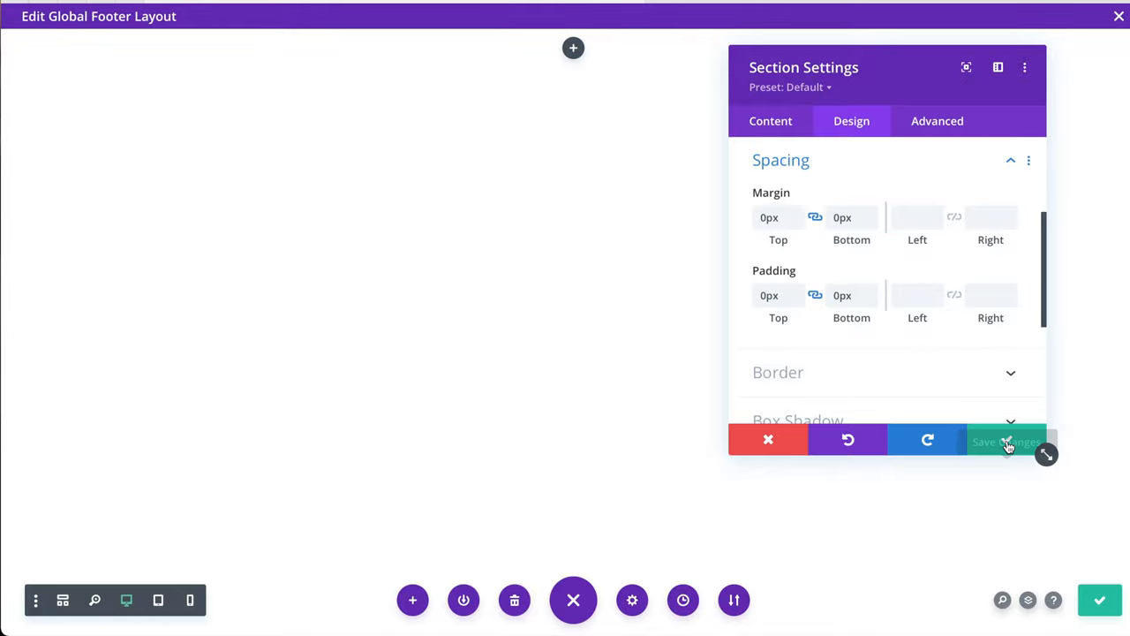
left_click(1006, 441)
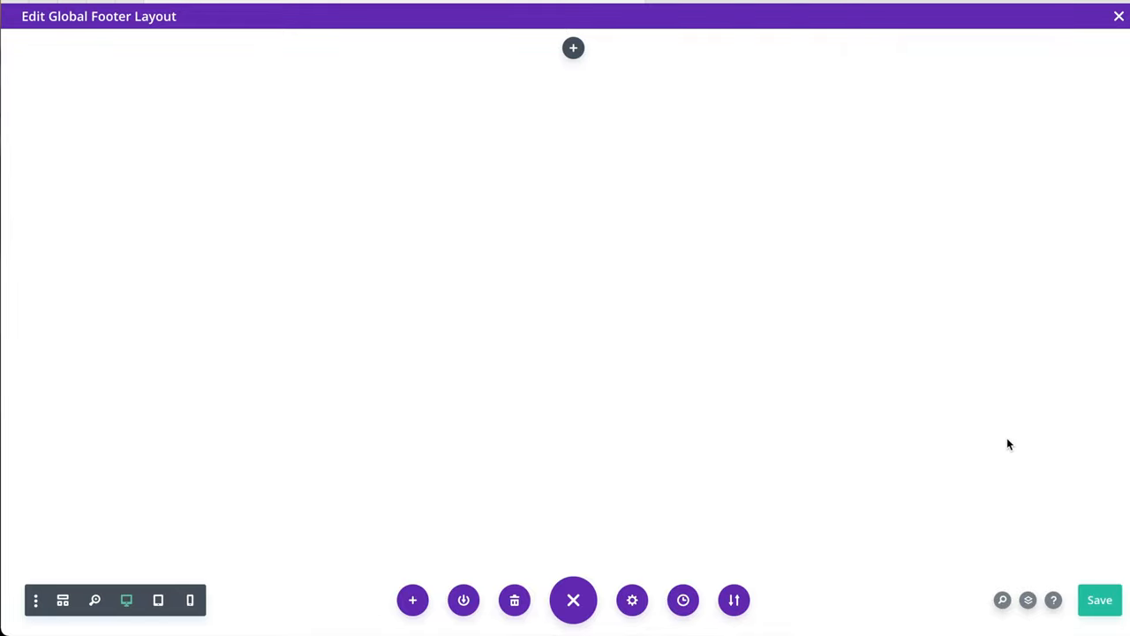
mouse_move(636, 32)
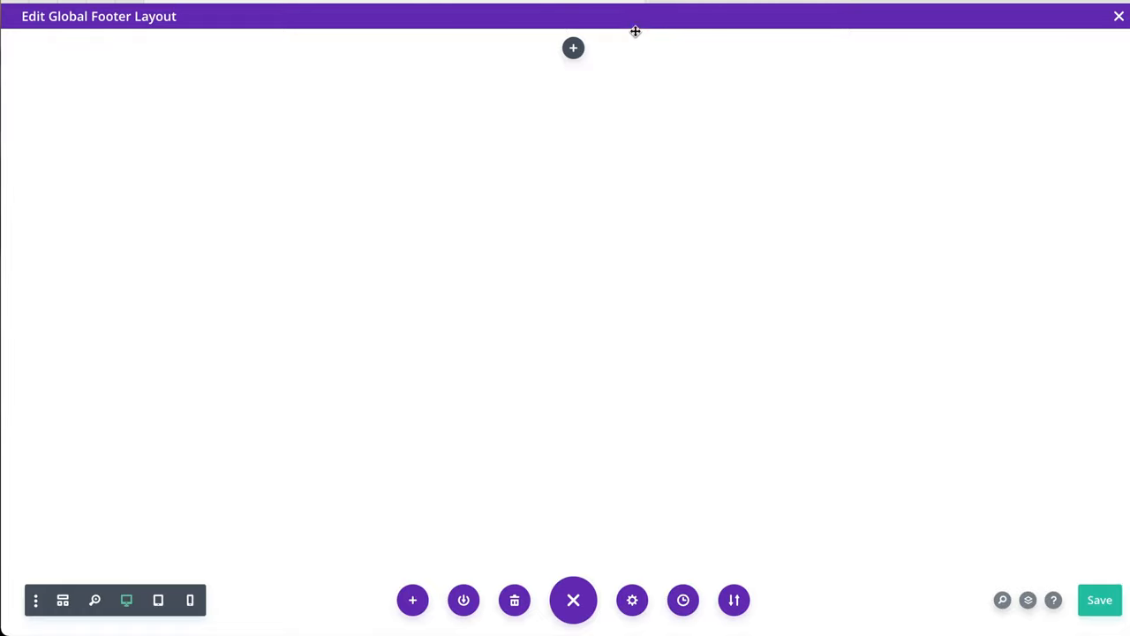
mouse_move(616, 29)
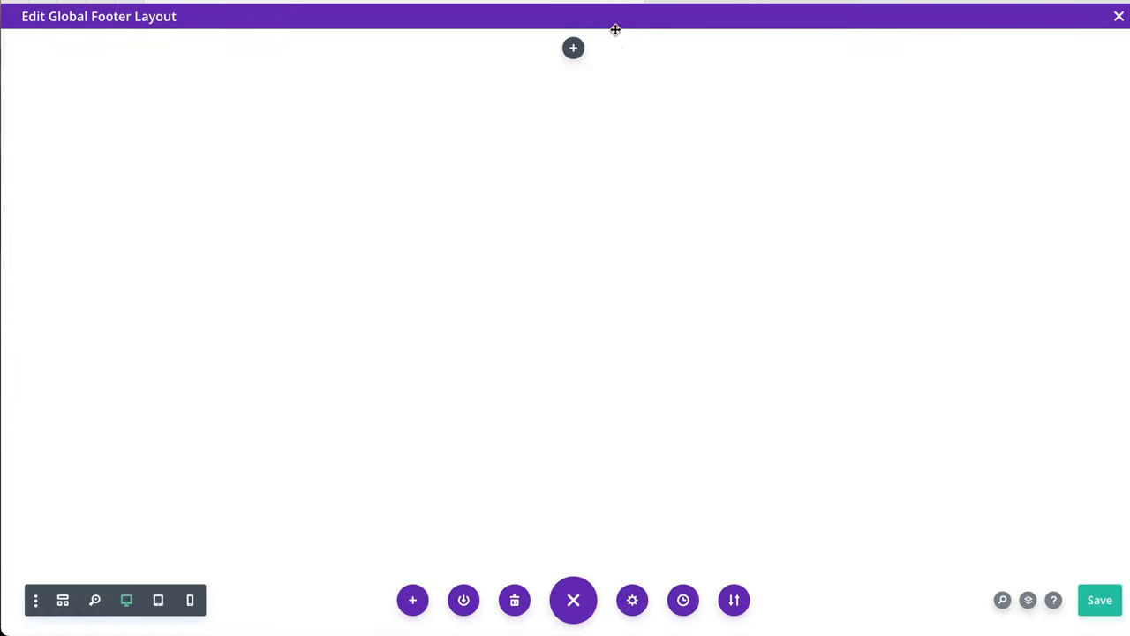
mouse_move(78, 598)
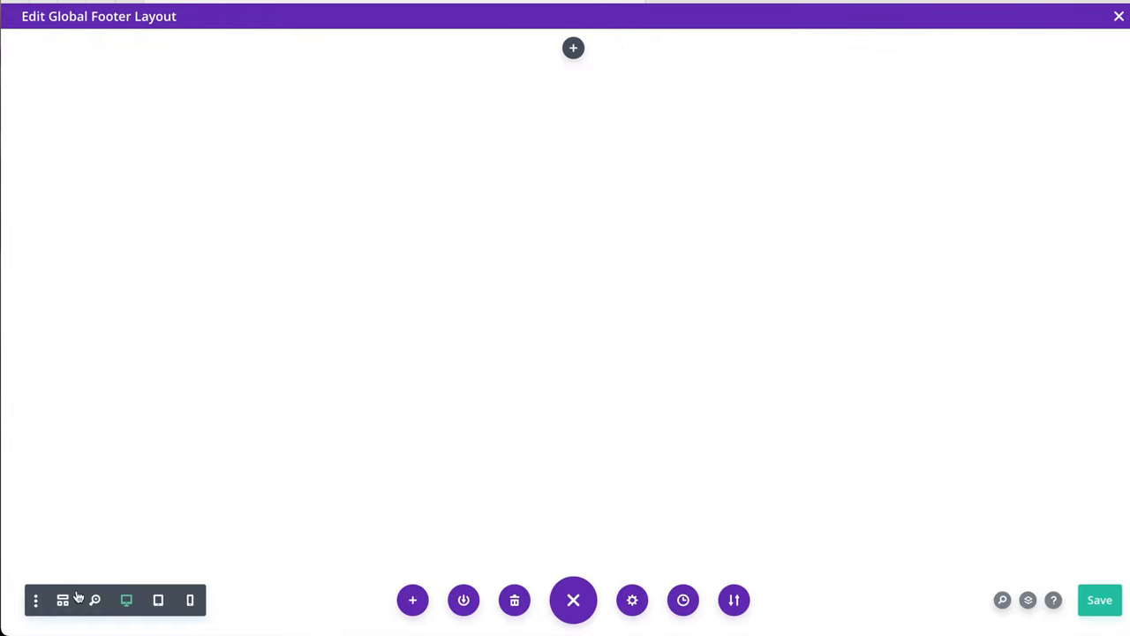
Check the section and row structure in wireframe view, then exit the footer layout
left_click(573, 48)
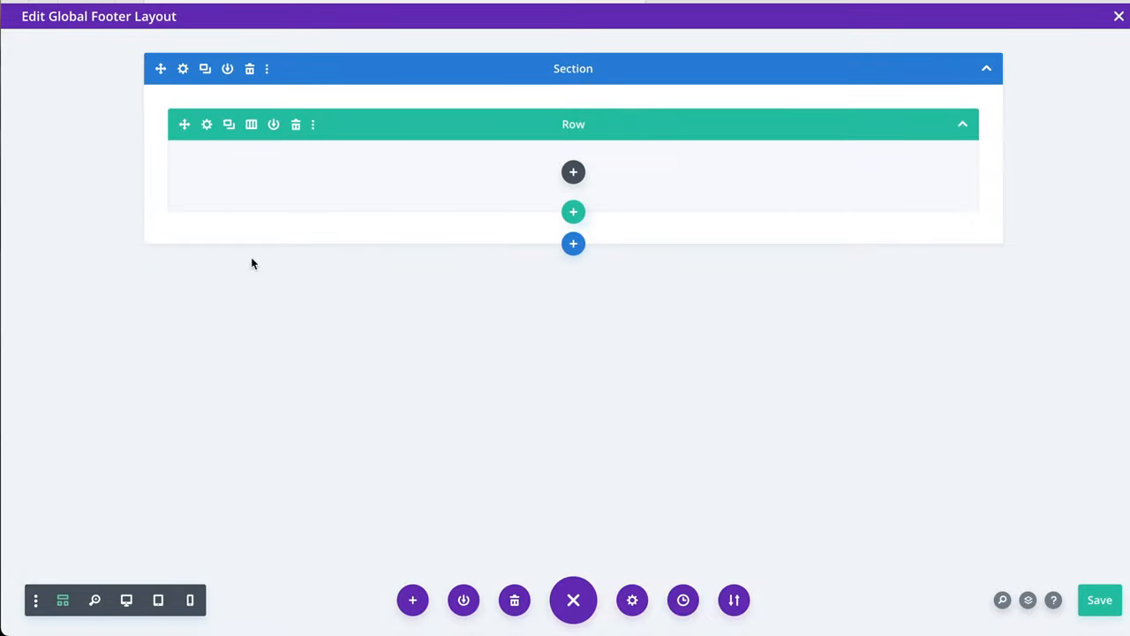
mouse_move(126, 600)
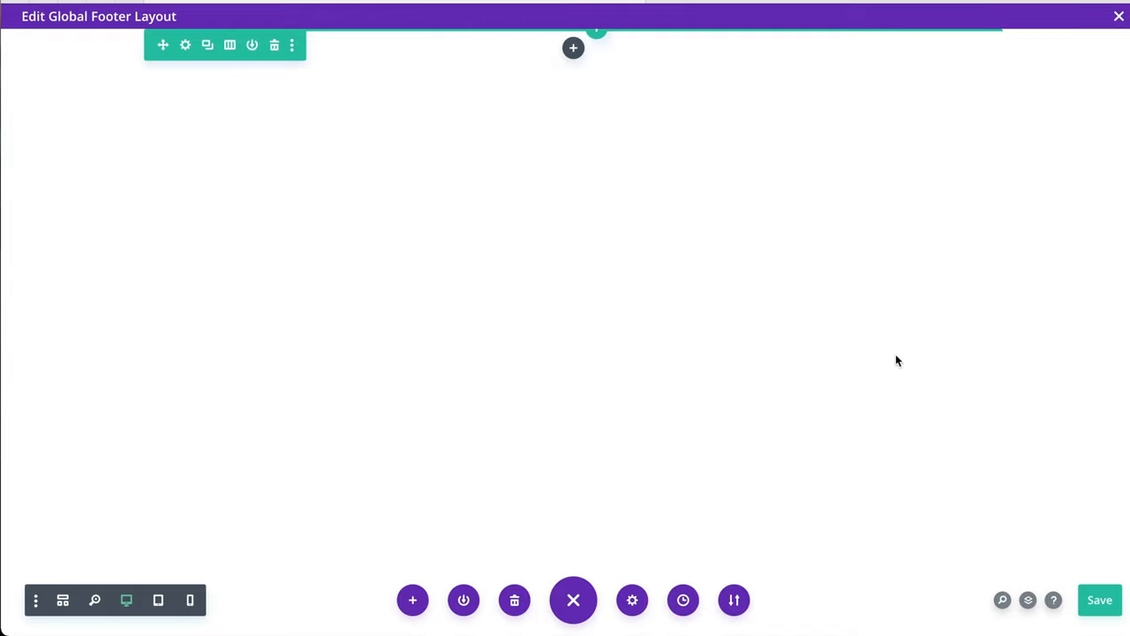
left_click(573, 599)
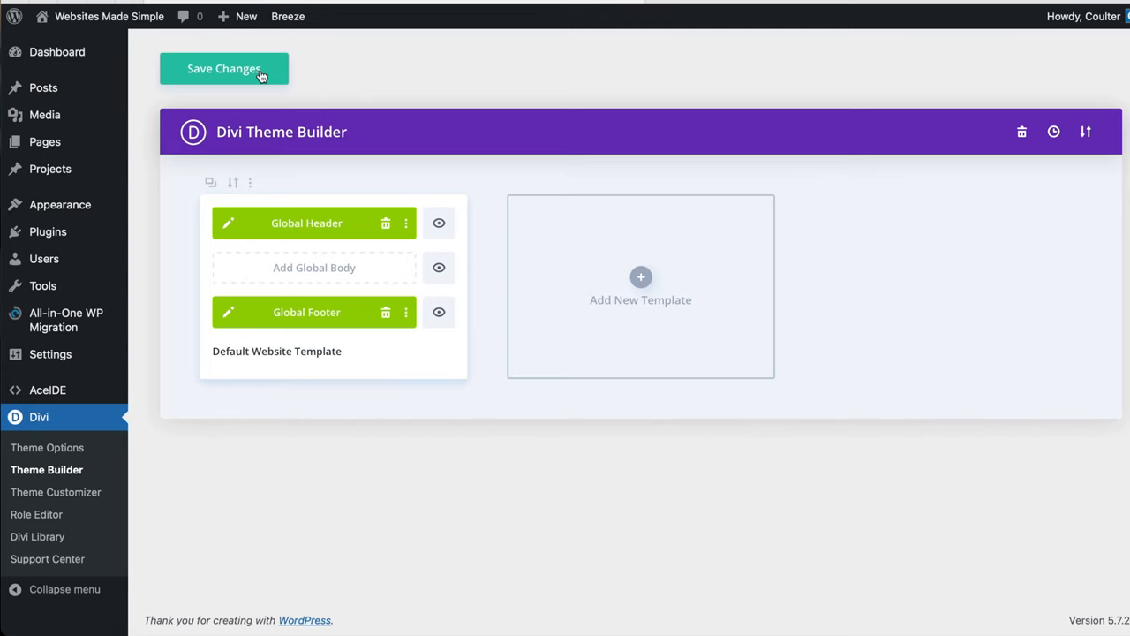
Save the Theme Builder changes for the default template's global header and footer
left_click(224, 69)
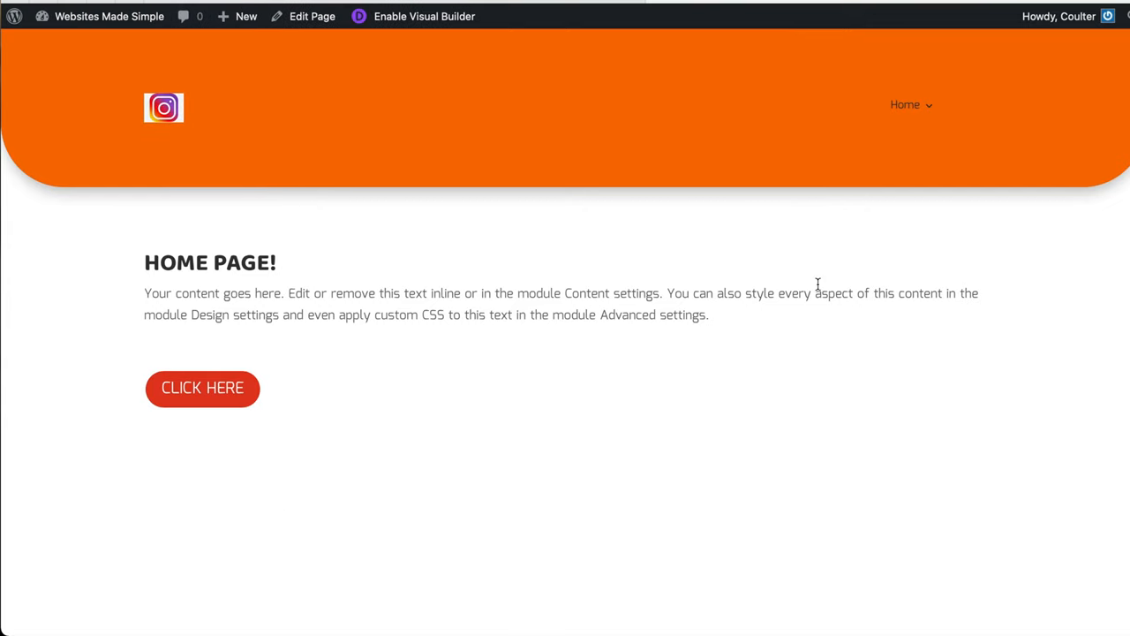
mouse_move(597, 324)
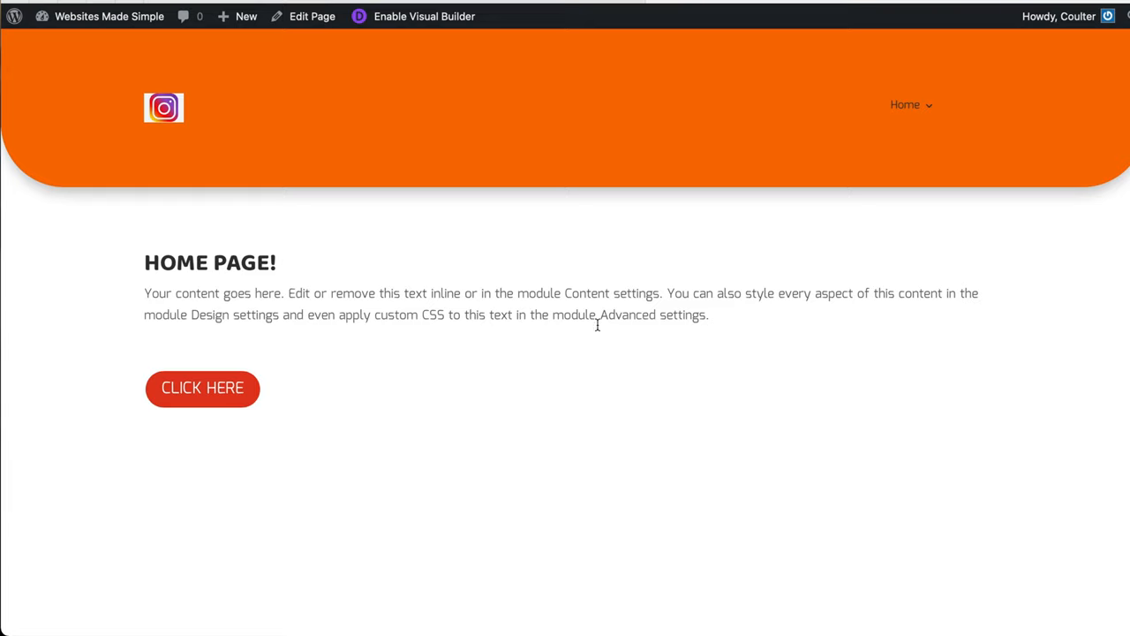
mouse_move(606, 337)
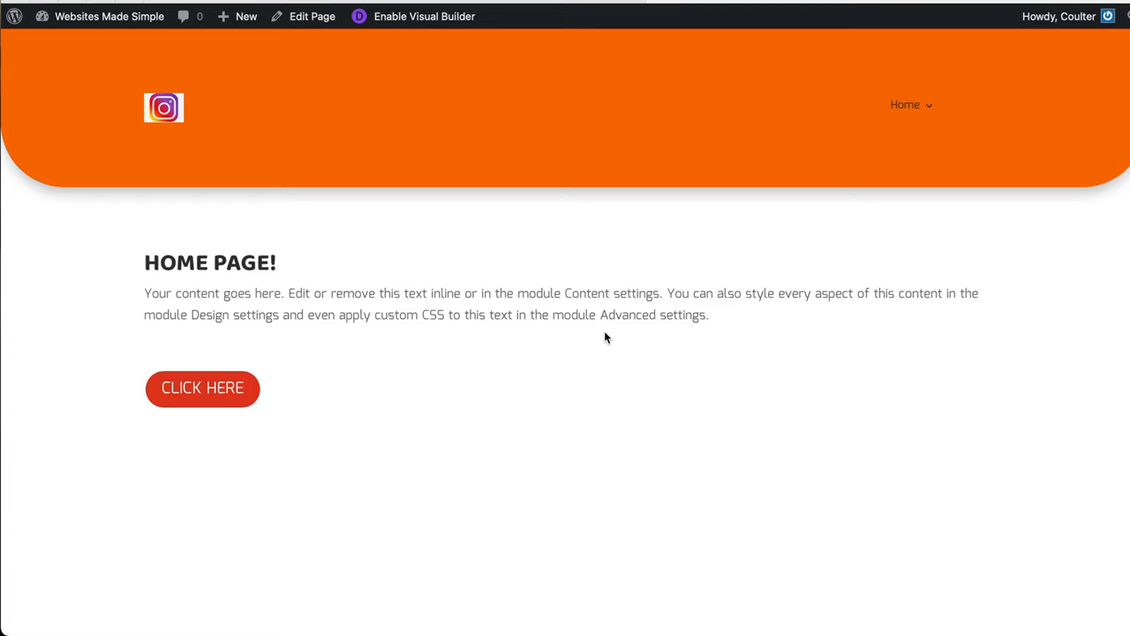
mouse_move(470, 171)
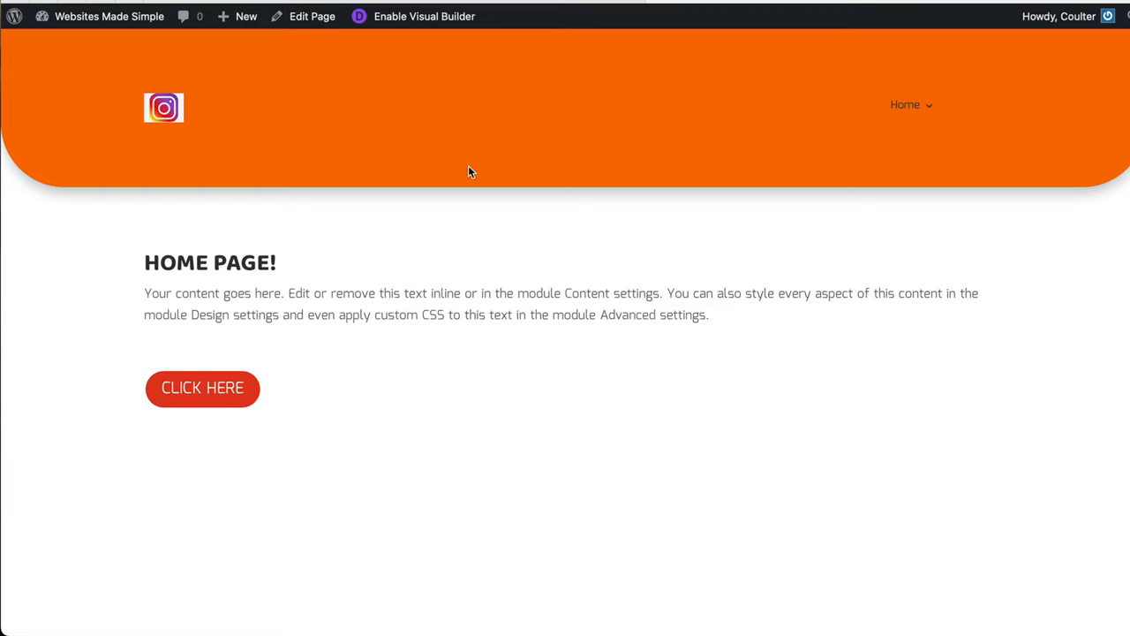
mouse_move(755, 174)
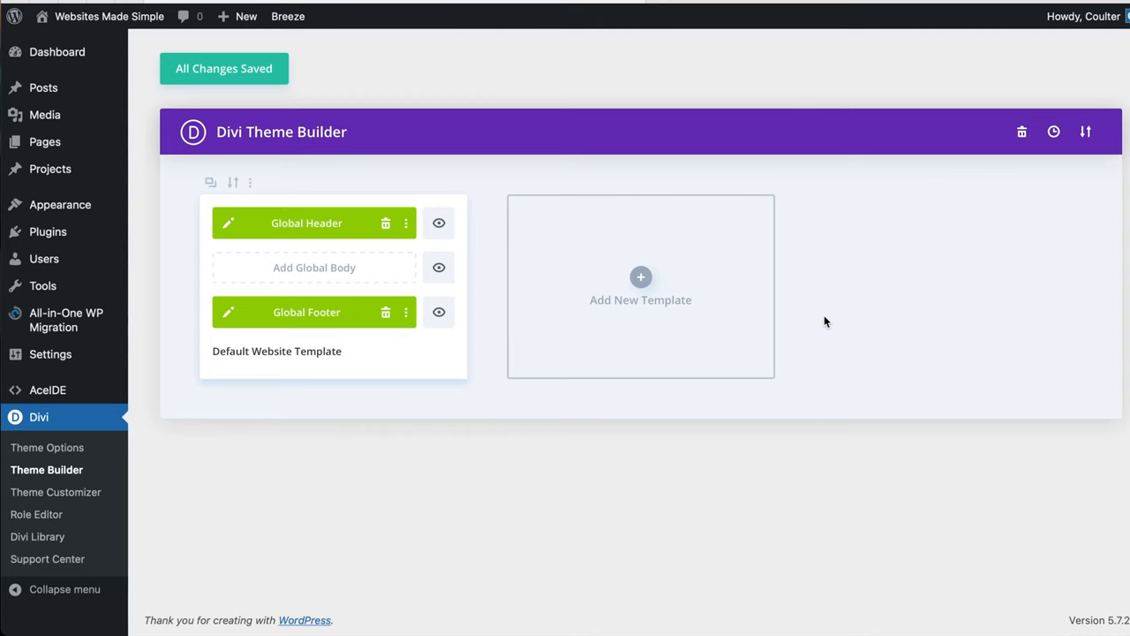
mouse_move(804, 322)
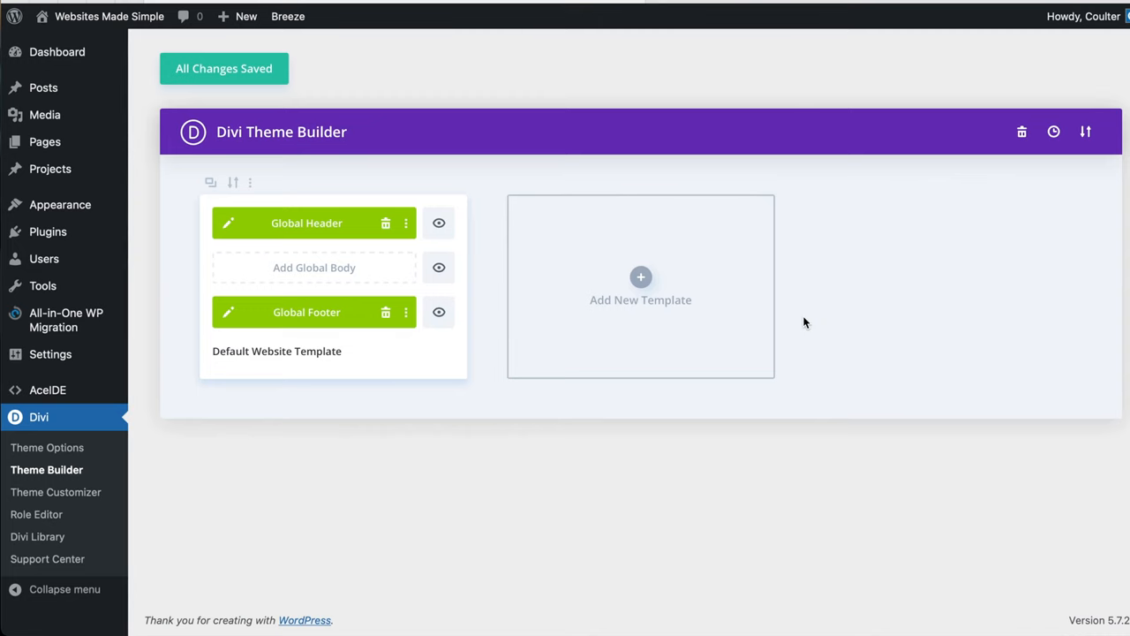
mouse_move(852, 7)
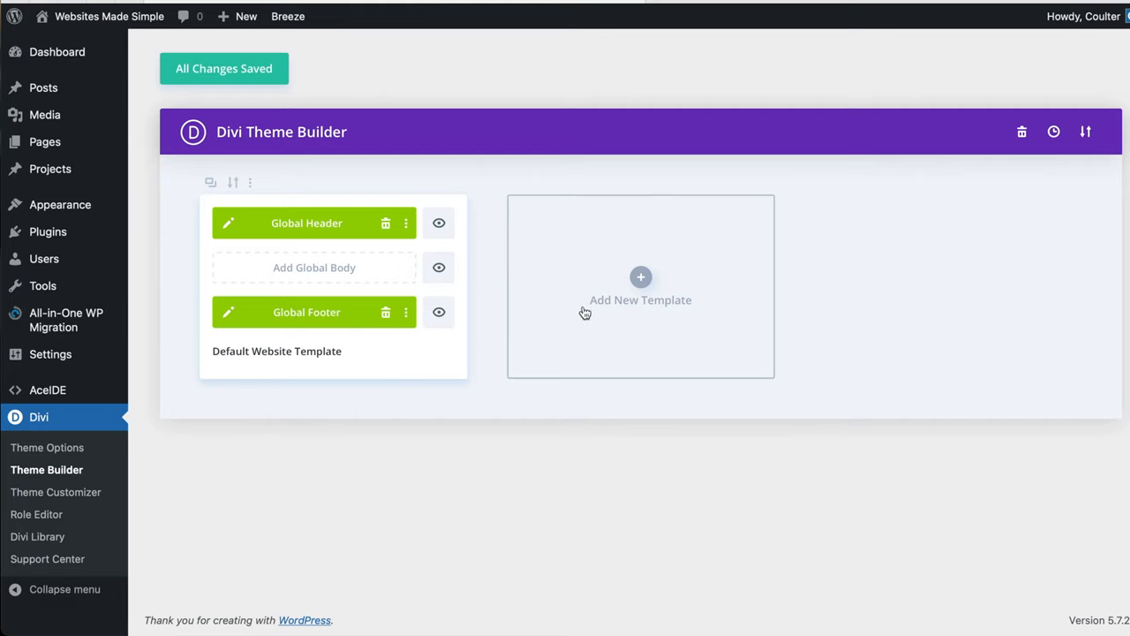
Create a new Theme Builder template assigned to the Homepage
left_click(641, 277)
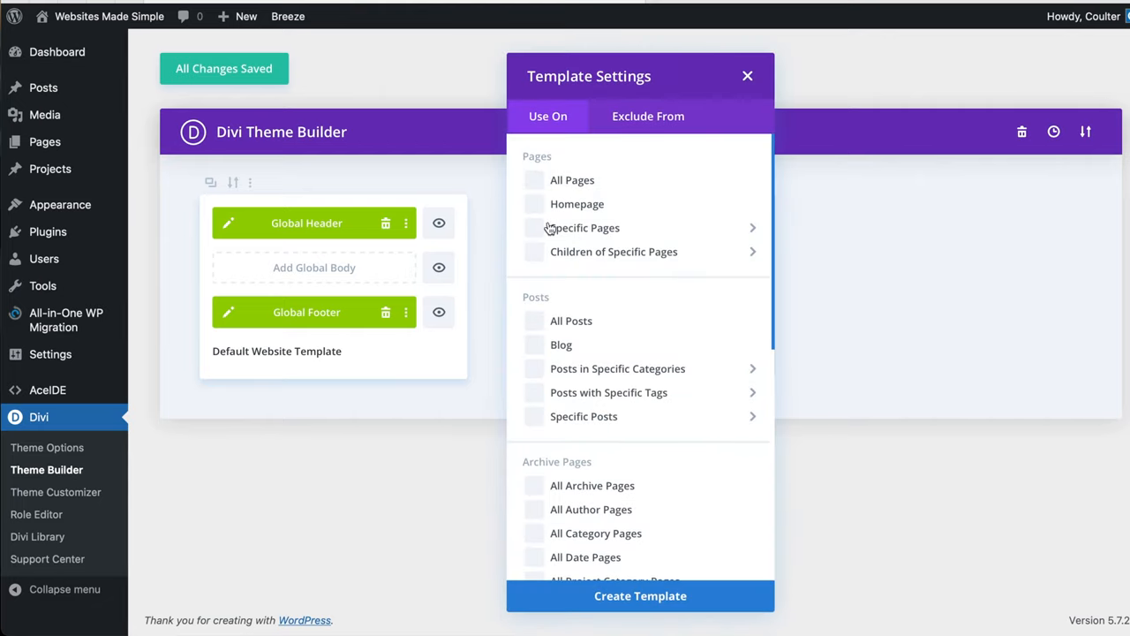
left_click(532, 204)
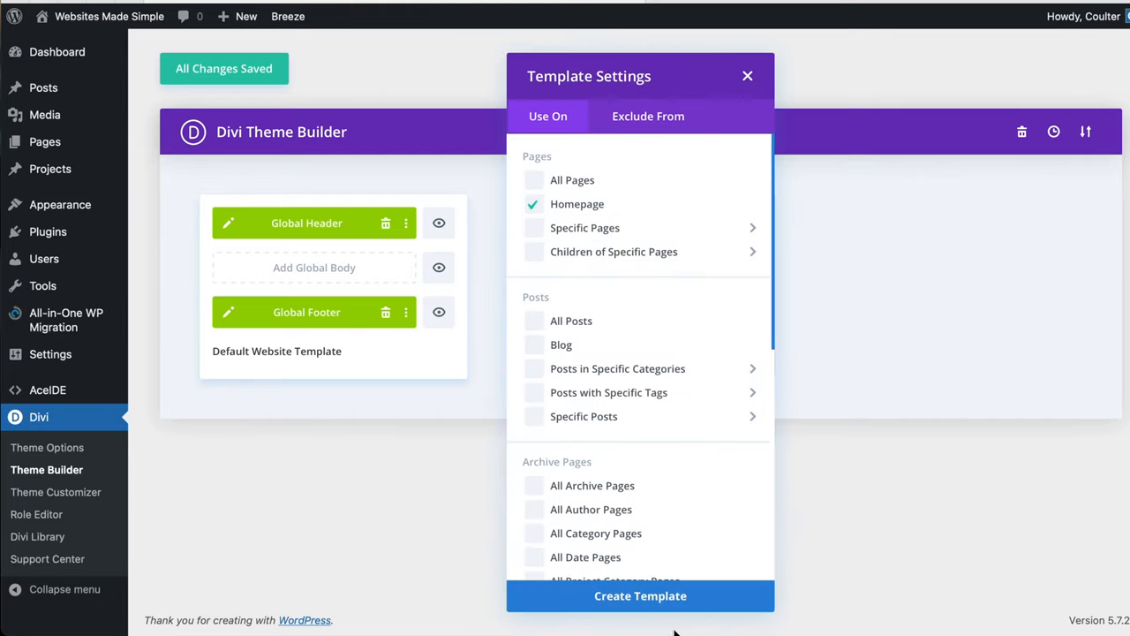
left_click(640, 595)
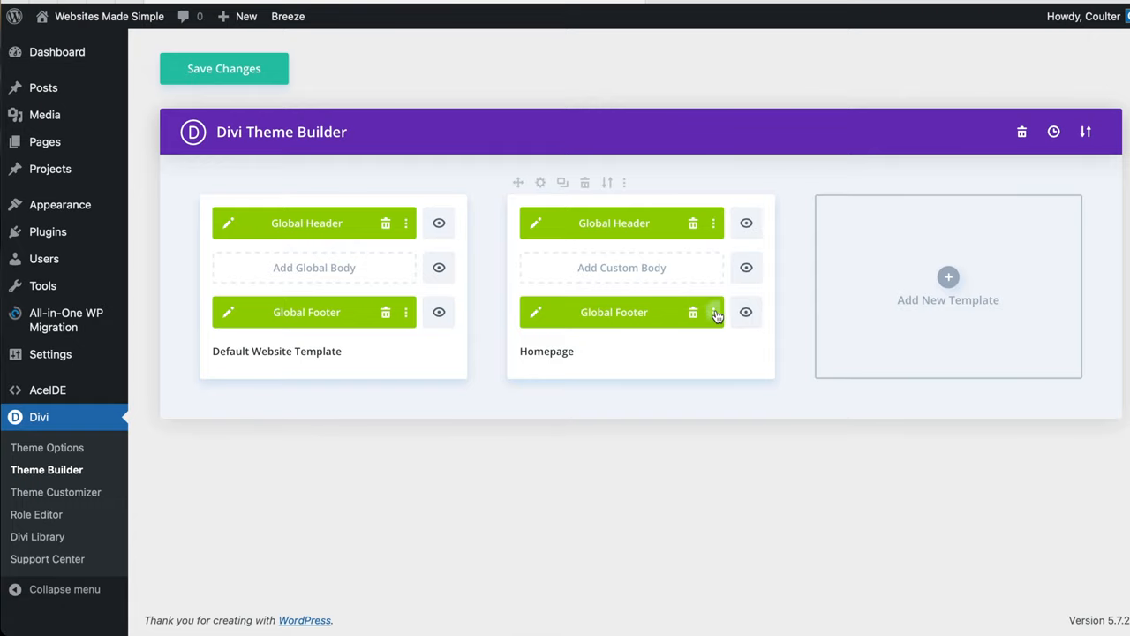
Open a custom footer layout for the Homepage template, separate from the global footer
left_click(714, 312)
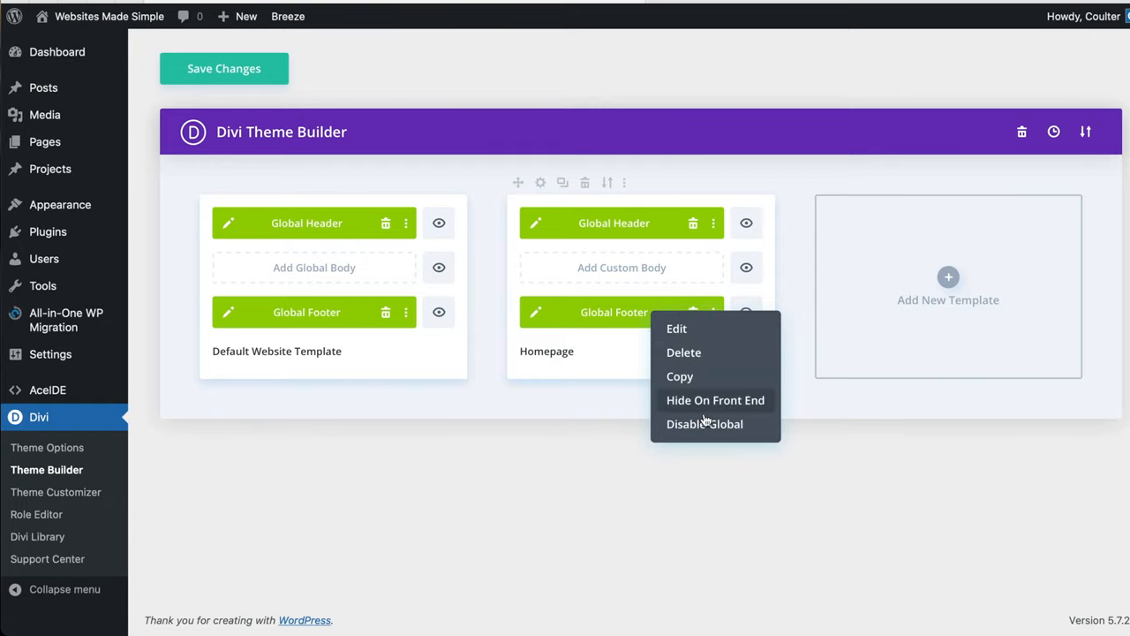
left_click(705, 424)
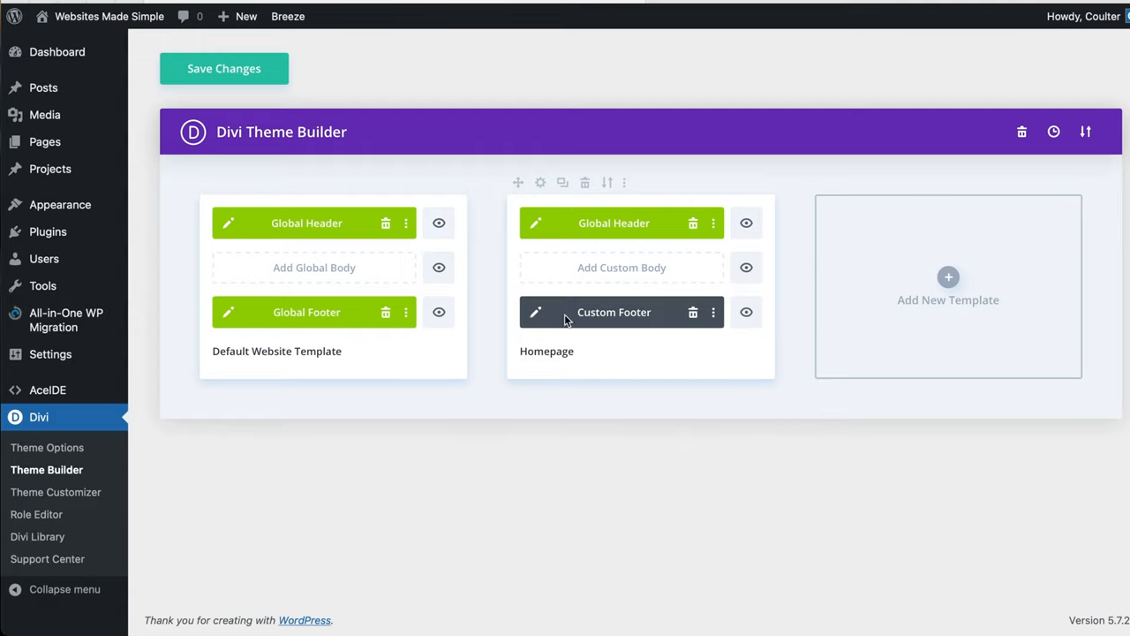
mouse_move(317, 290)
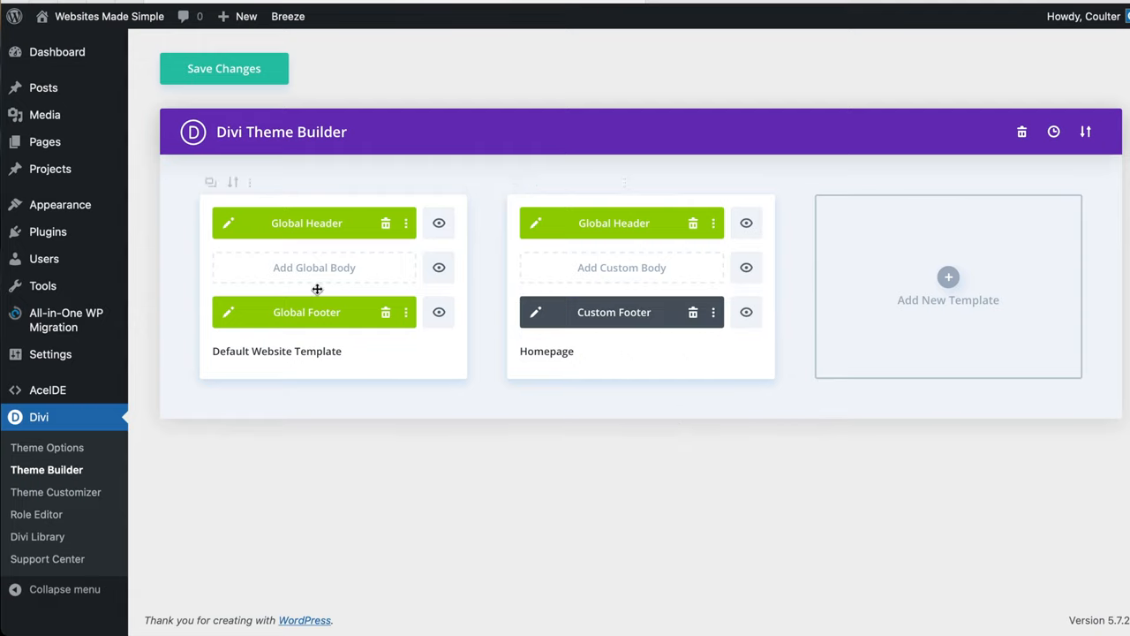
mouse_move(292, 309)
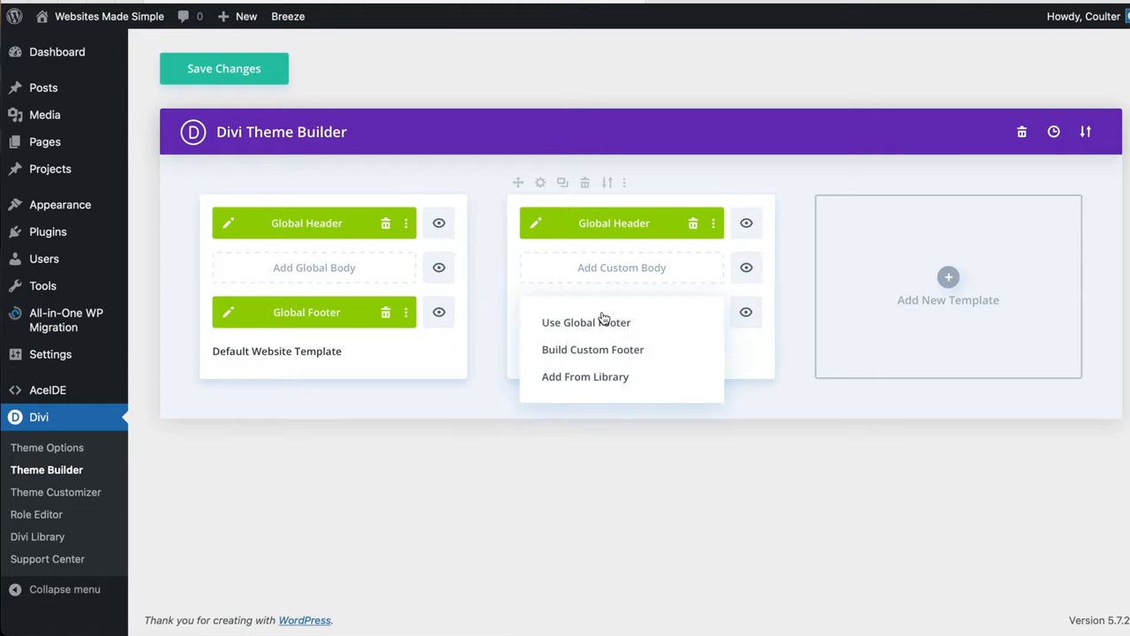
mouse_move(586, 322)
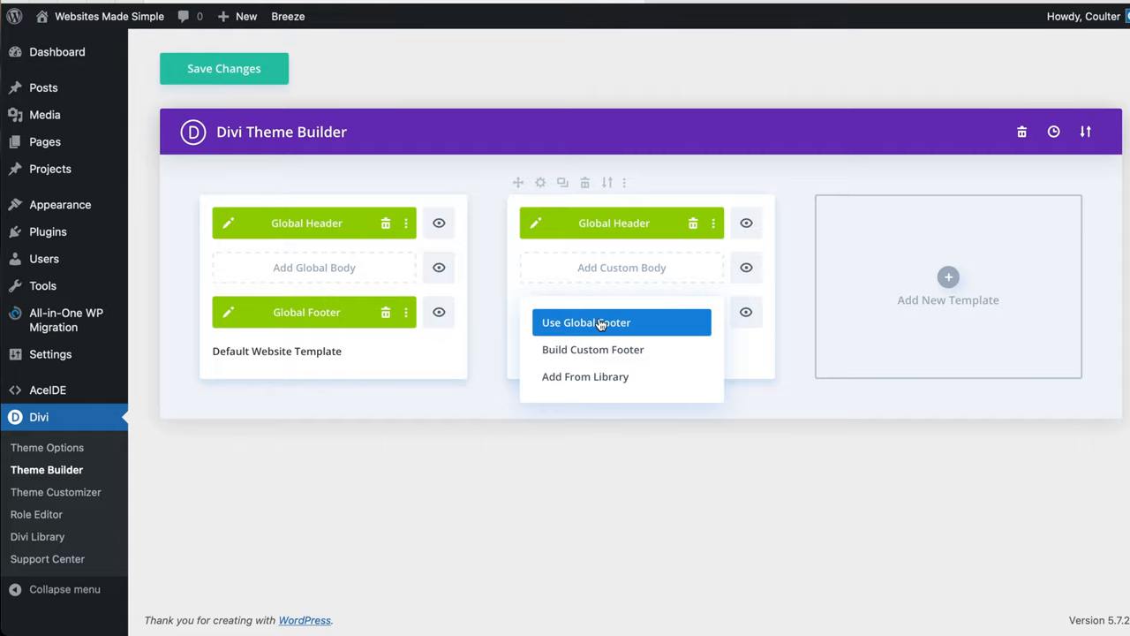
left_click(593, 349)
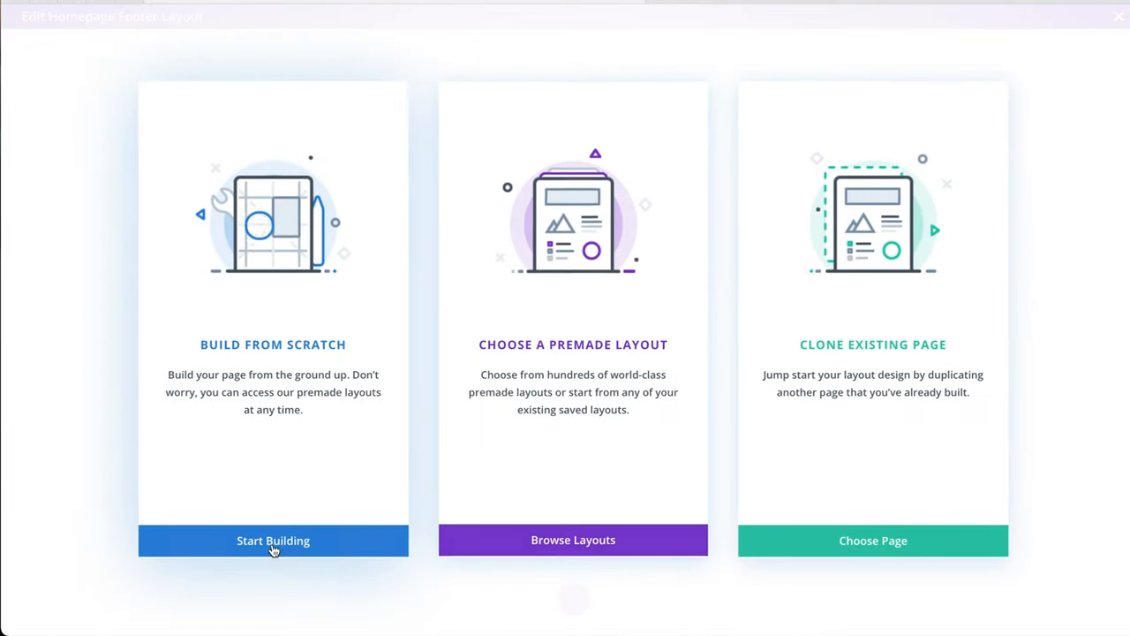
Build the footer from scratch with a two-column row and a Text module in the left column
left_click(273, 540)
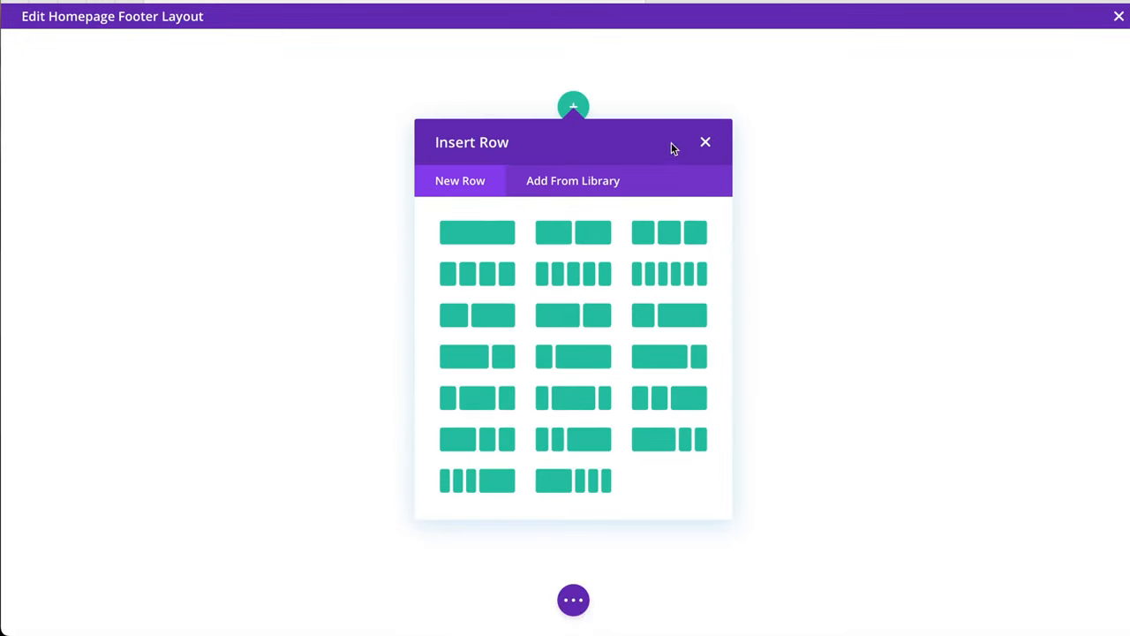
mouse_move(574, 232)
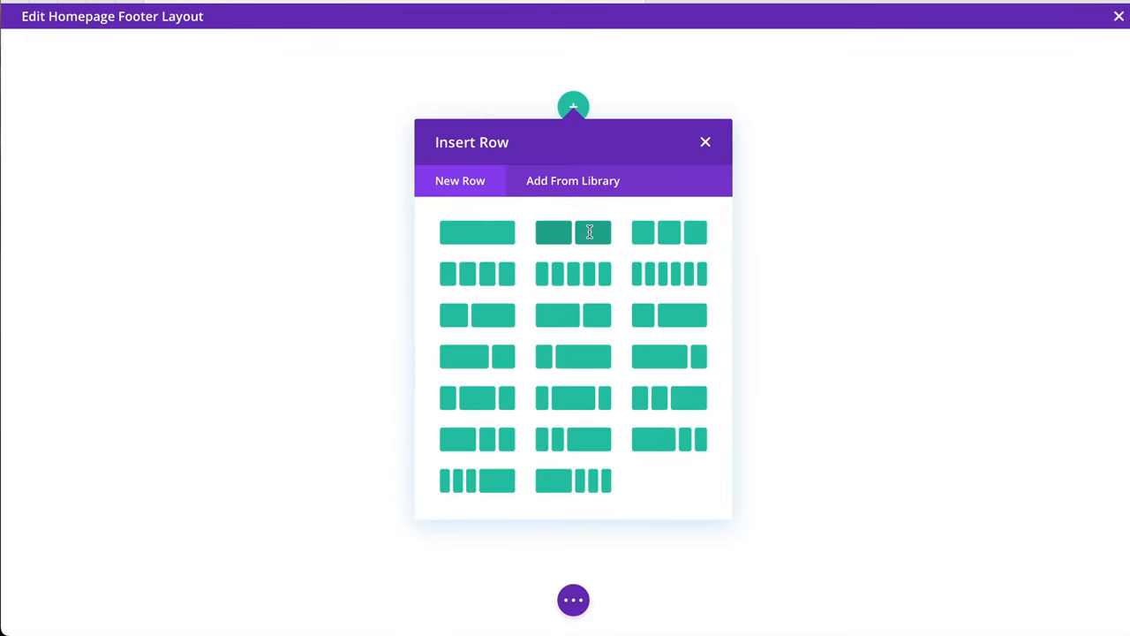
left_click(553, 232)
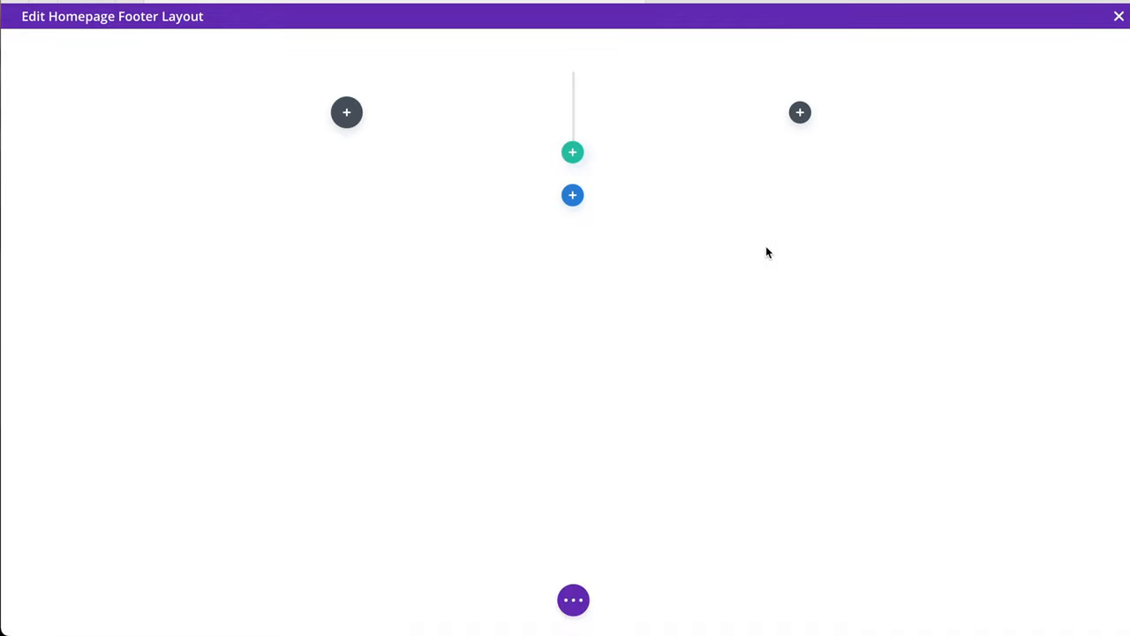
left_click(346, 112)
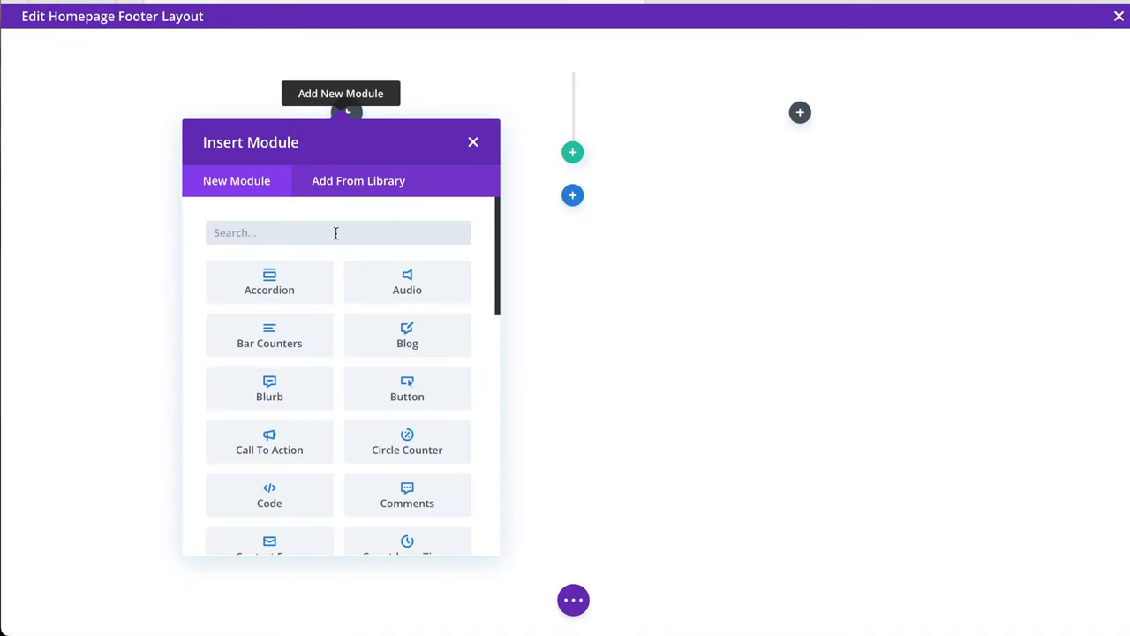
type("tex")
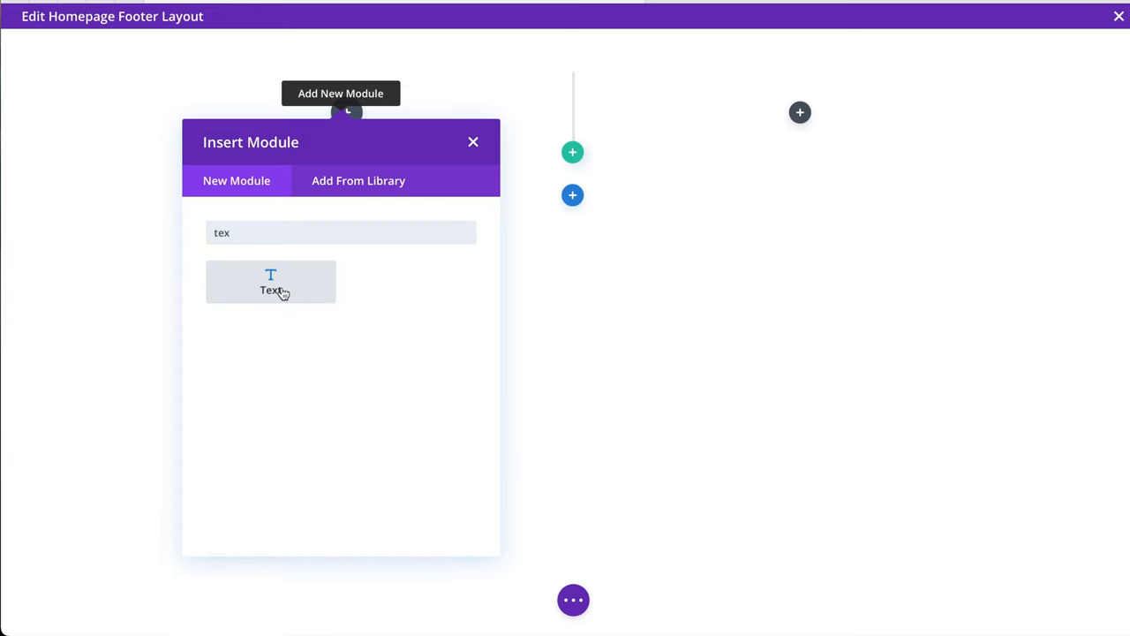
left_click(271, 280)
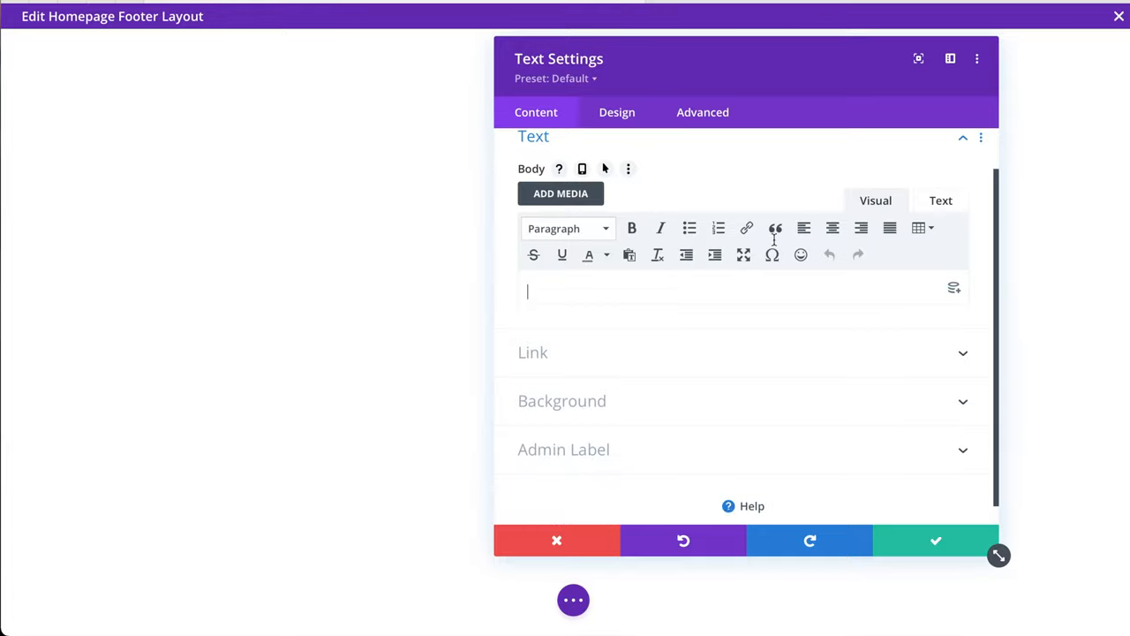
Type a bulleted list of Link 1, Link 2 and Link 3 into the text module
left_click(689, 228)
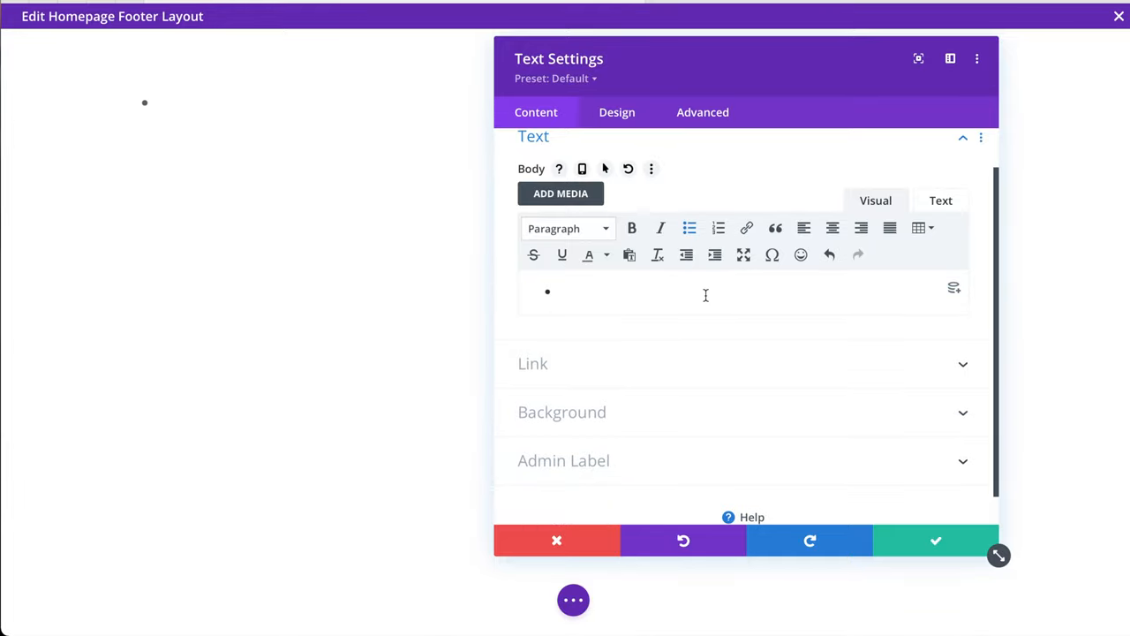
type("Link 1")
type("LIi")
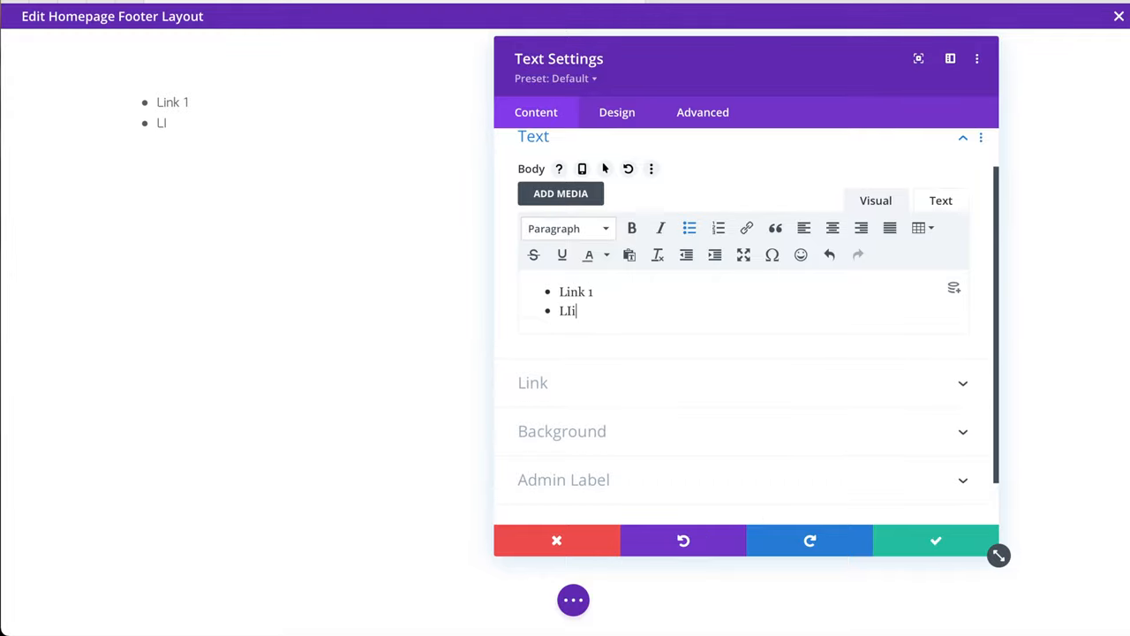
type("nk 2")
type("Link")
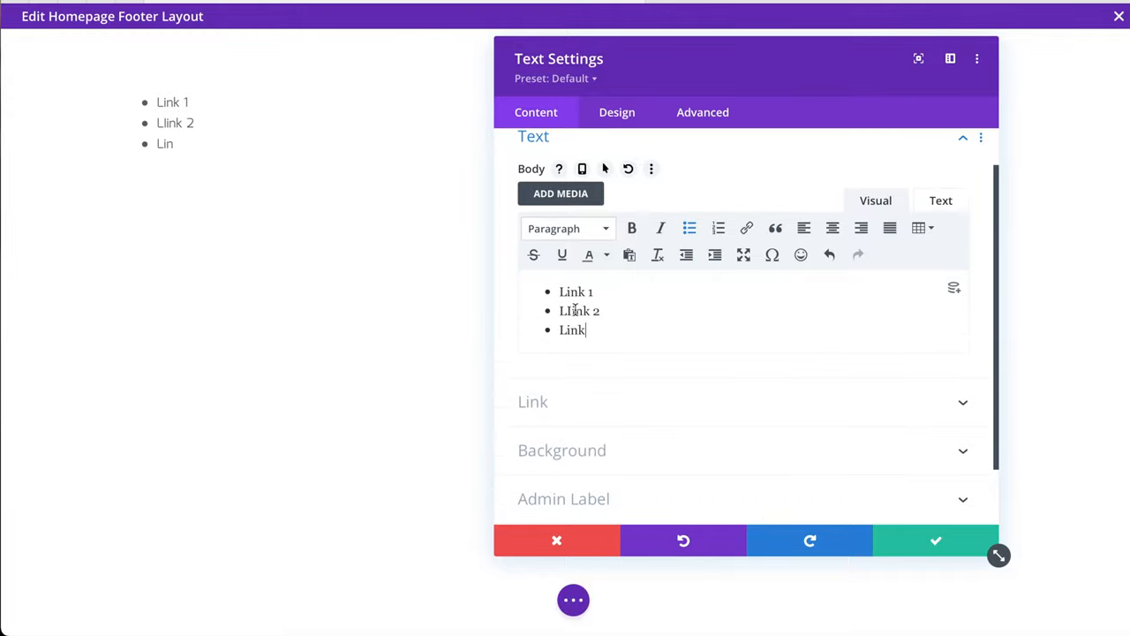
type("3")
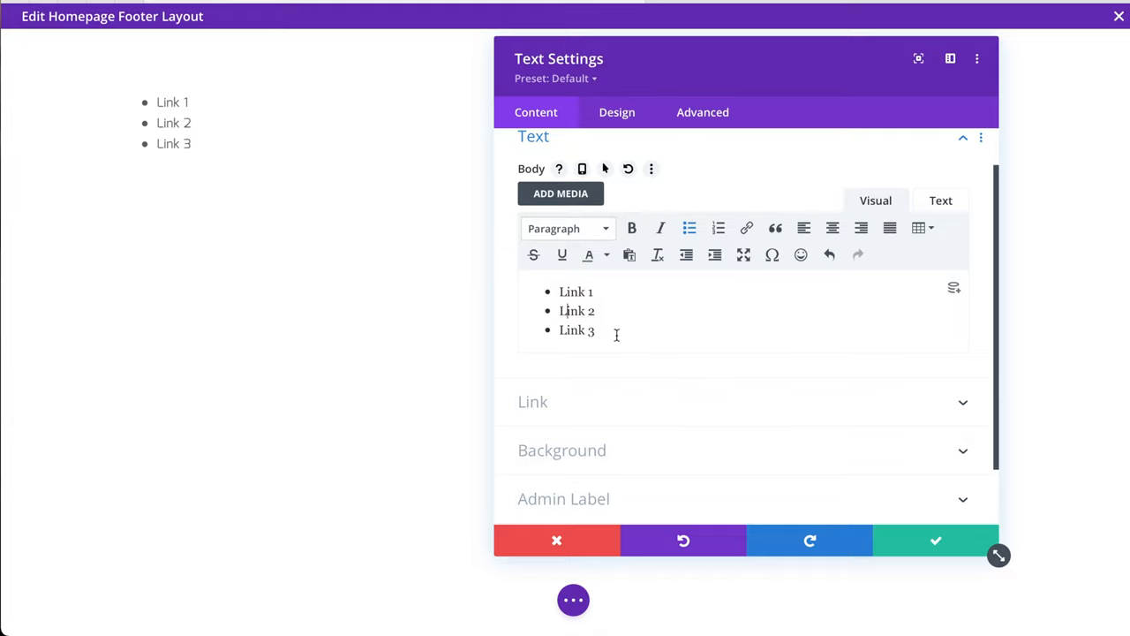
Give the list items a placeholder # link and save the text module
double_click(575, 291)
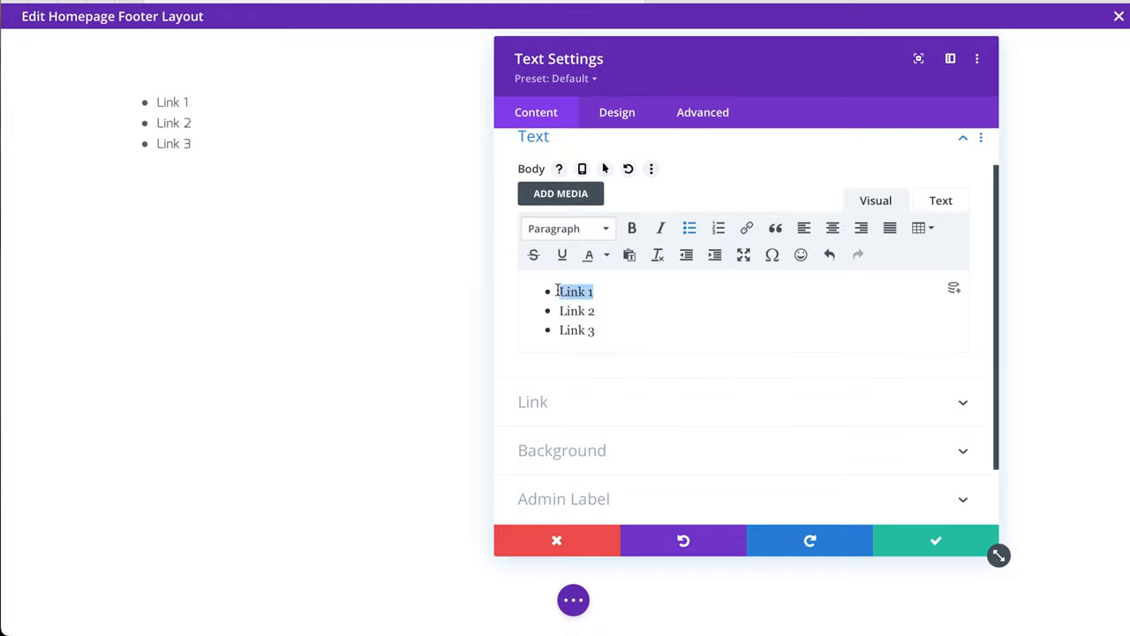
left_click(746, 228)
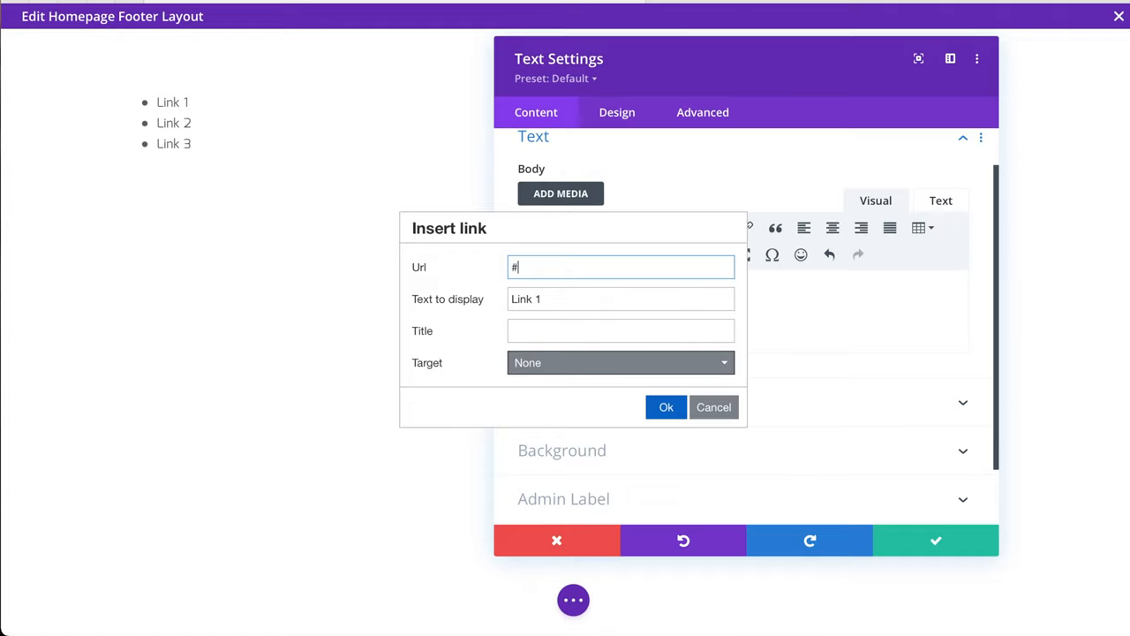
left_click(666, 407)
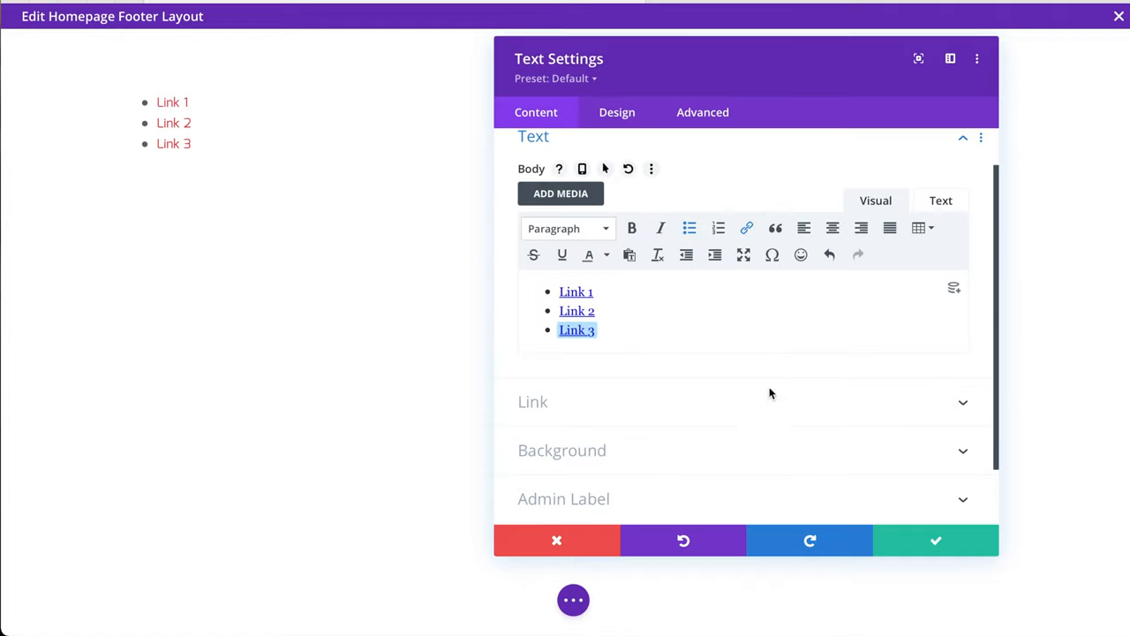
scroll("up", 3)
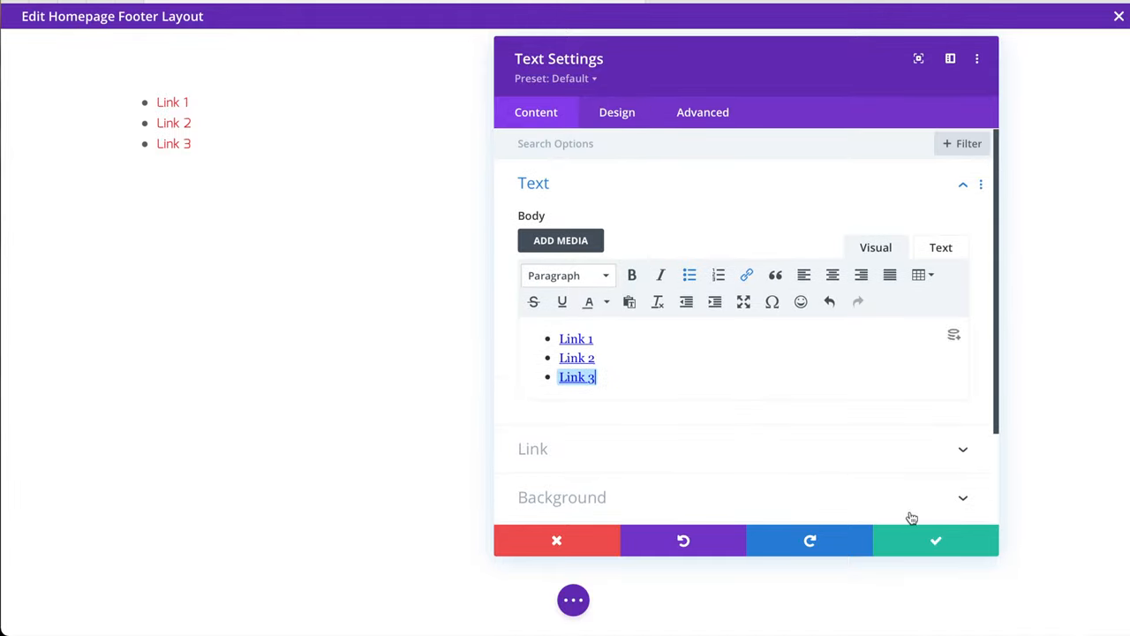
left_click(935, 540)
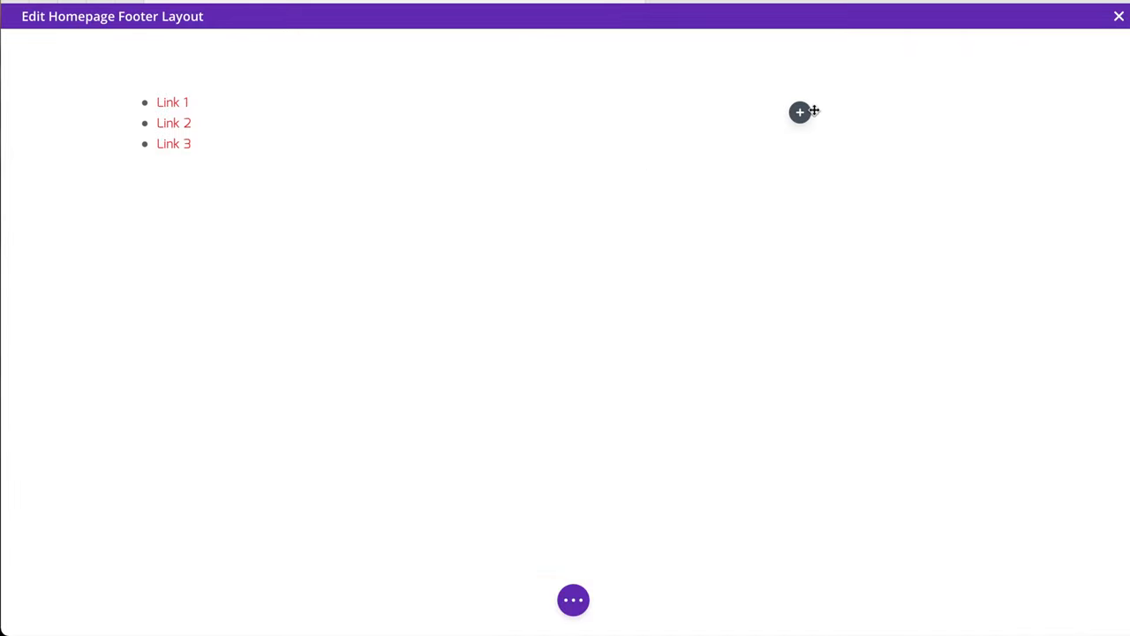
left_click(799, 111)
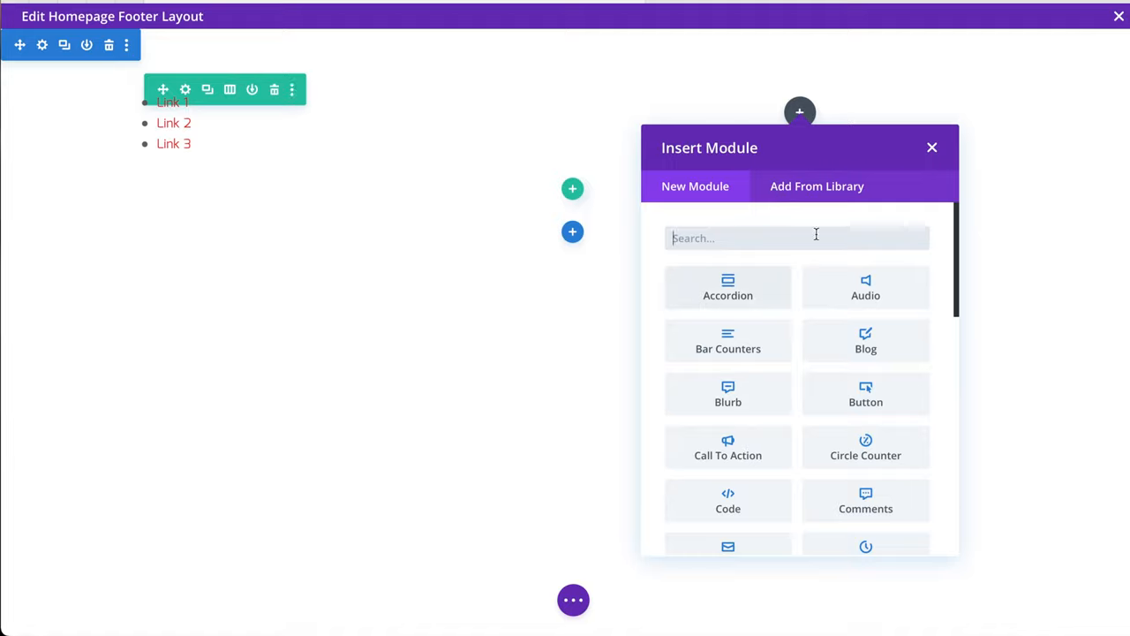
Add an Image module to the right column showing the Instagram logo from the Media Library
type("image")
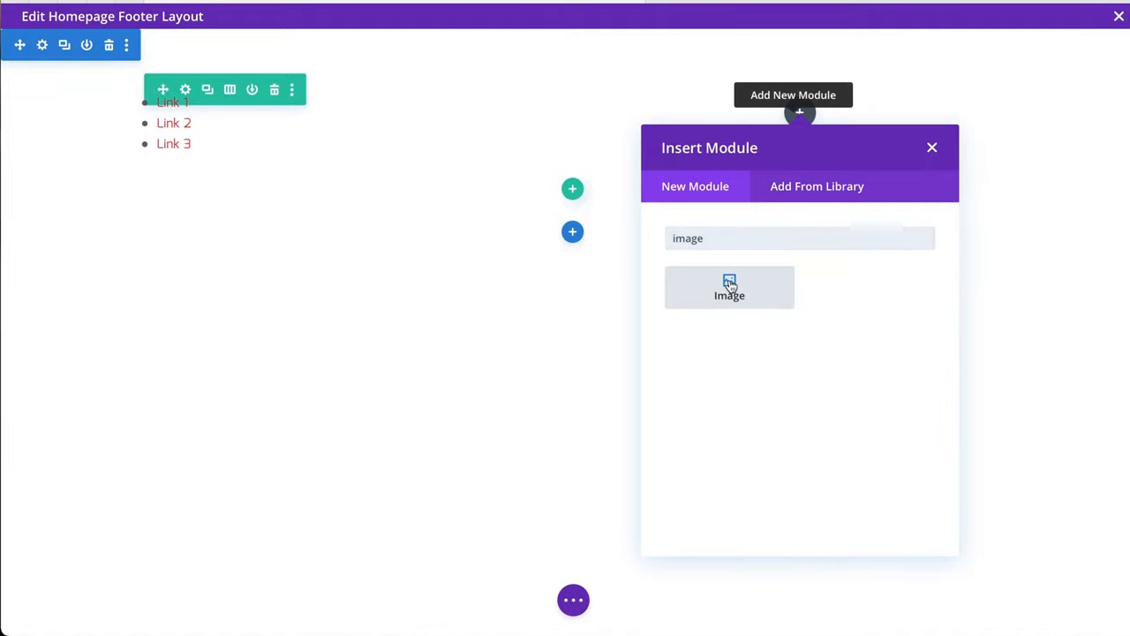
left_click(730, 286)
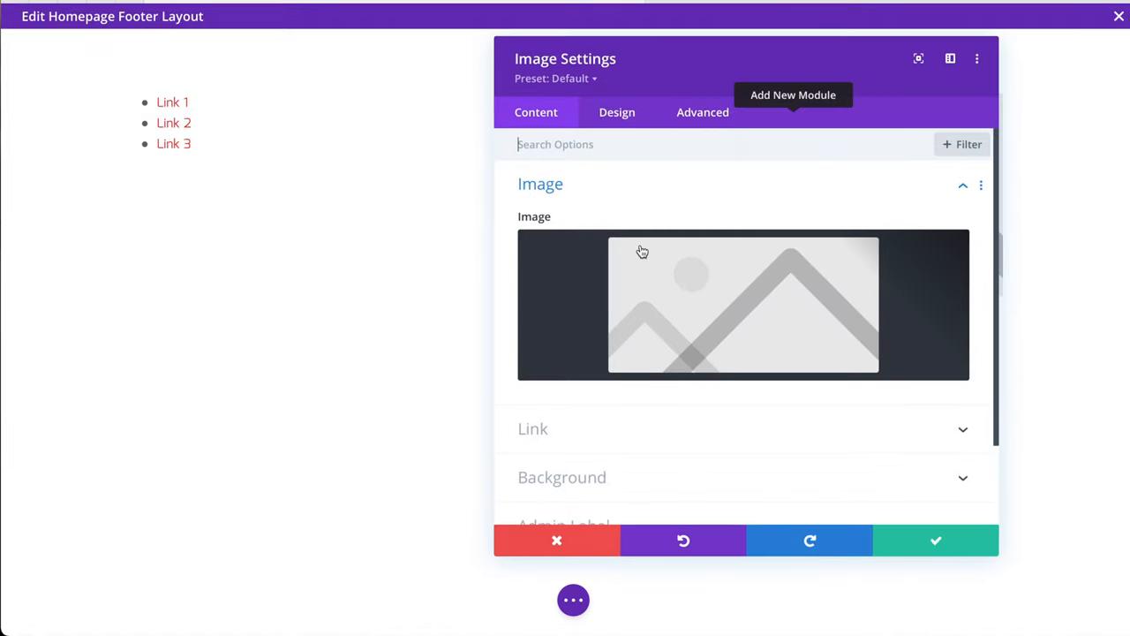
mouse_move(683, 309)
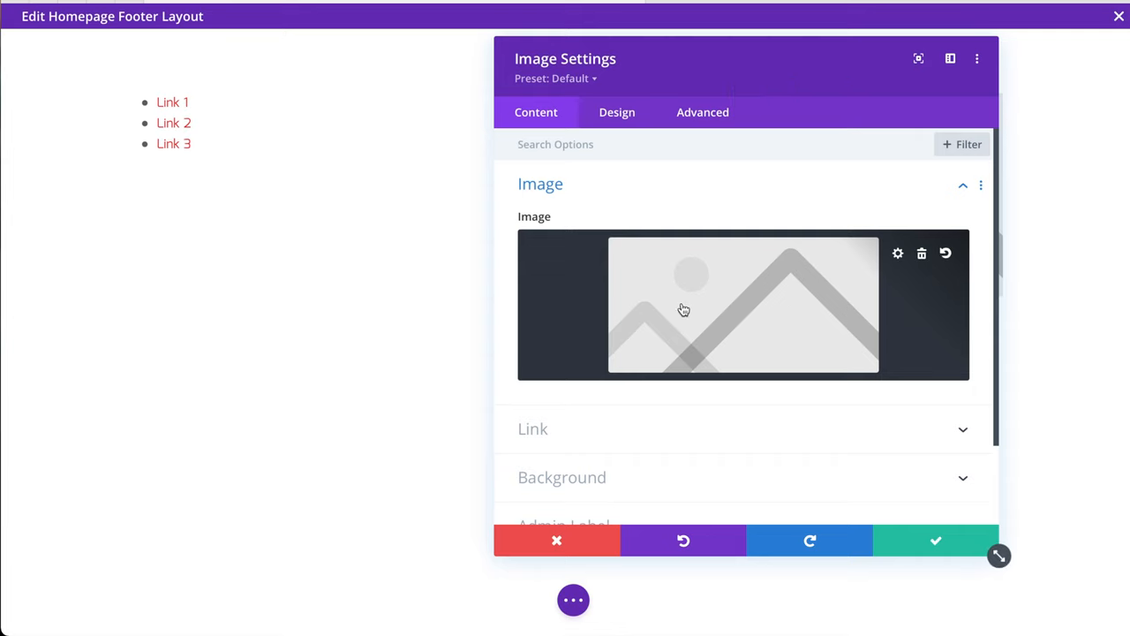
left_click(744, 305)
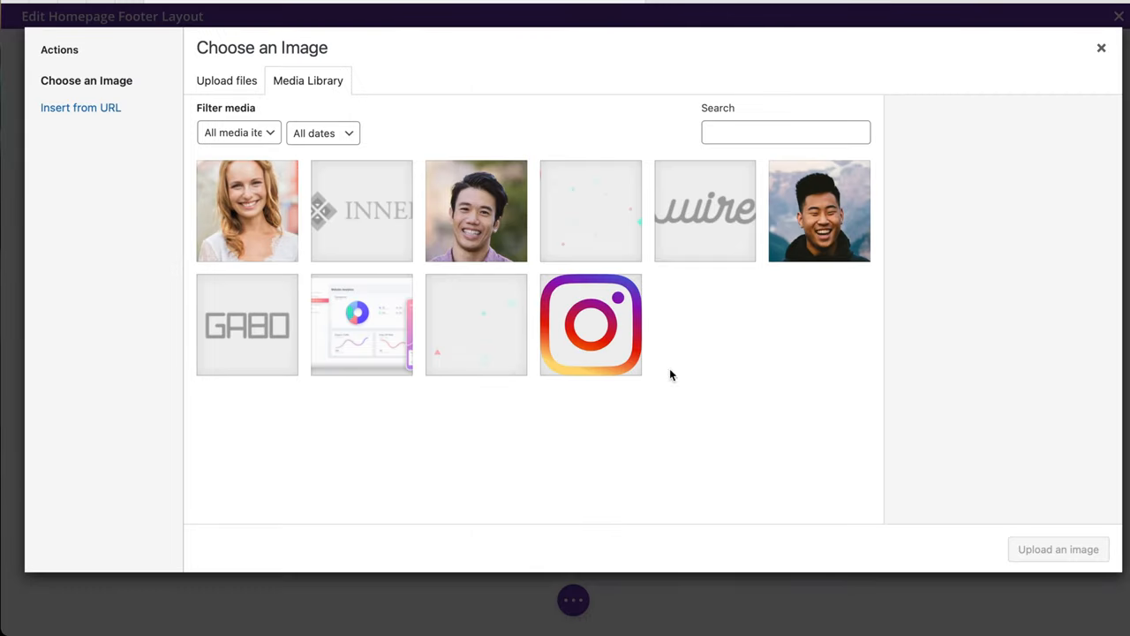
mouse_move(614, 317)
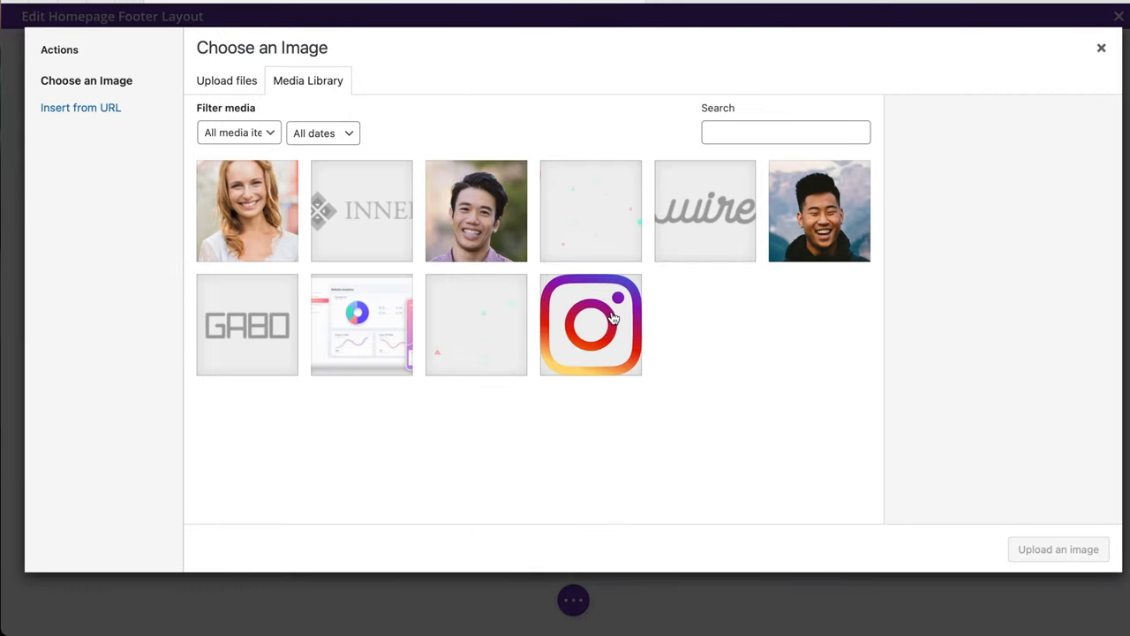
left_click(590, 324)
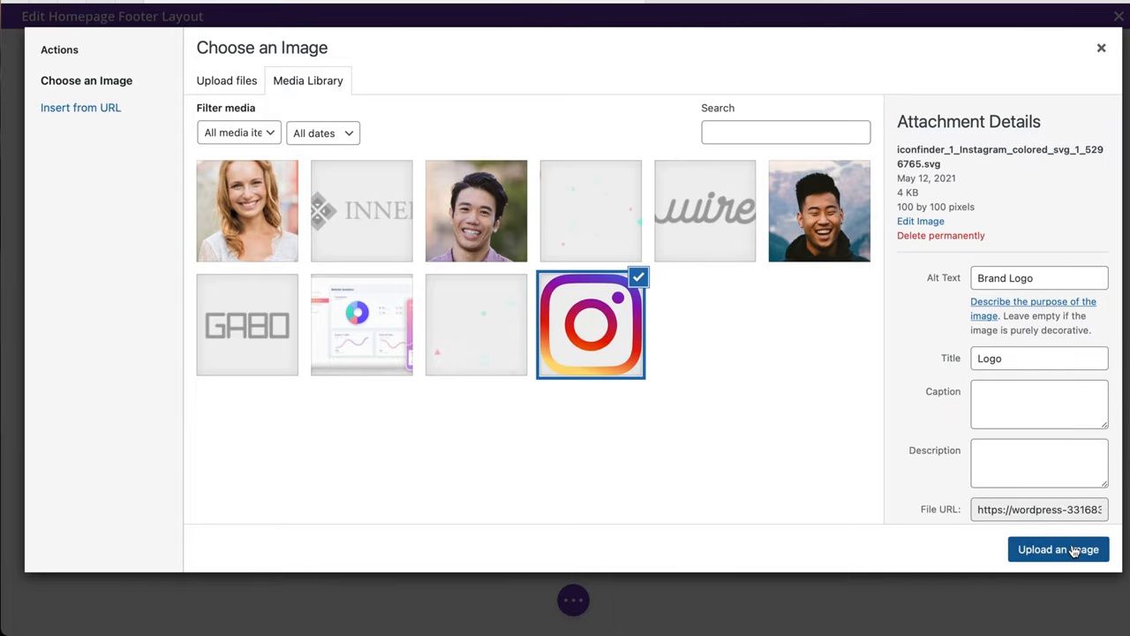
left_click(1058, 549)
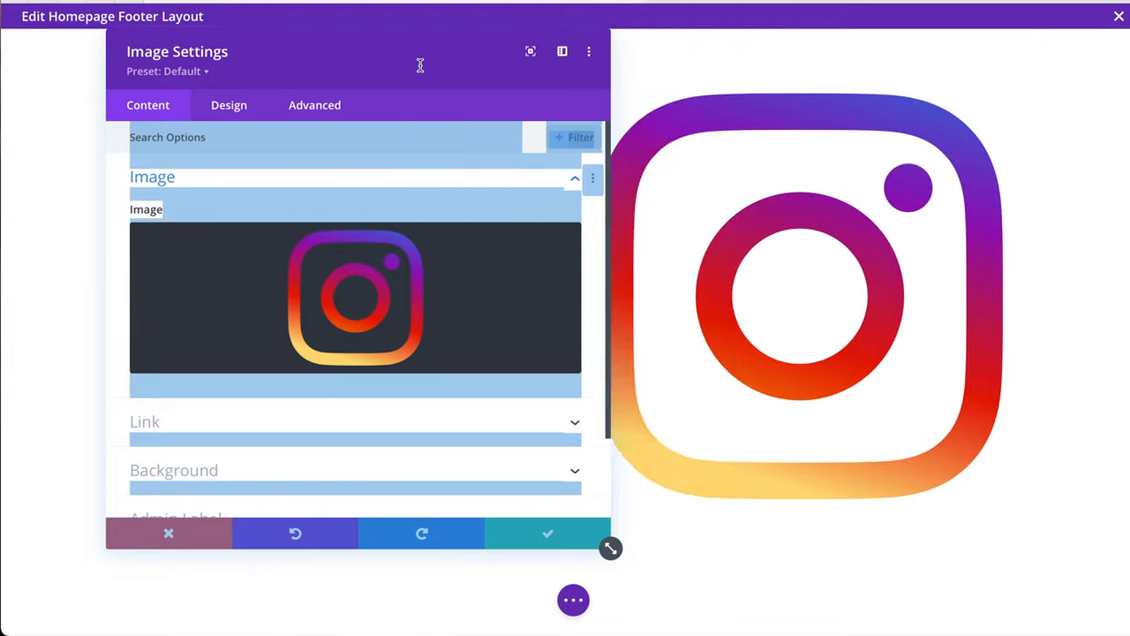
Set the Instagram image's Max Width to 150px under Design > Sizing
left_click(229, 105)
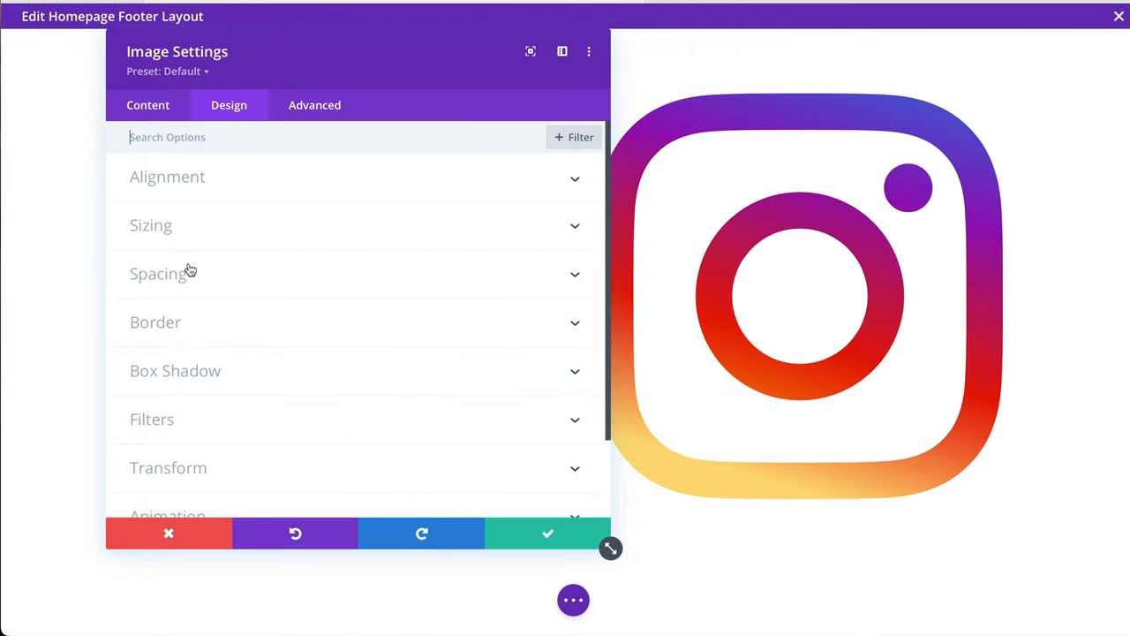
scroll("down", 3)
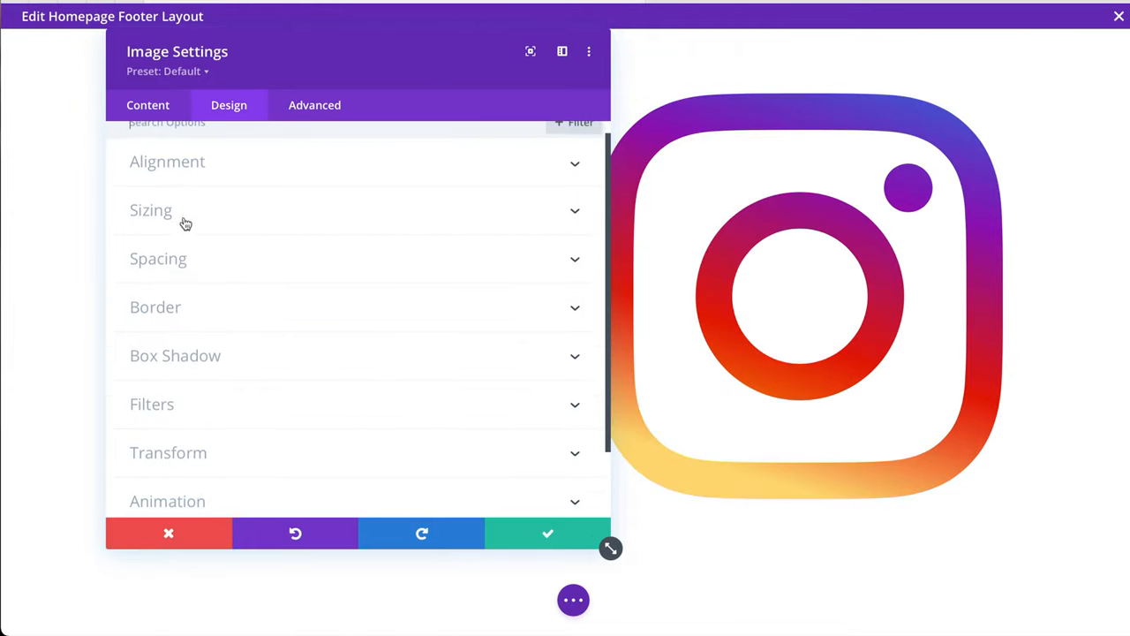
left_click(150, 210)
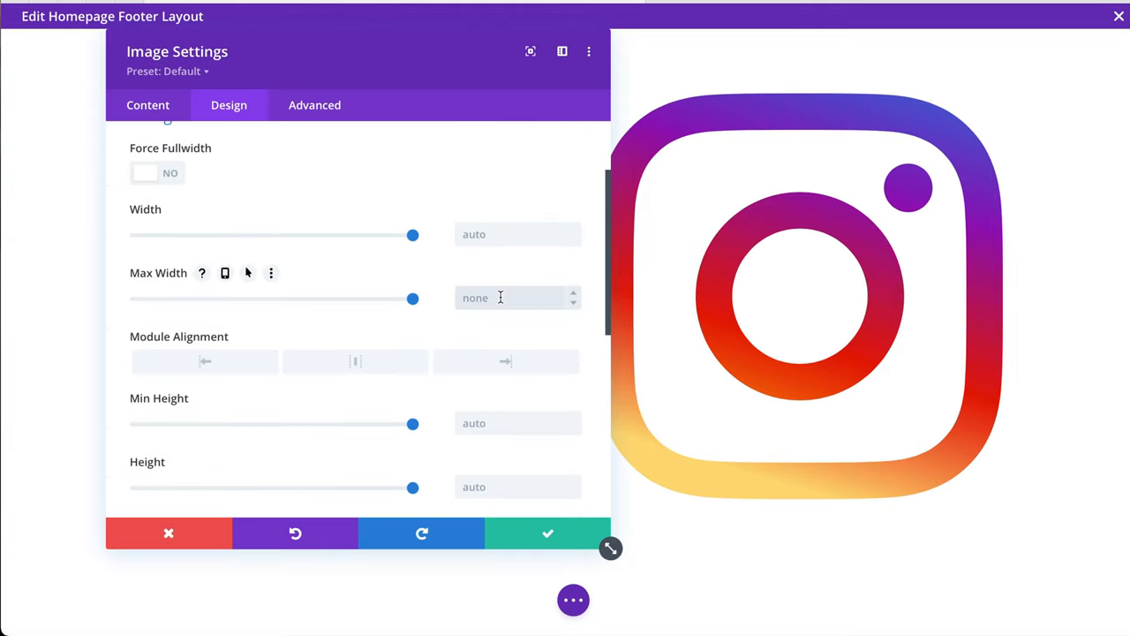
type("300px")
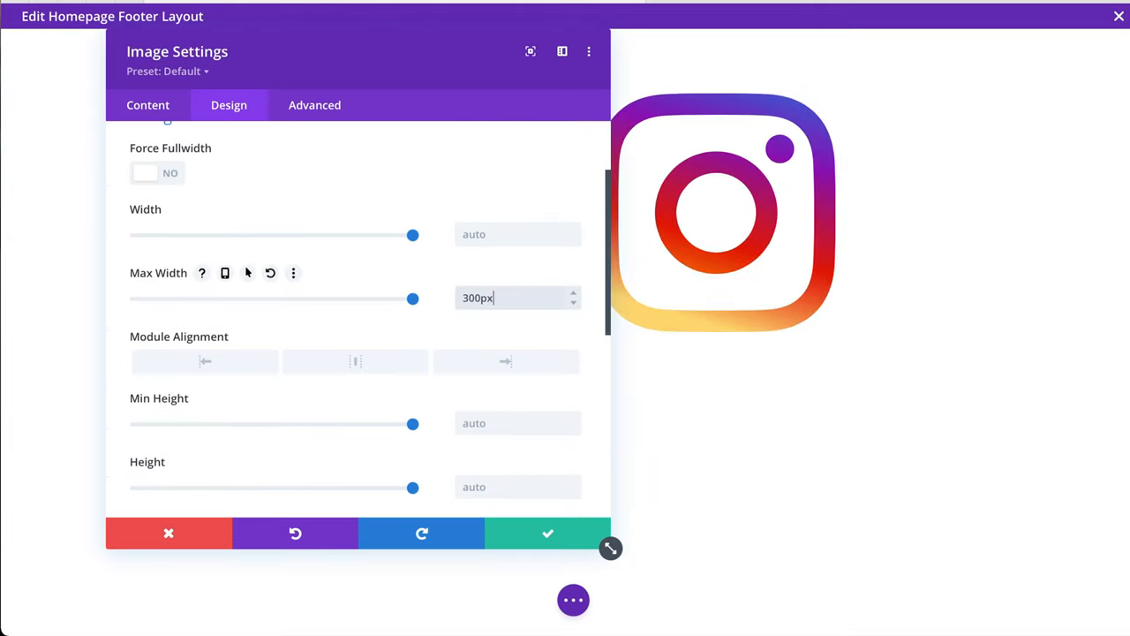
triple_click(517, 297)
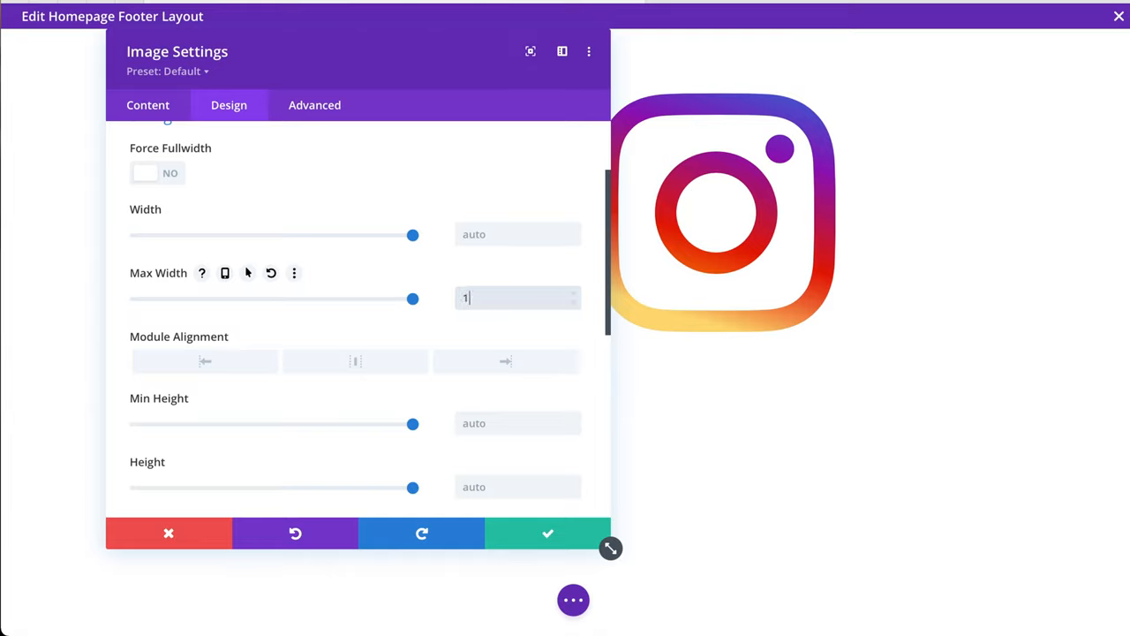
type("150px")
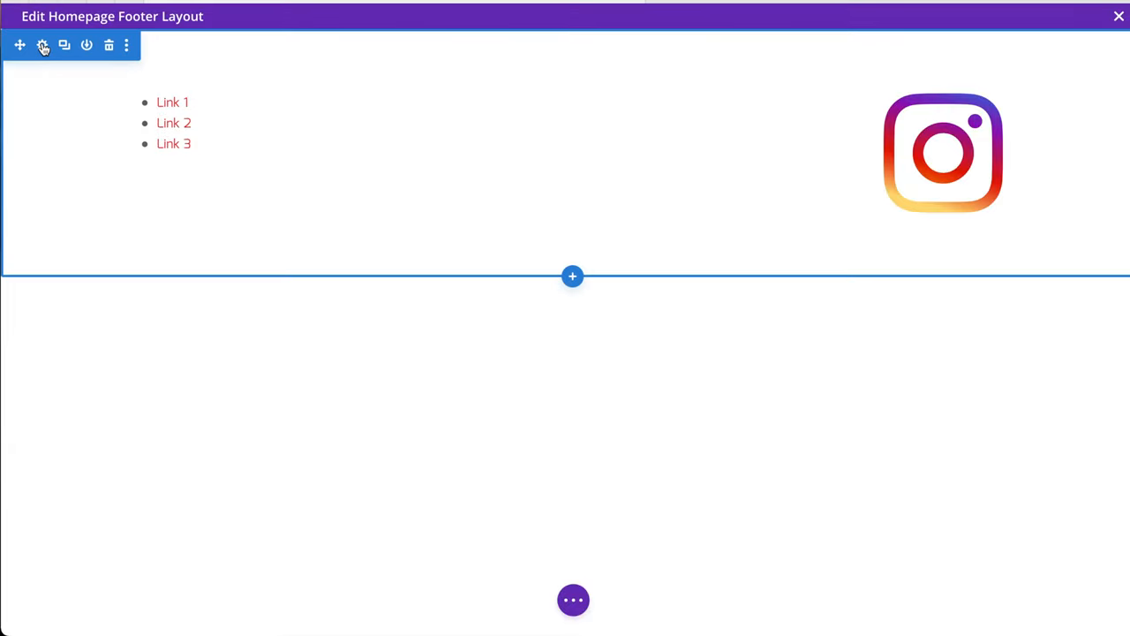
Add a gradient background to the footer section and make its first colour white
left_click(42, 45)
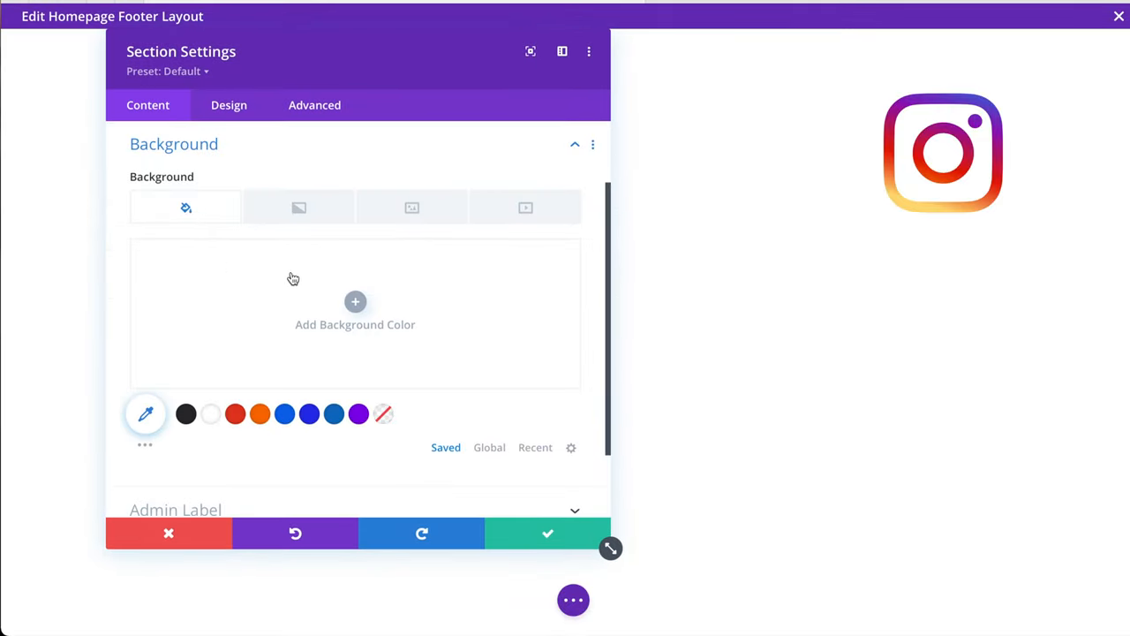
left_click(298, 207)
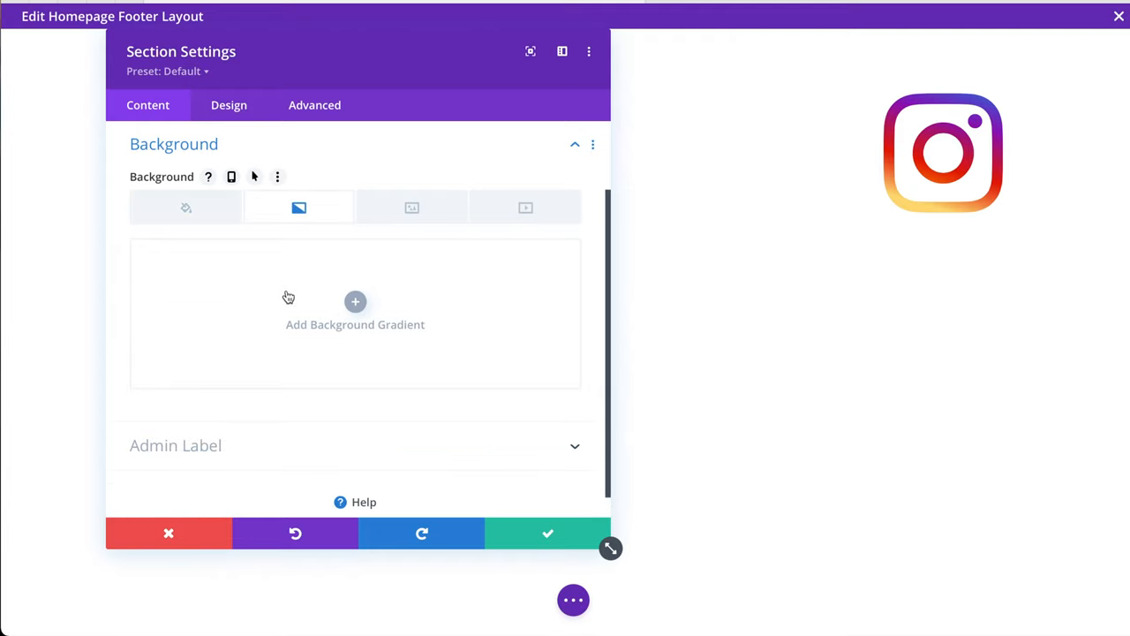
left_click(355, 301)
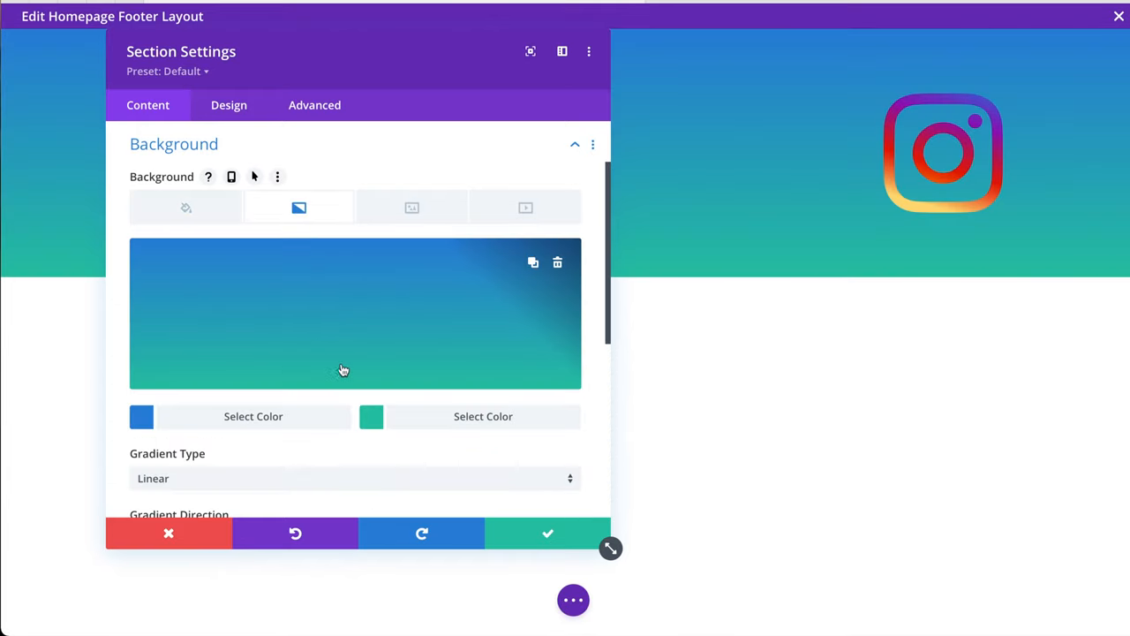
left_click(141, 416)
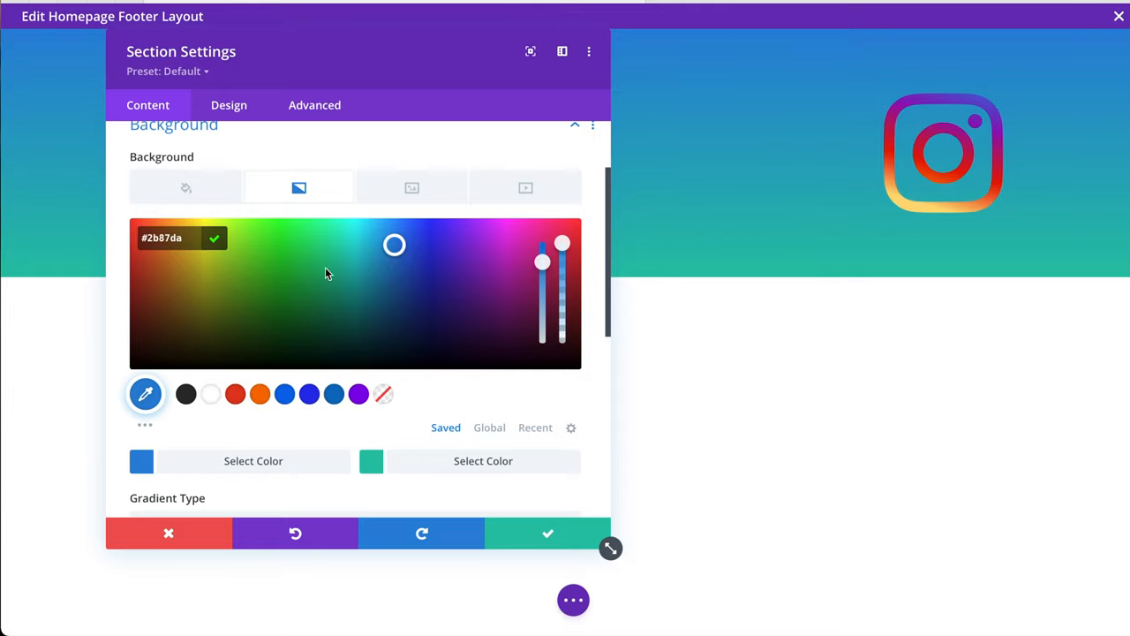
left_click_drag(542, 261, 542, 271)
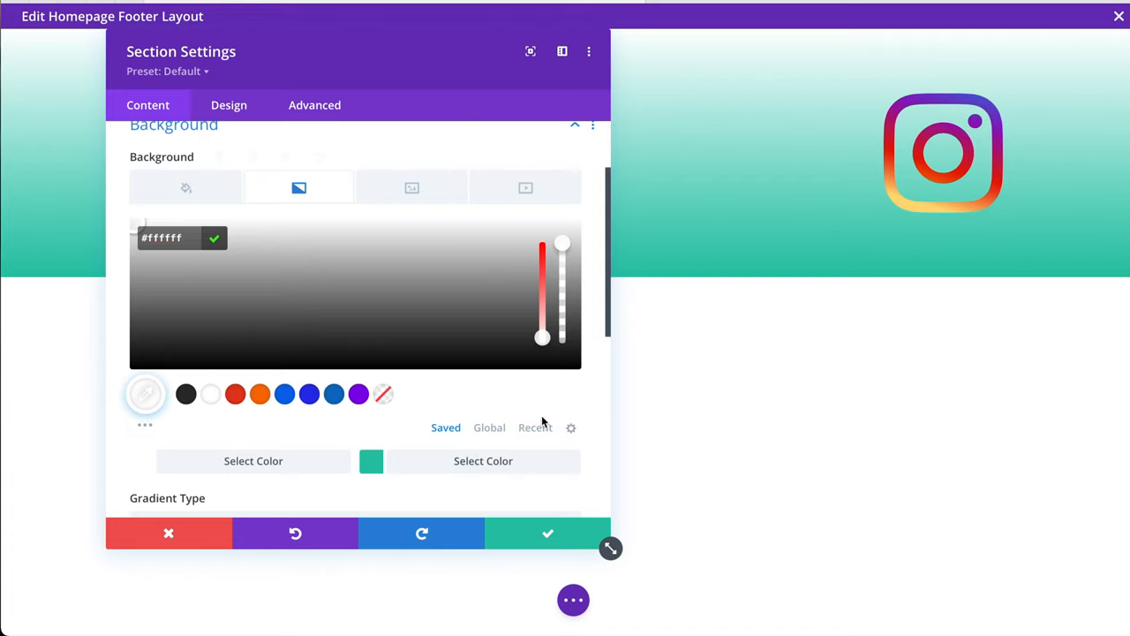
mouse_move(472, 468)
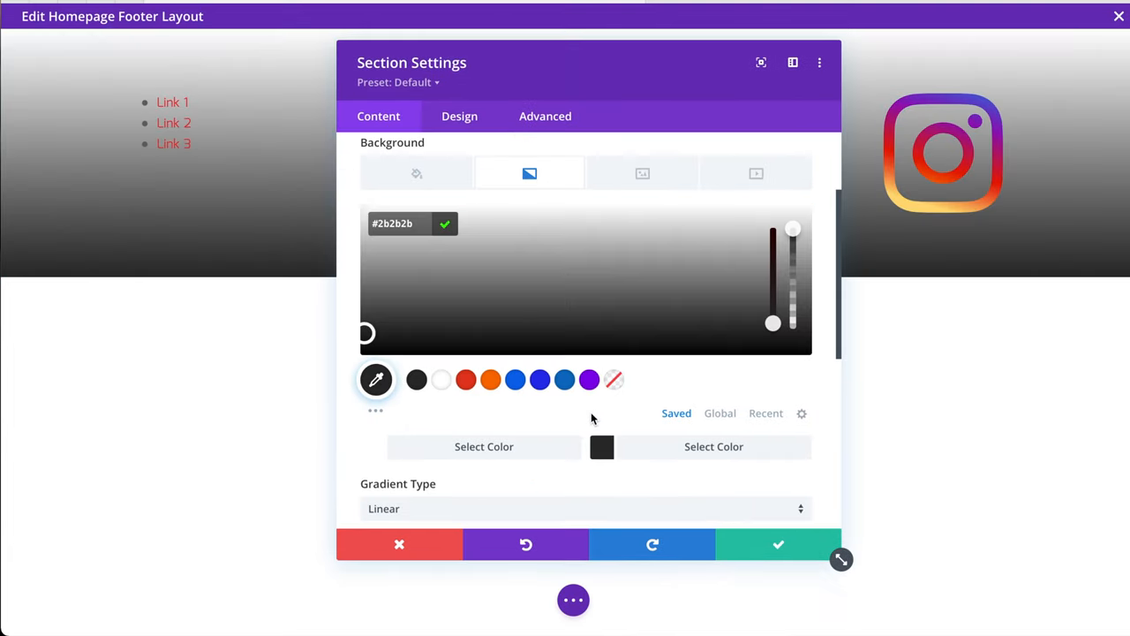
Raise the footer gradient's start position to 27%
scroll("down", 3)
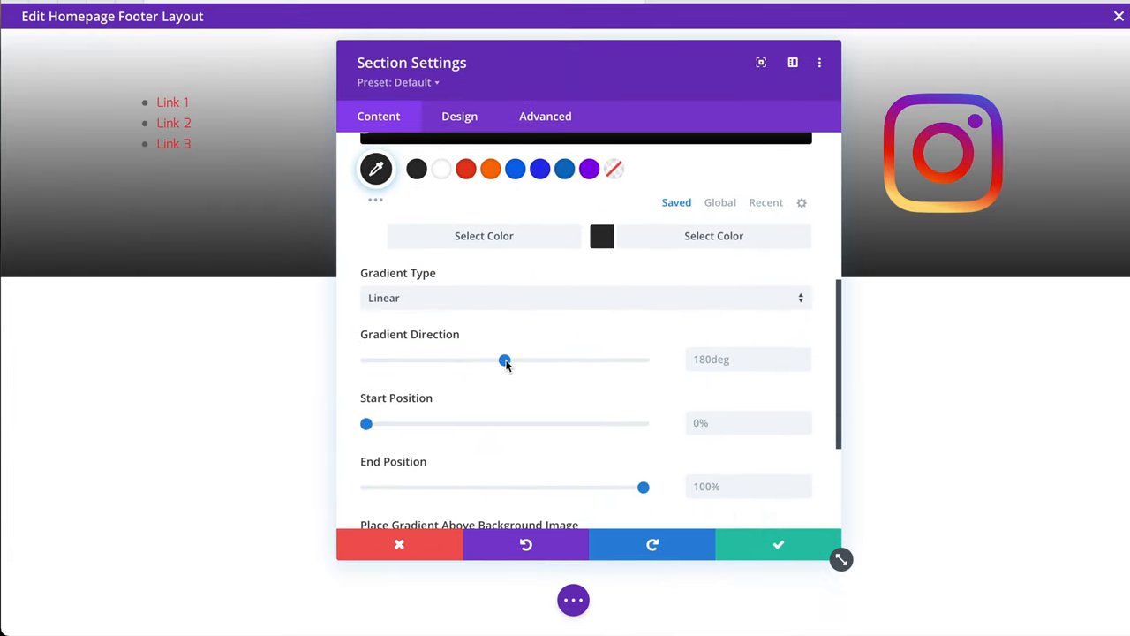
scroll("down", 3)
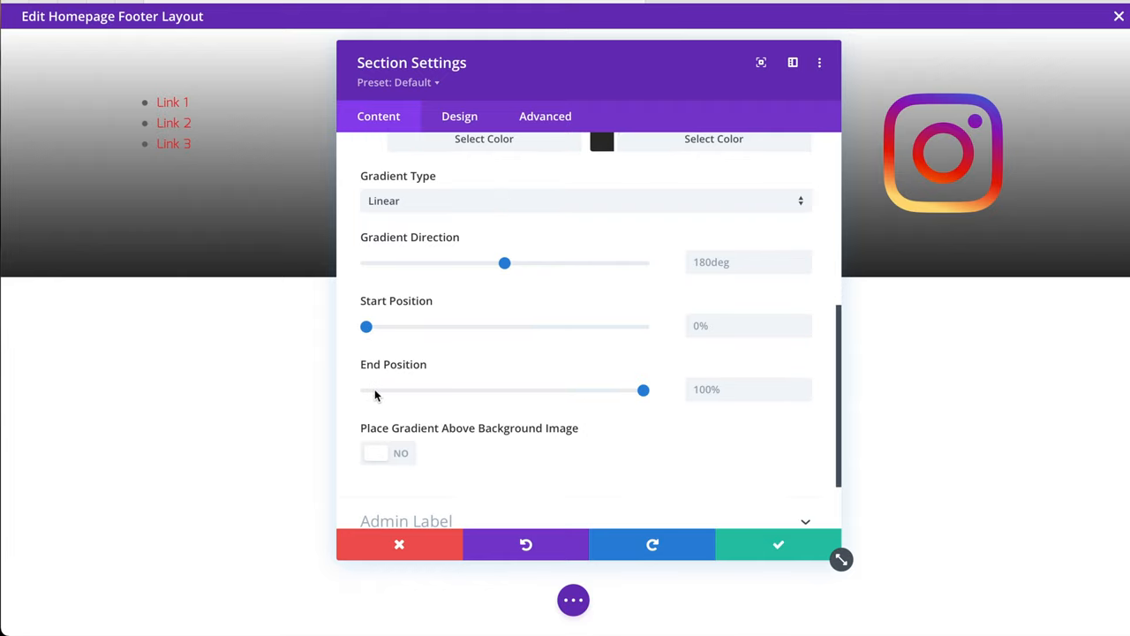
left_click_drag(365, 326, 384, 326)
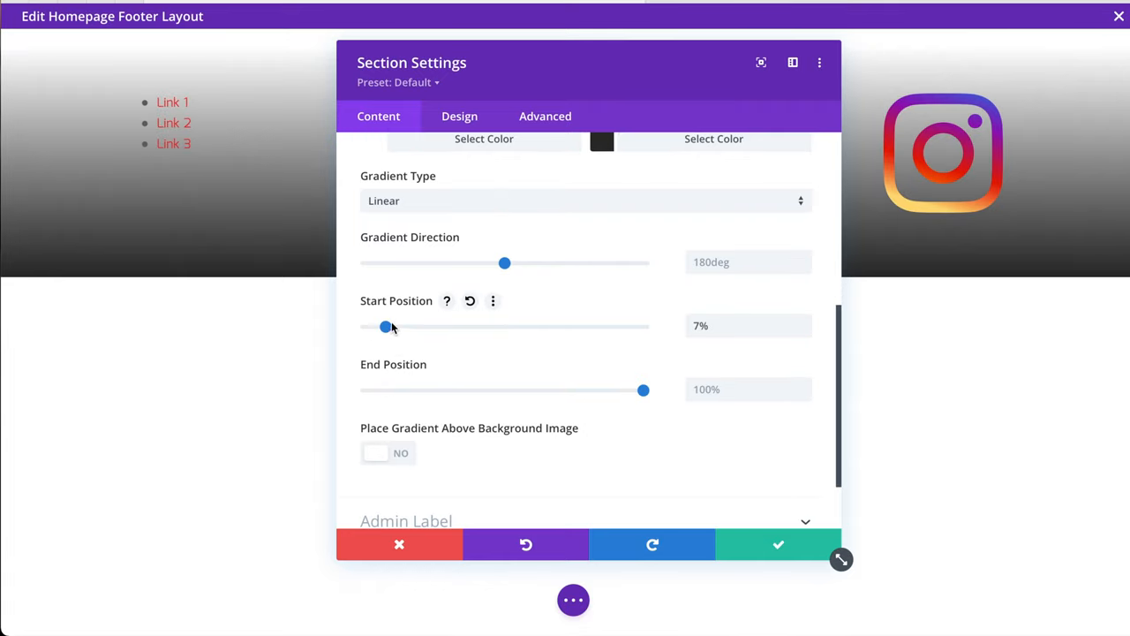
left_click_drag(384, 326, 416, 327)
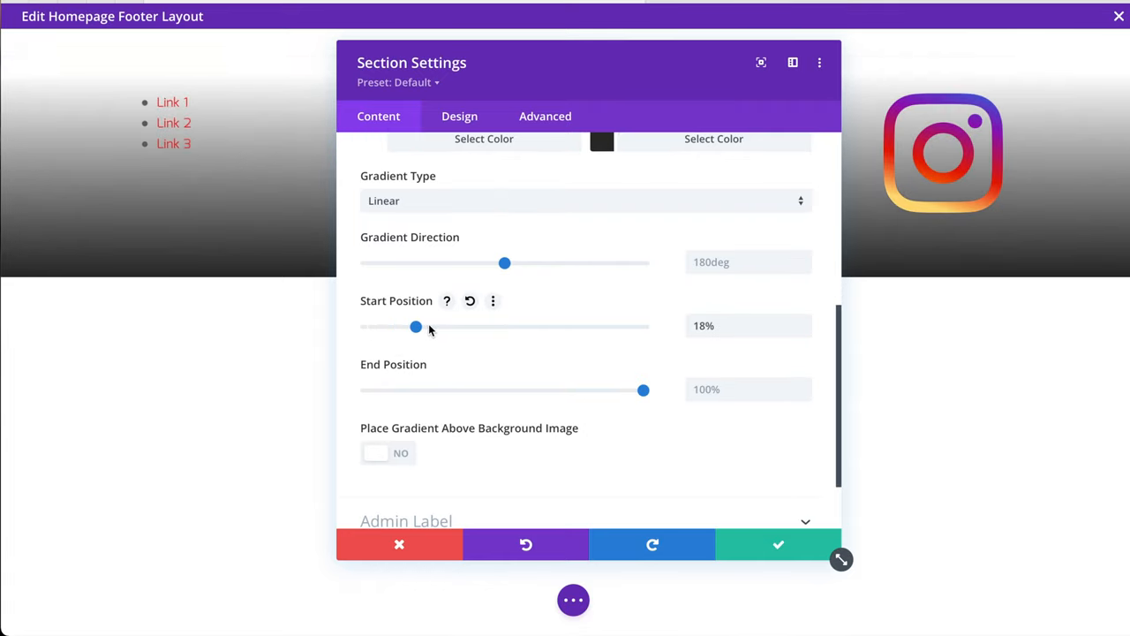
left_click_drag(416, 327, 435, 327)
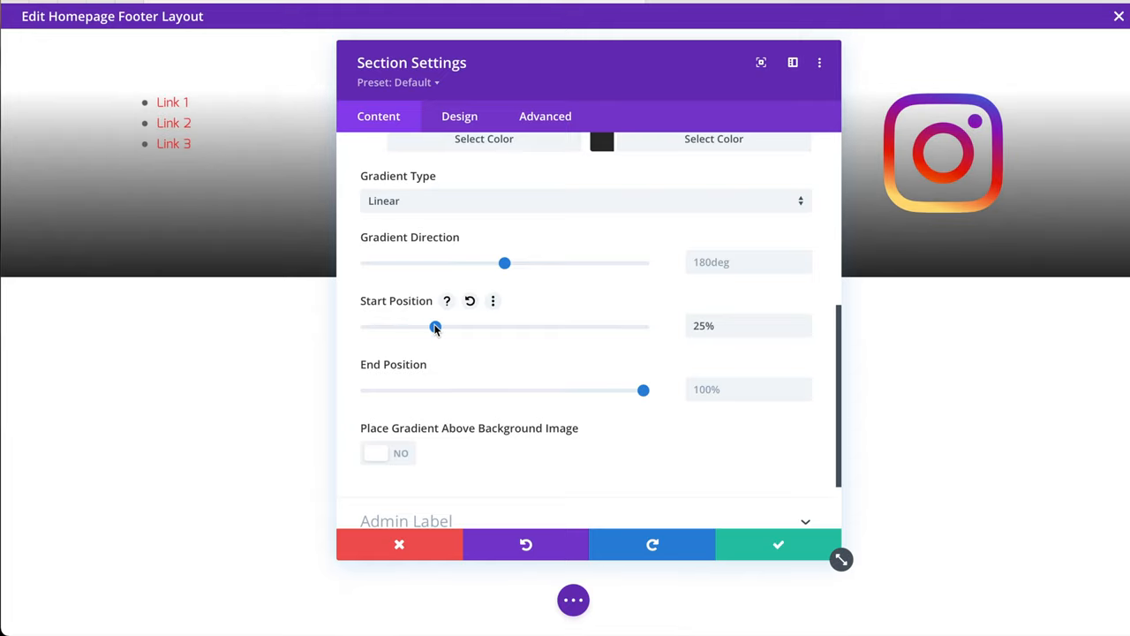
left_click_drag(435, 326, 441, 326)
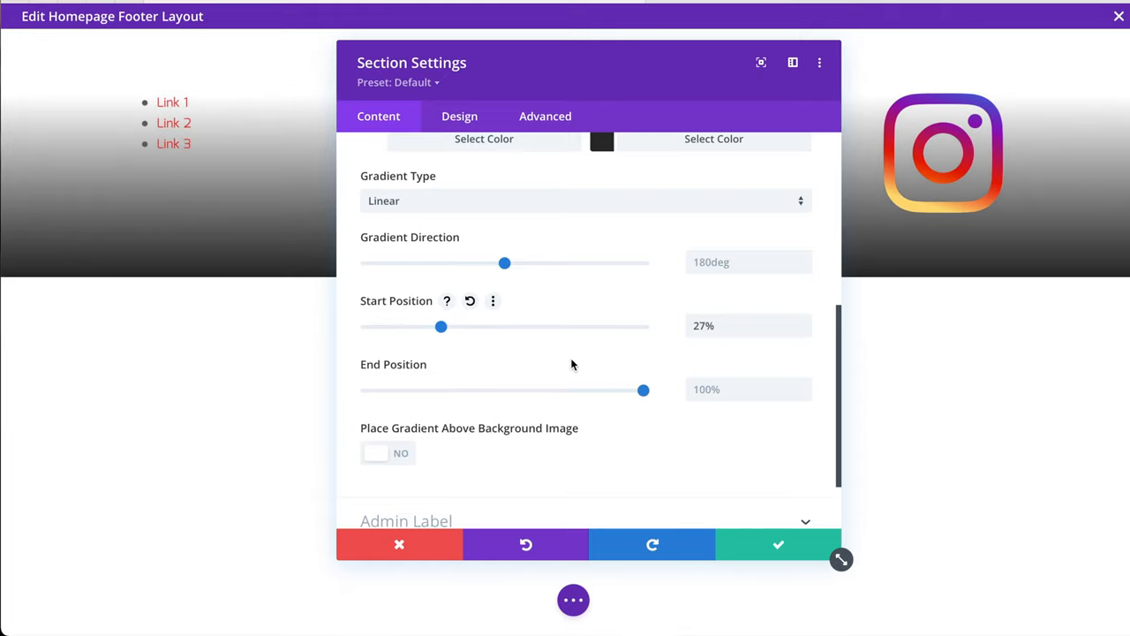
scroll("down", 3)
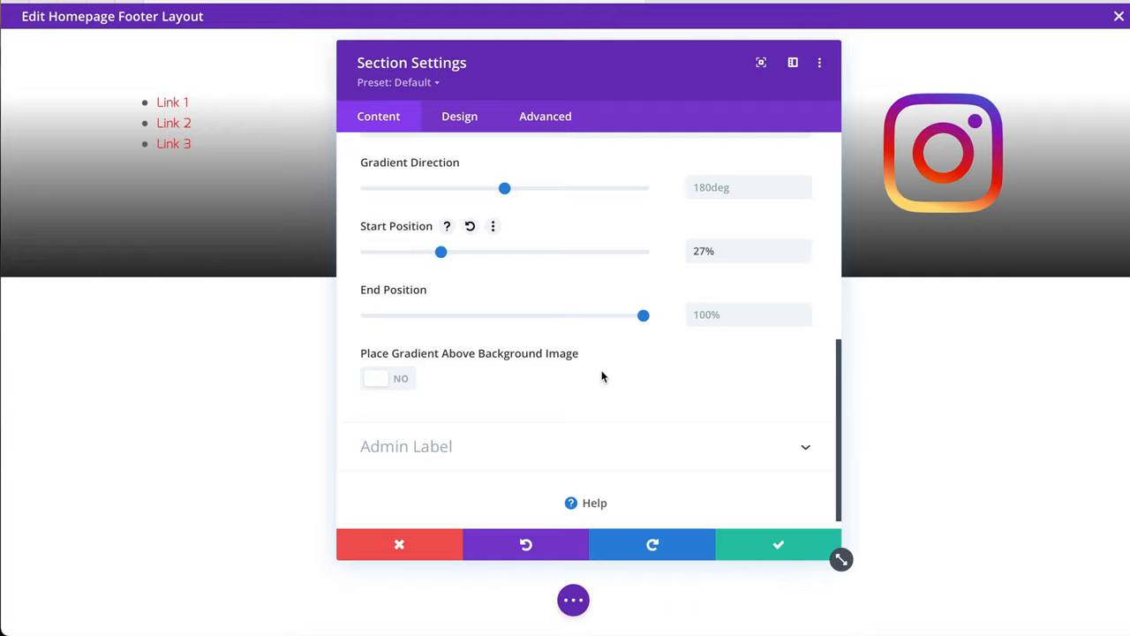
scroll("up", 3)
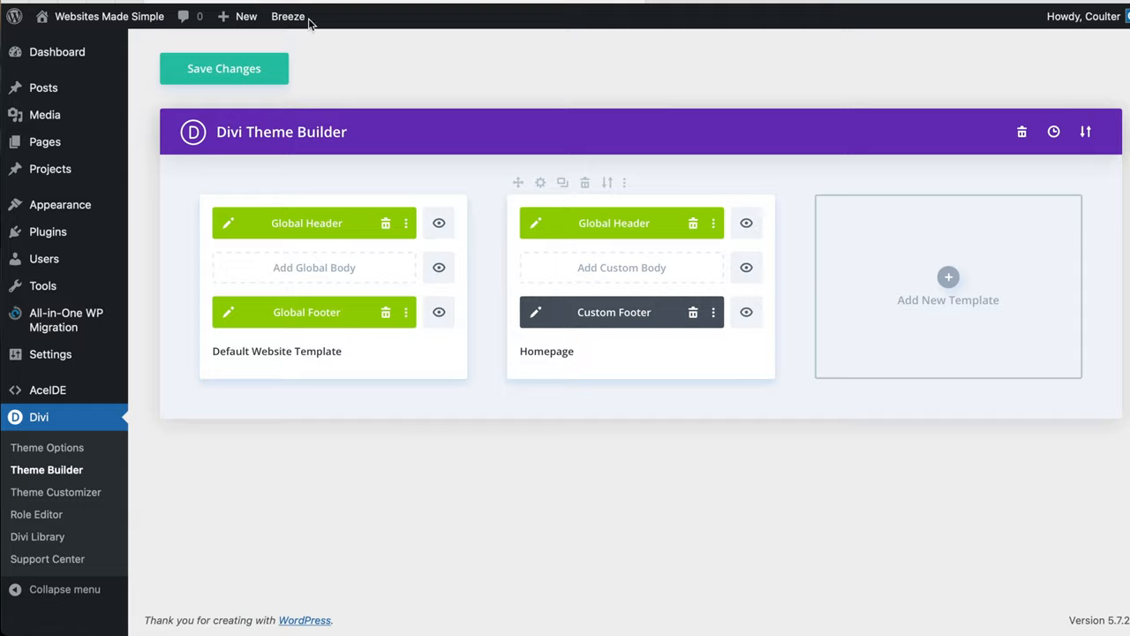
Open the live homepage and scroll down to inspect the new footer
left_click(223, 68)
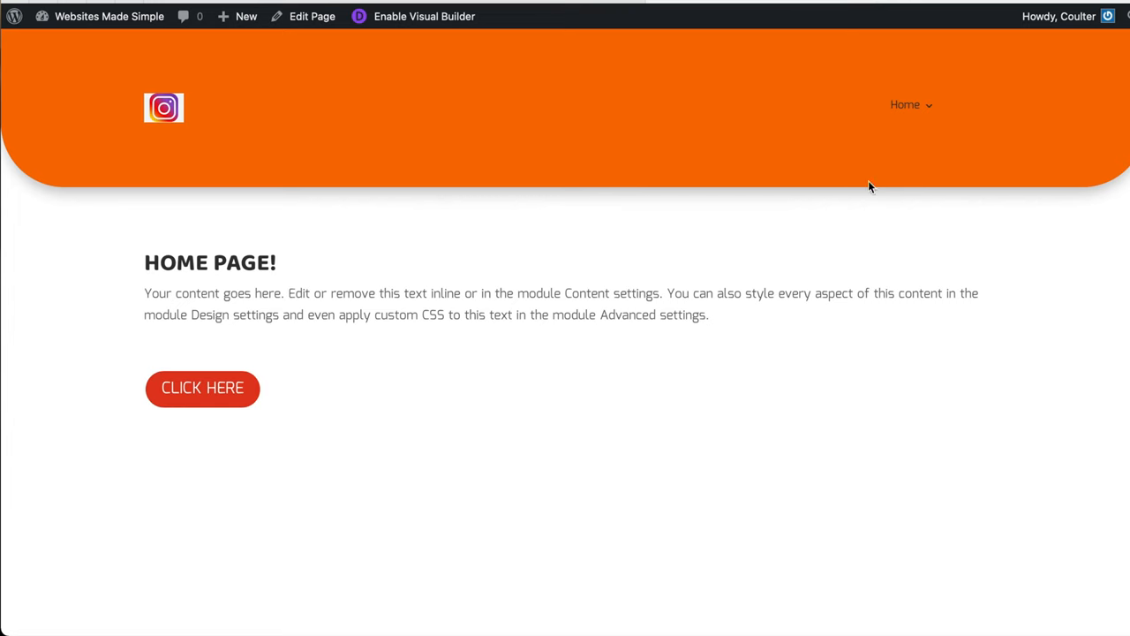
scroll("down", 3)
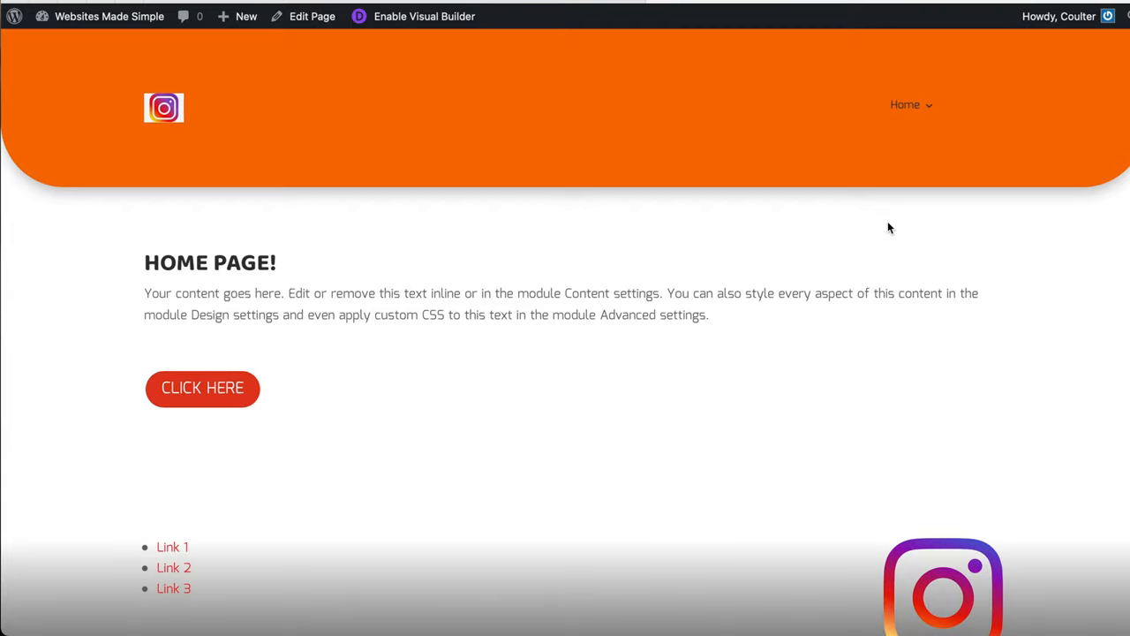
scroll("down", 3)
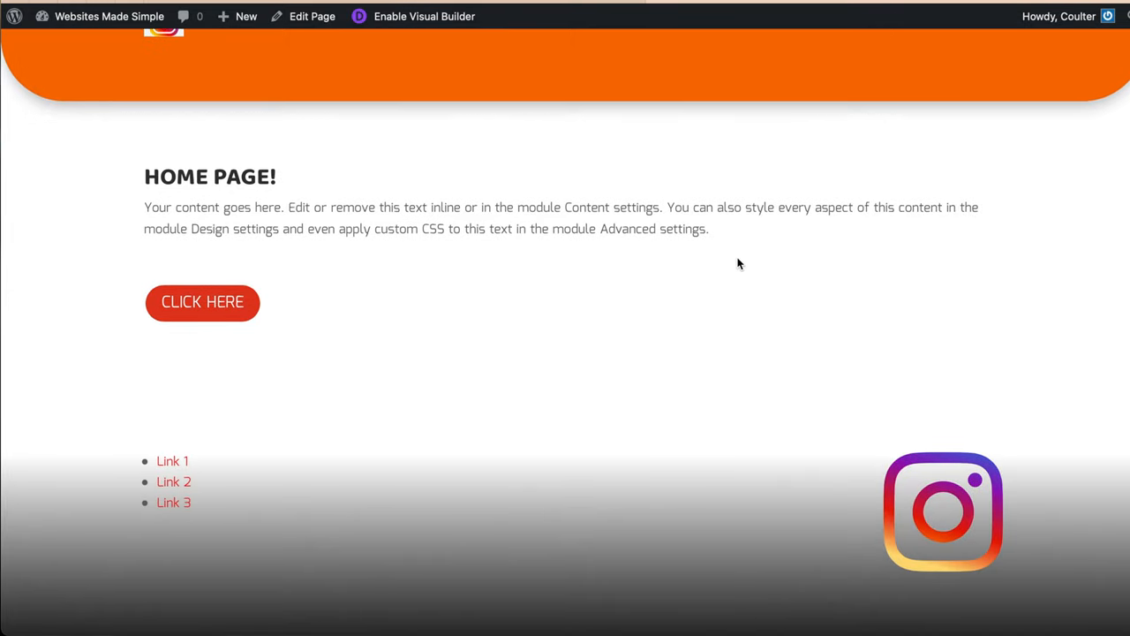
mouse_move(971, 490)
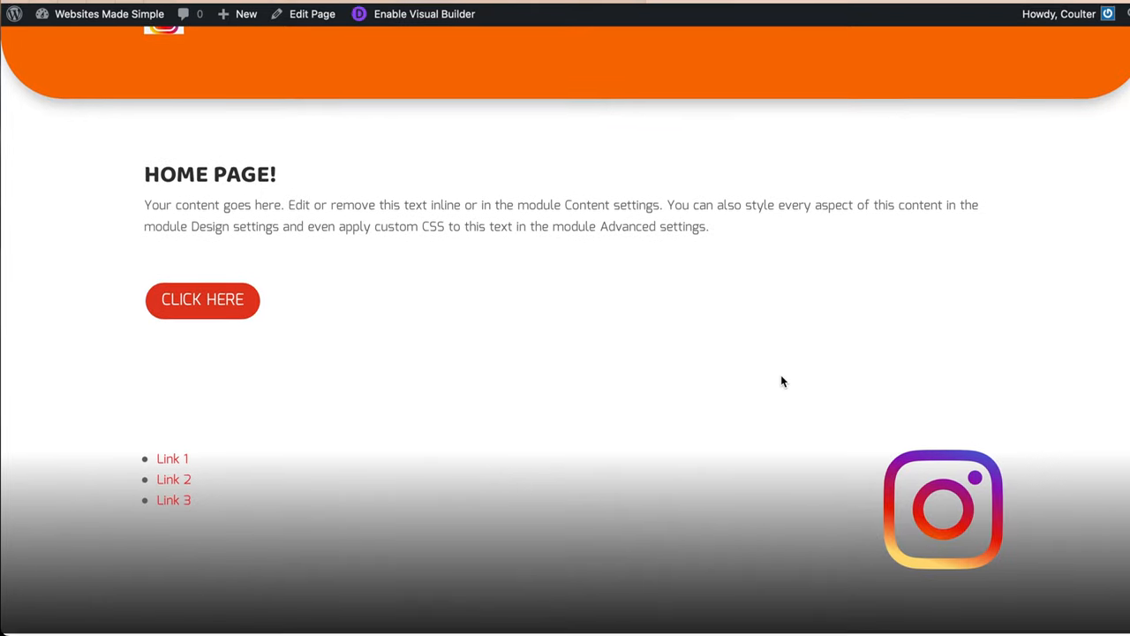
scroll("up", 3)
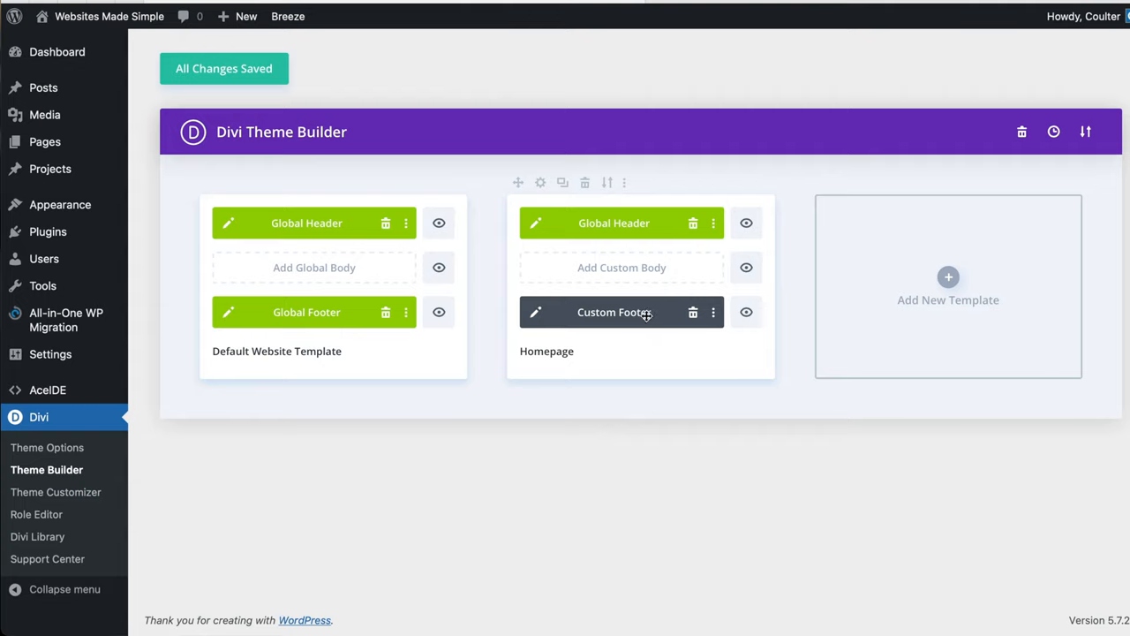
mouse_move(815, 480)
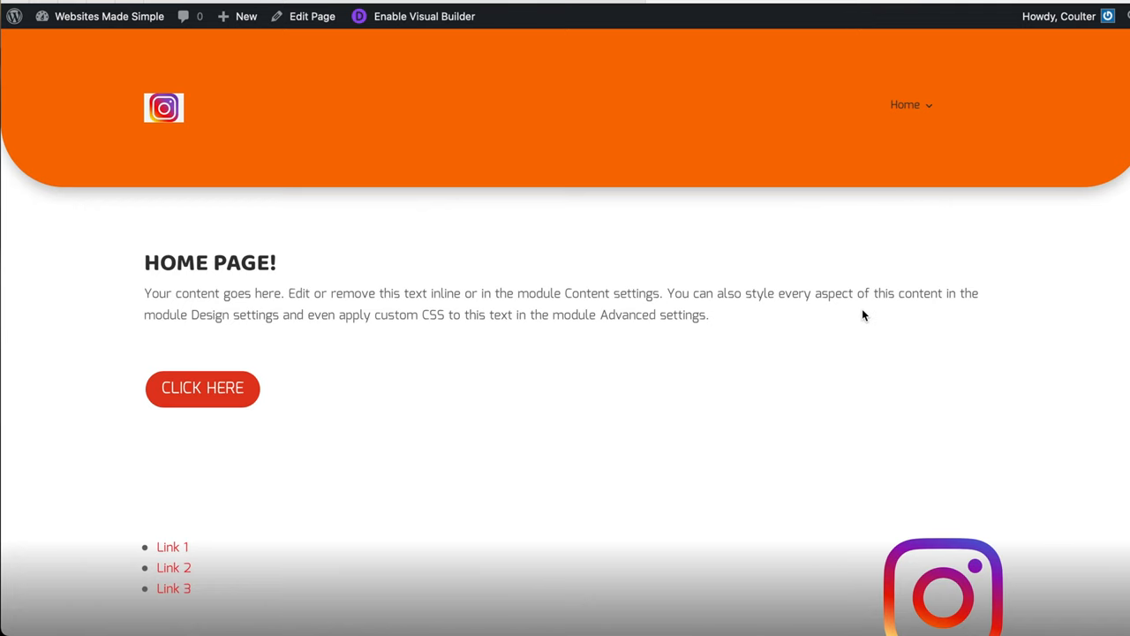
mouse_move(739, 289)
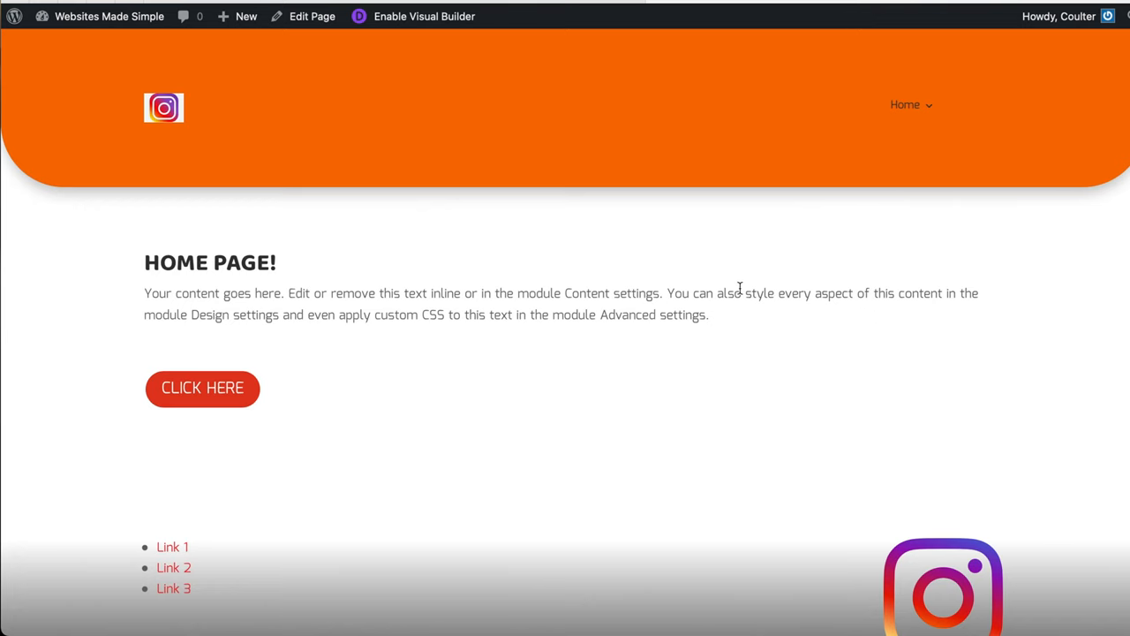
scroll("down", 3)
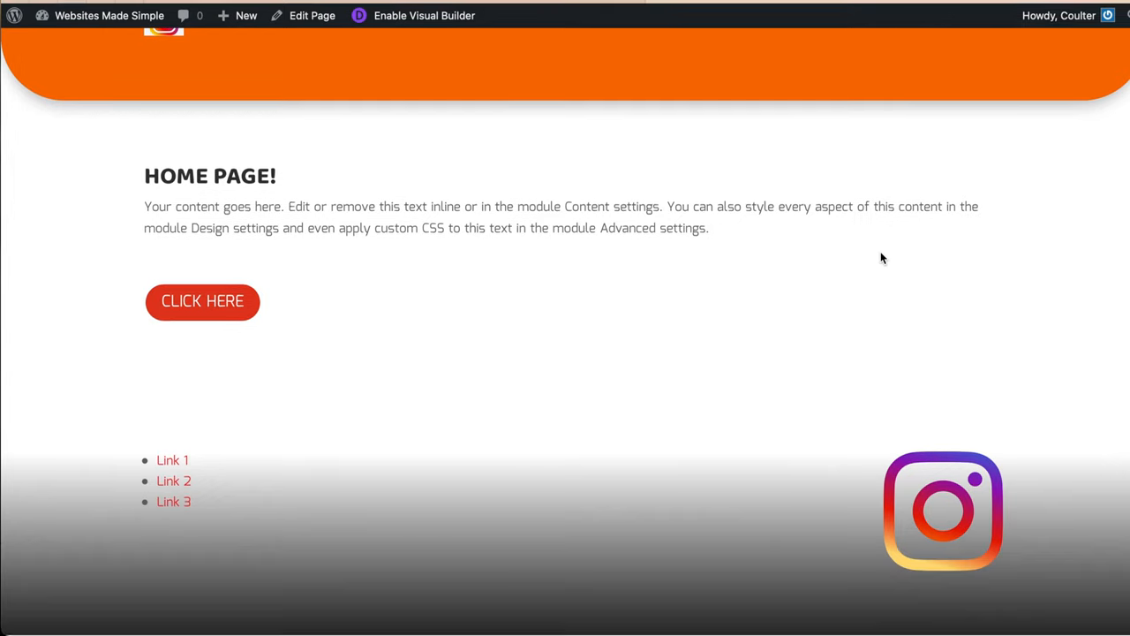
scroll("up", 3)
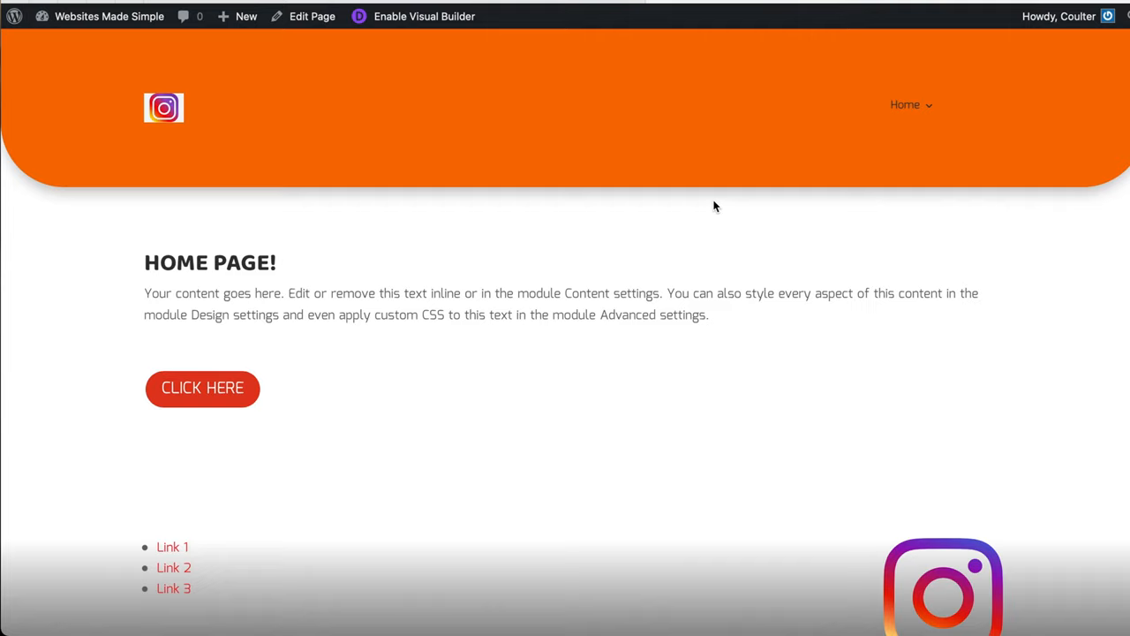
mouse_move(556, 113)
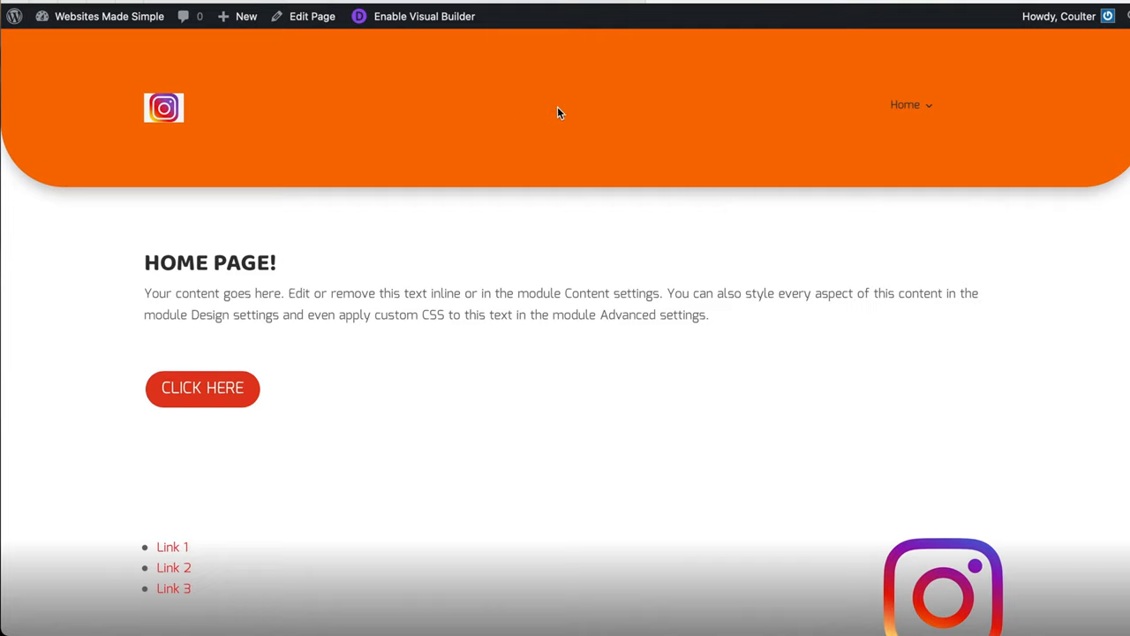